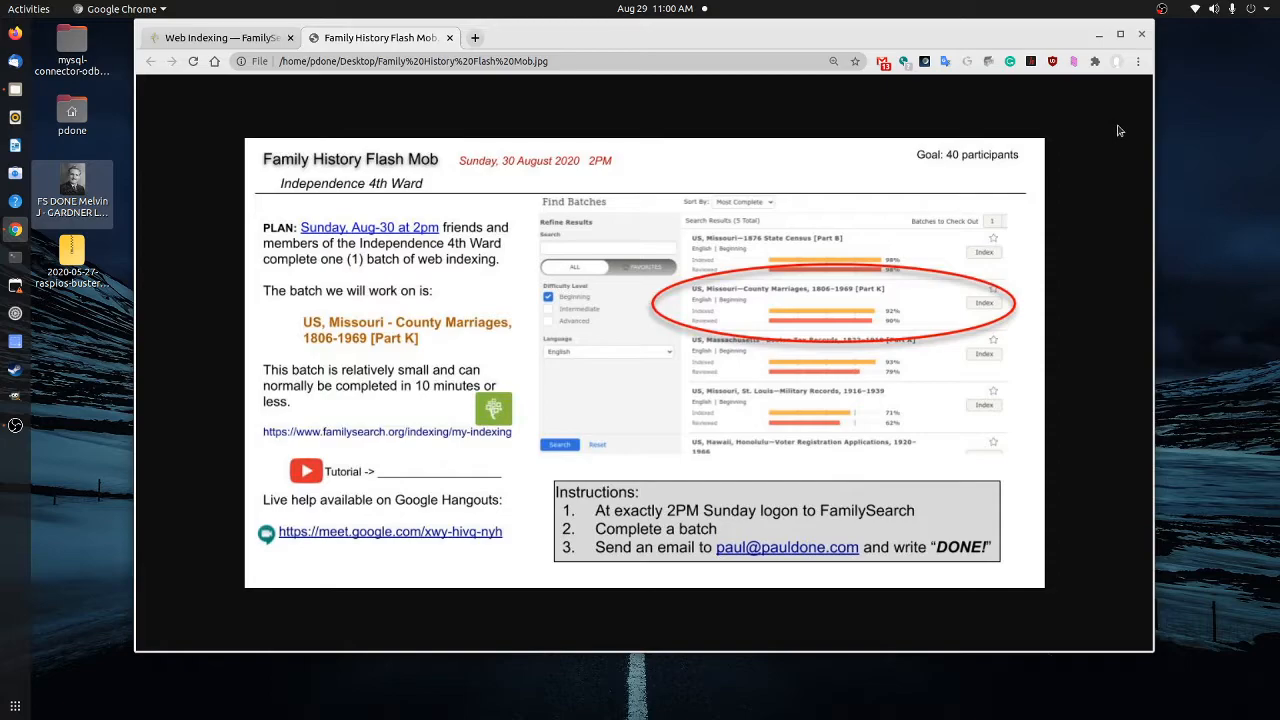
pyautogui.moveTo(1088, 106)
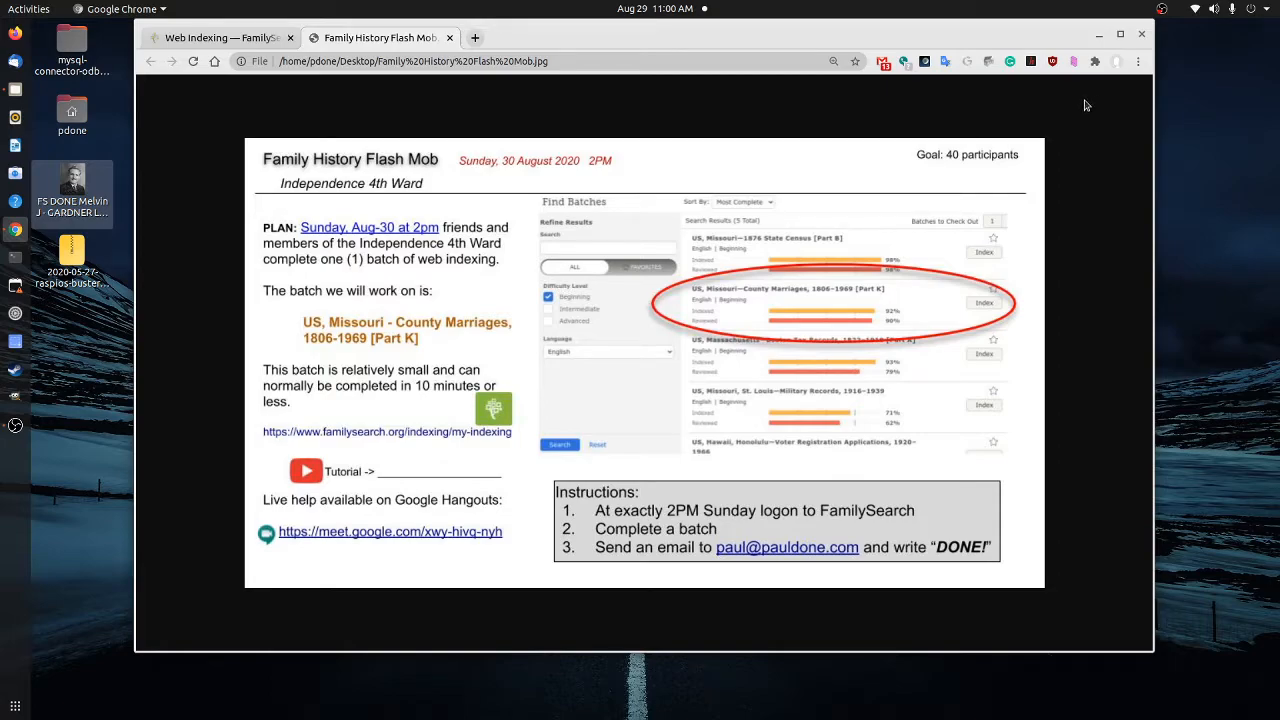
pyautogui.moveTo(1074, 168)
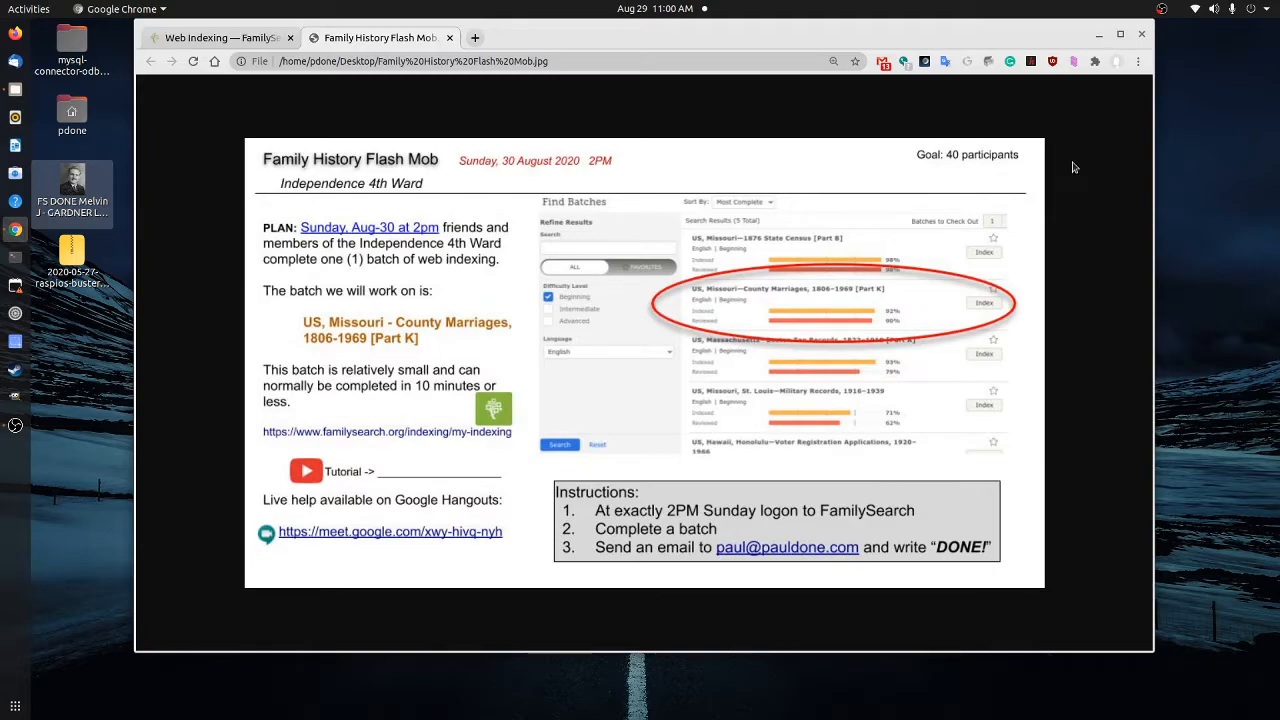
pyautogui.moveTo(1068, 204)
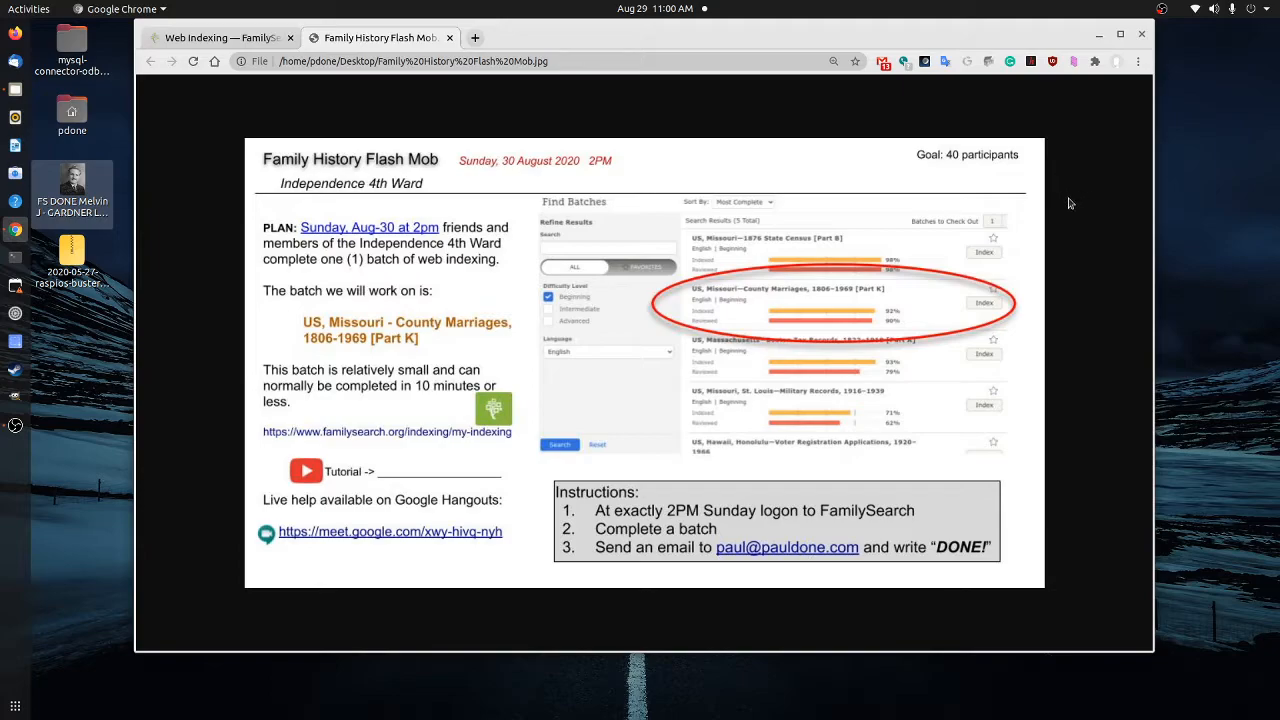
pyautogui.moveTo(1060, 228)
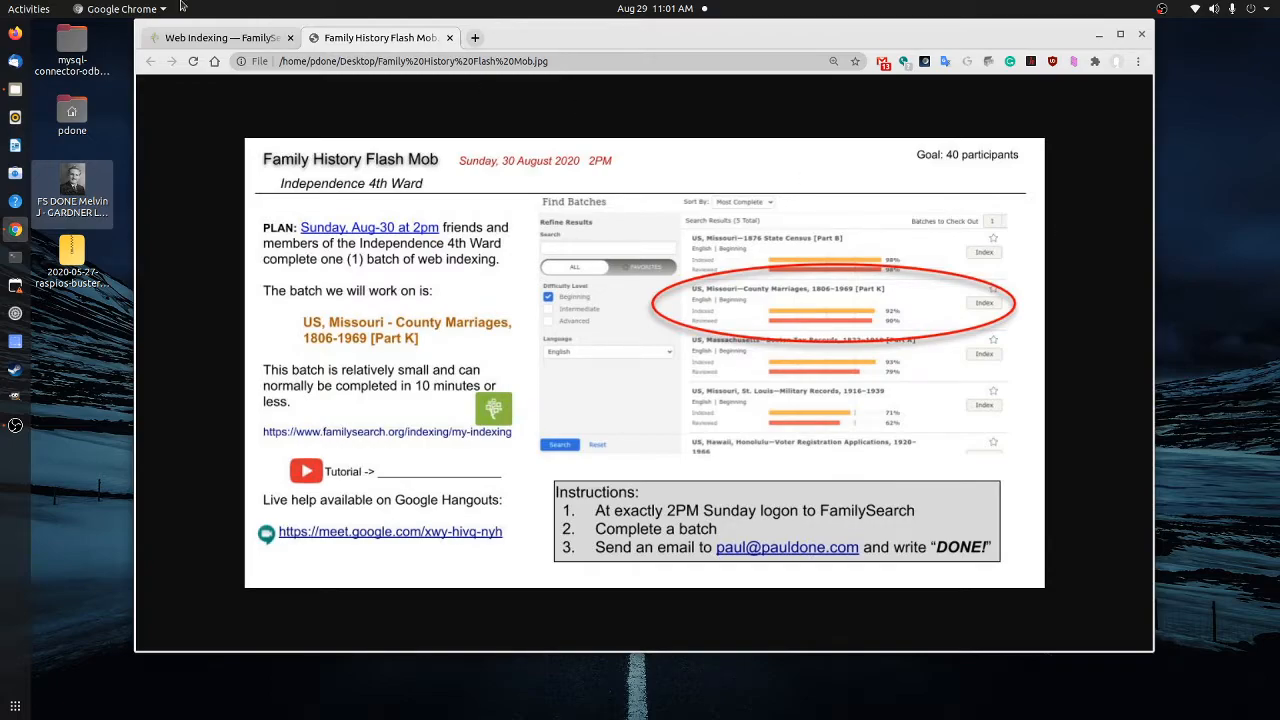
# From Web Indexing, find batches and check out US, Missouri—County Marriages, 1806–1969 [Part K]
pyautogui.click(210, 36)
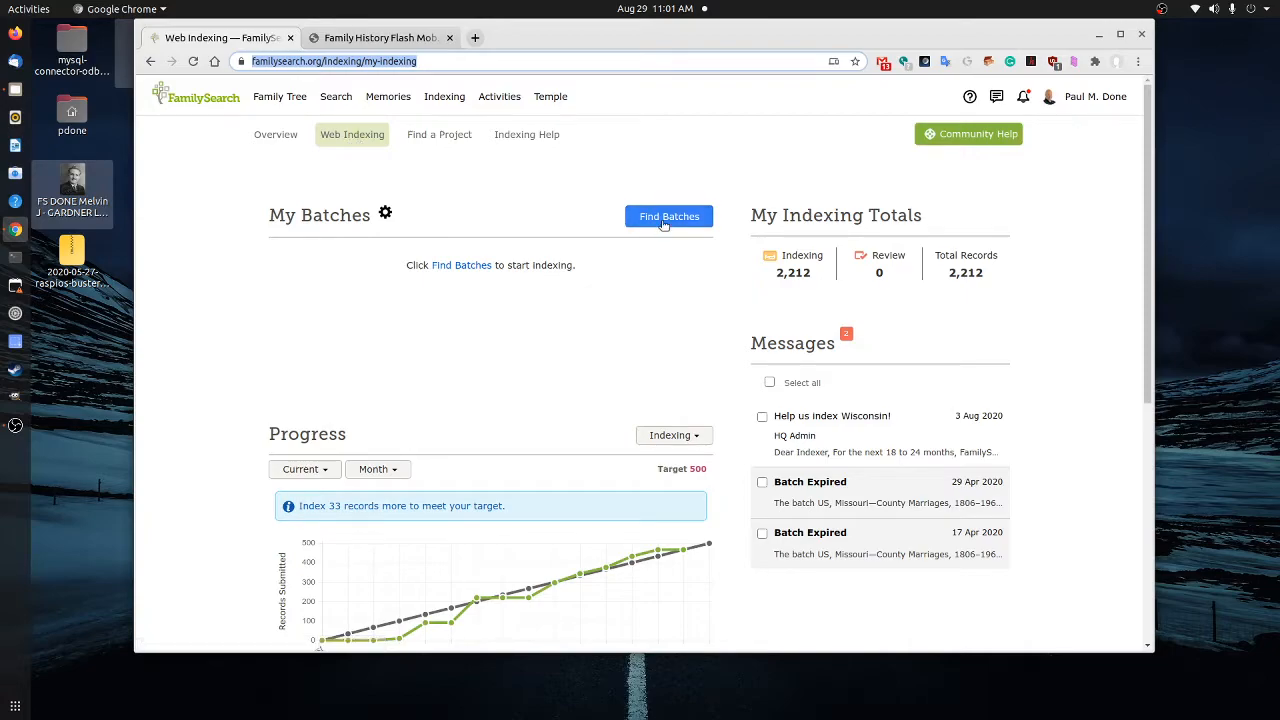
pyautogui.click(668, 216)
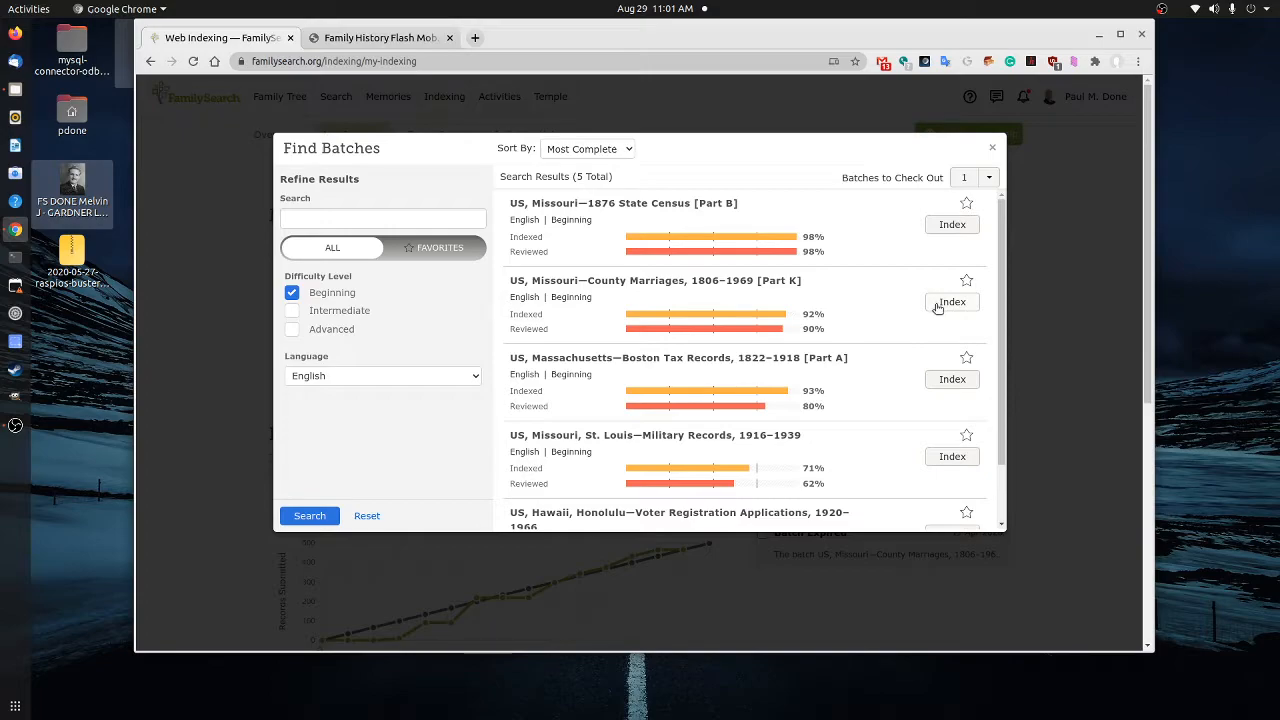
pyautogui.moveTo(940, 308)
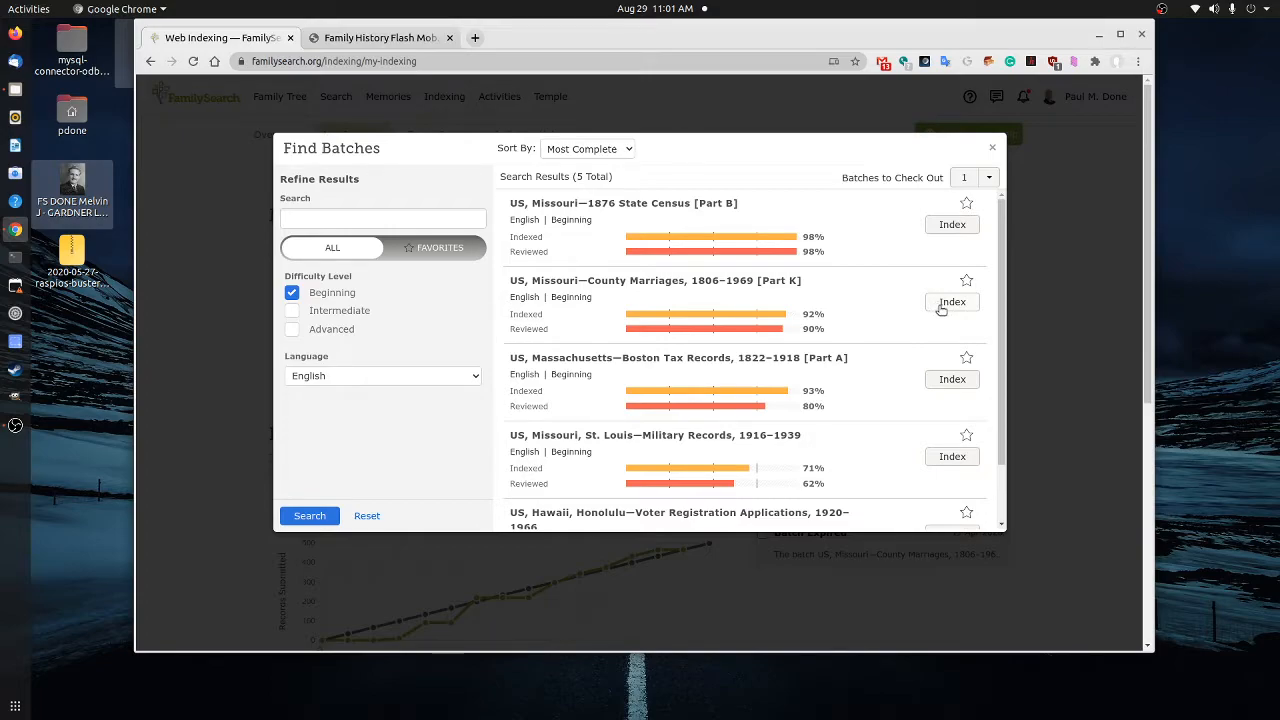
pyautogui.click(952, 302)
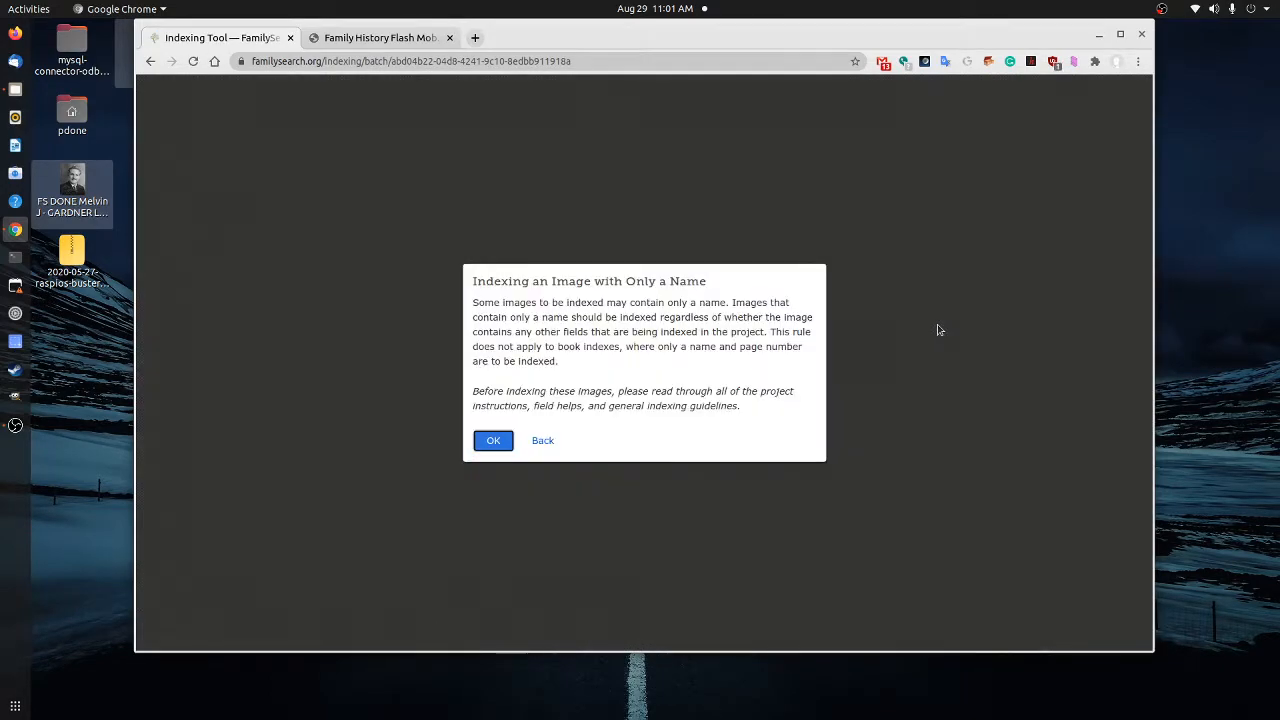
pyautogui.moveTo(624, 392)
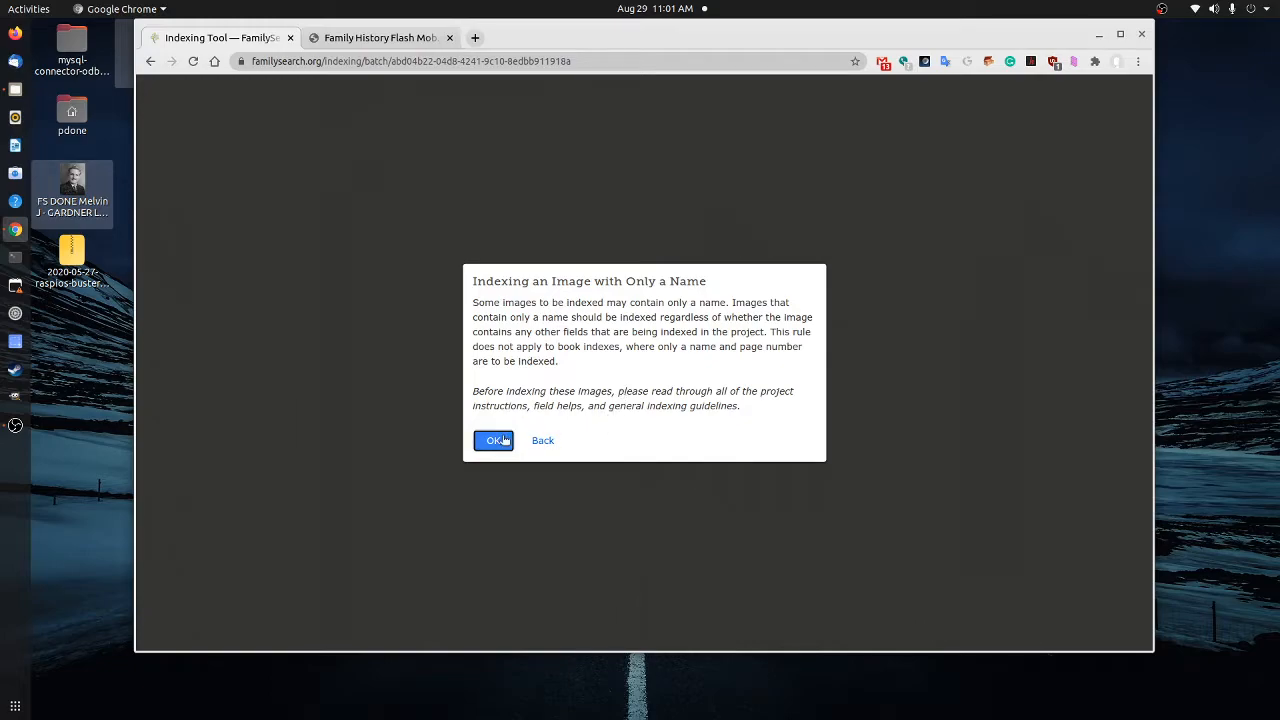
# Dismiss the 'Indexing an Image with Only a Name' notice to show image 1 of 5
pyautogui.click(492, 440)
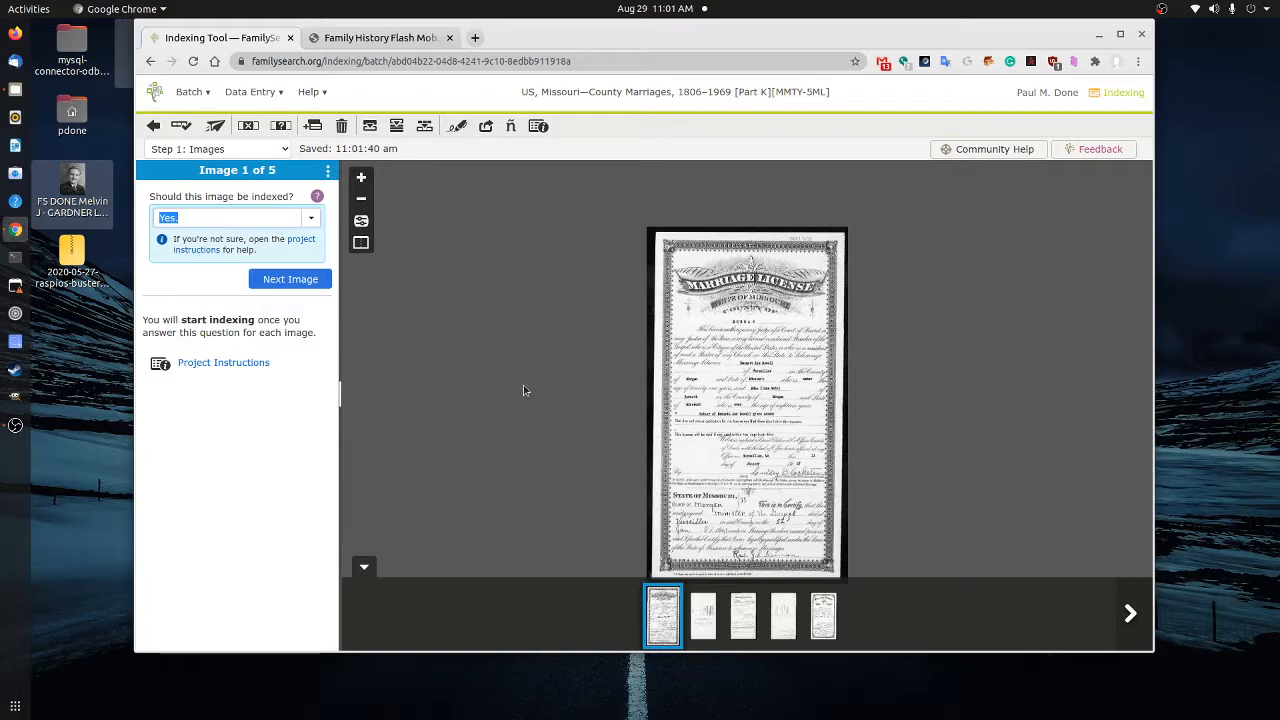
pyautogui.moveTo(656, 476)
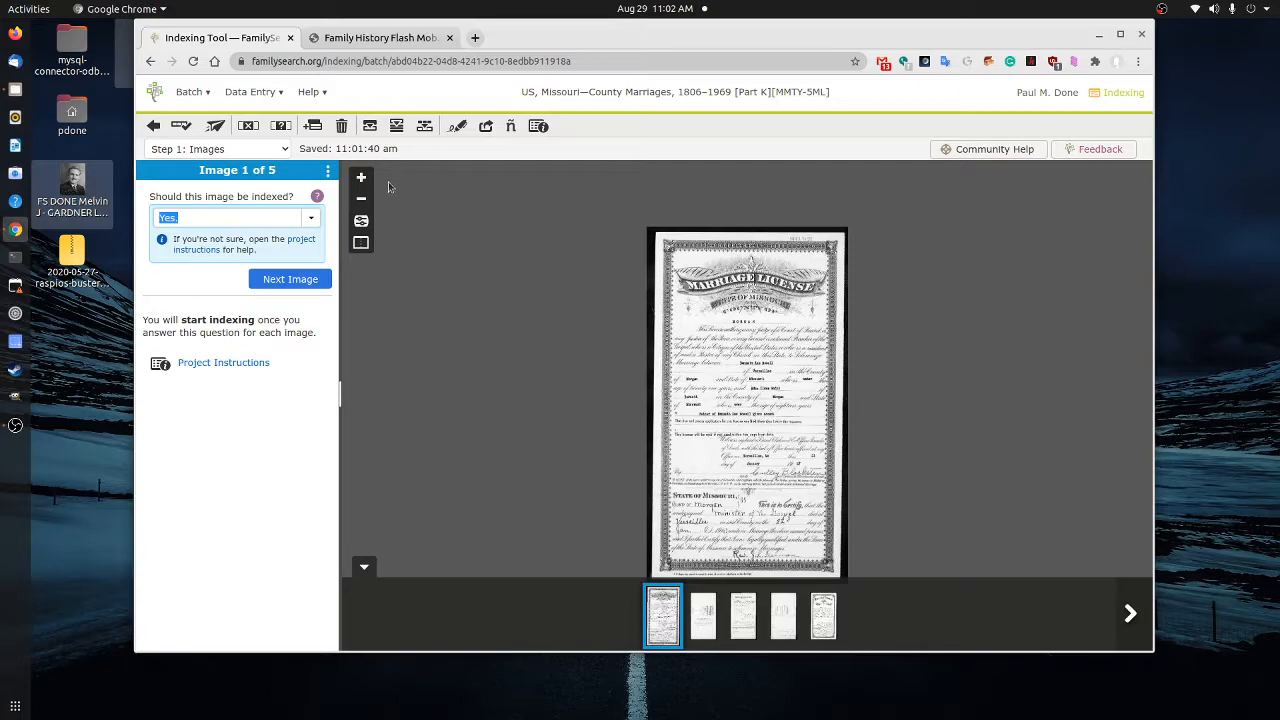
# Zoom in on the image 1 license, then flag image 2 as No Extractable Data
pyautogui.click(360, 176)
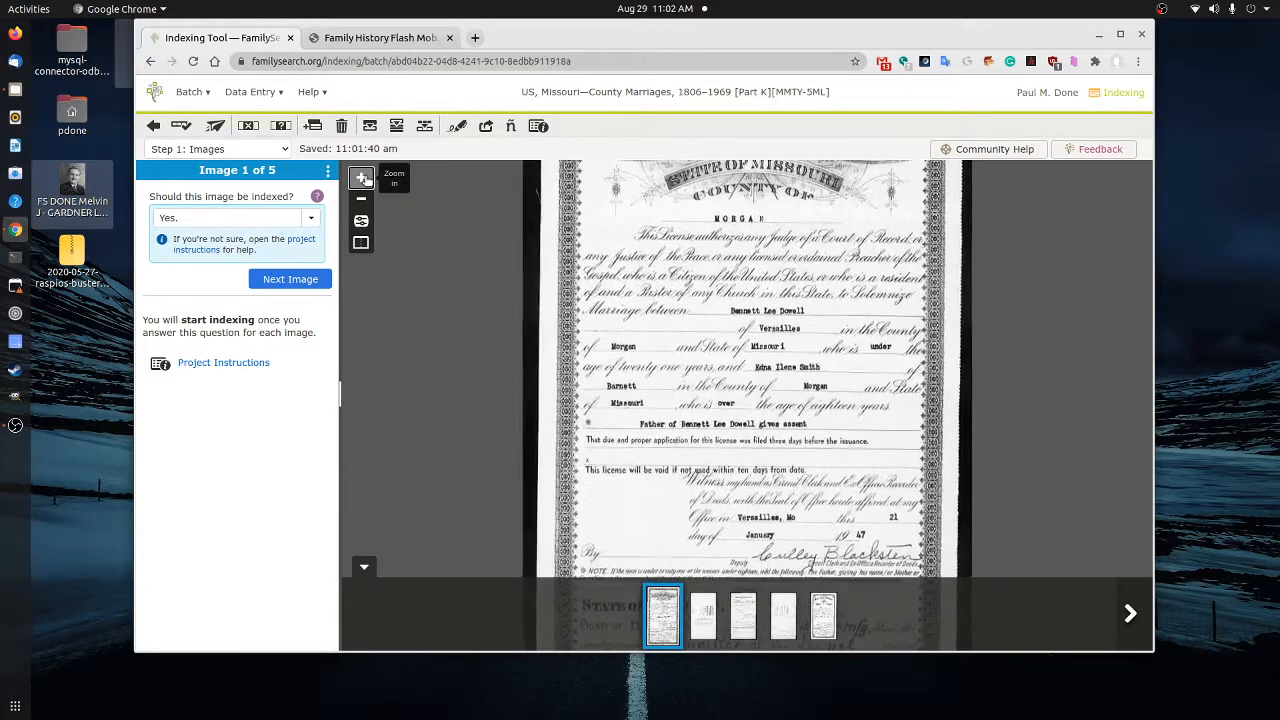
pyautogui.click(360, 176)
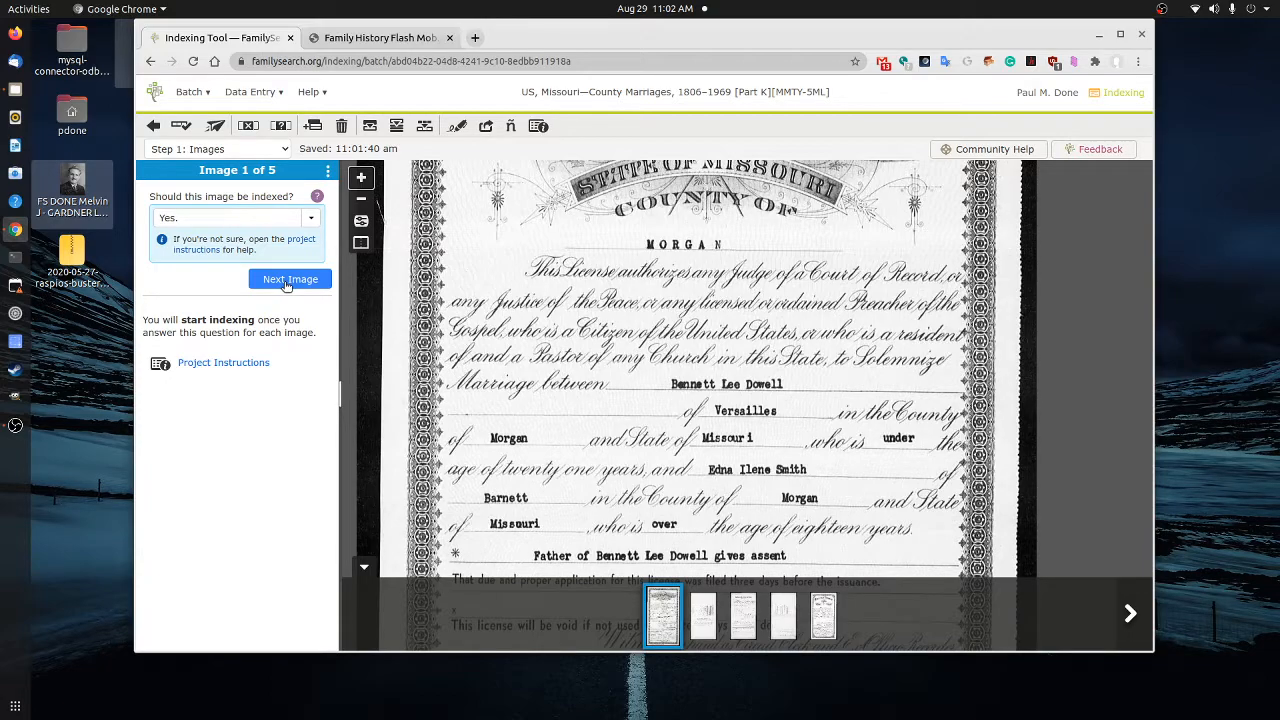
pyautogui.click(290, 280)
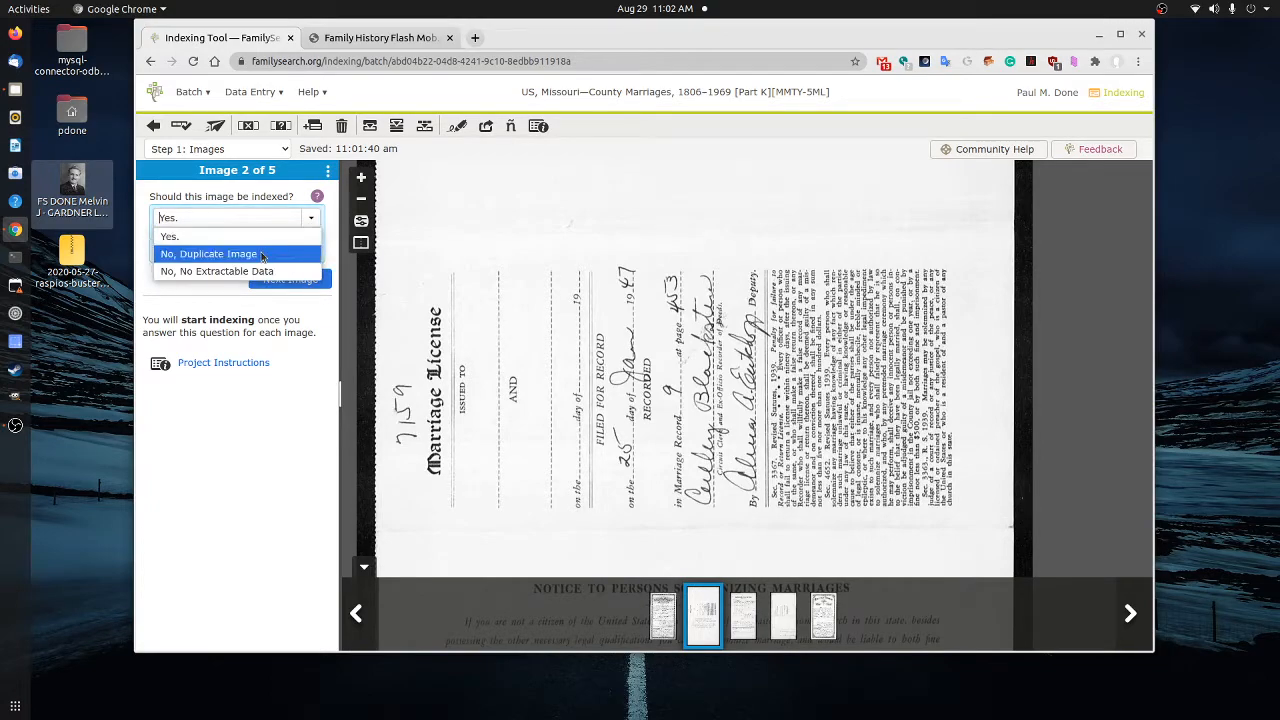
pyautogui.click(216, 272)
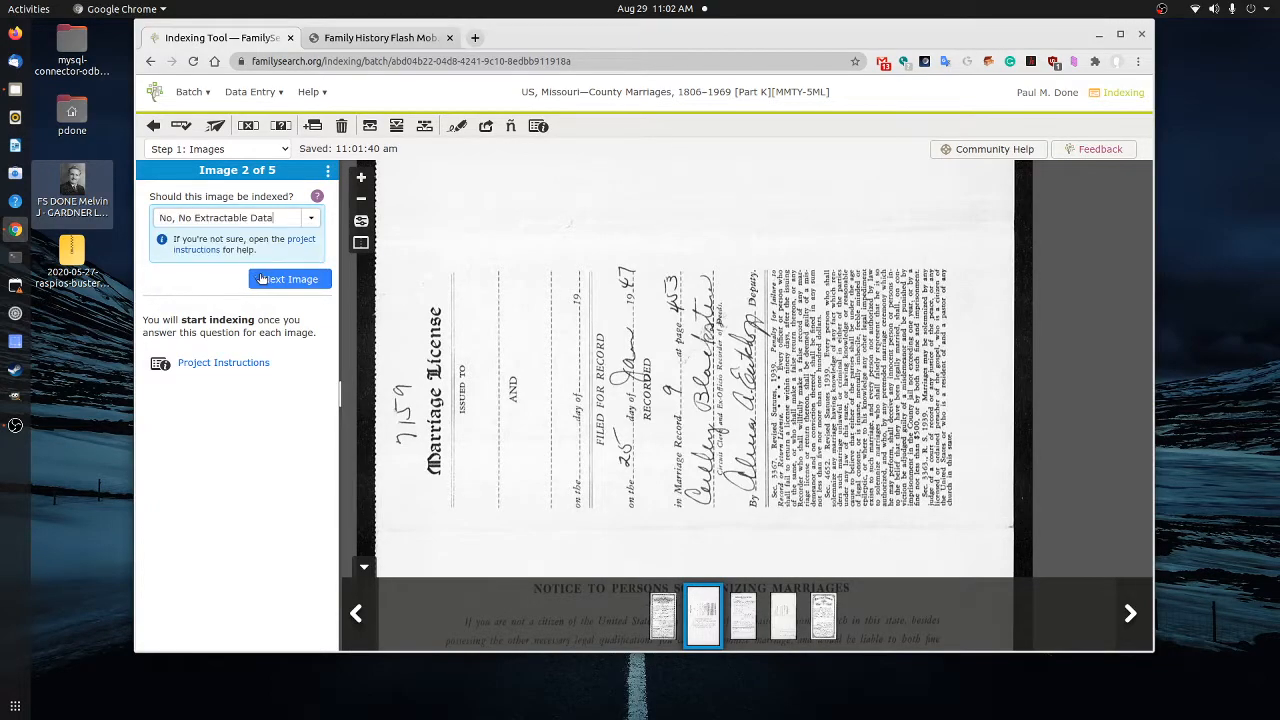
pyautogui.click(288, 280)
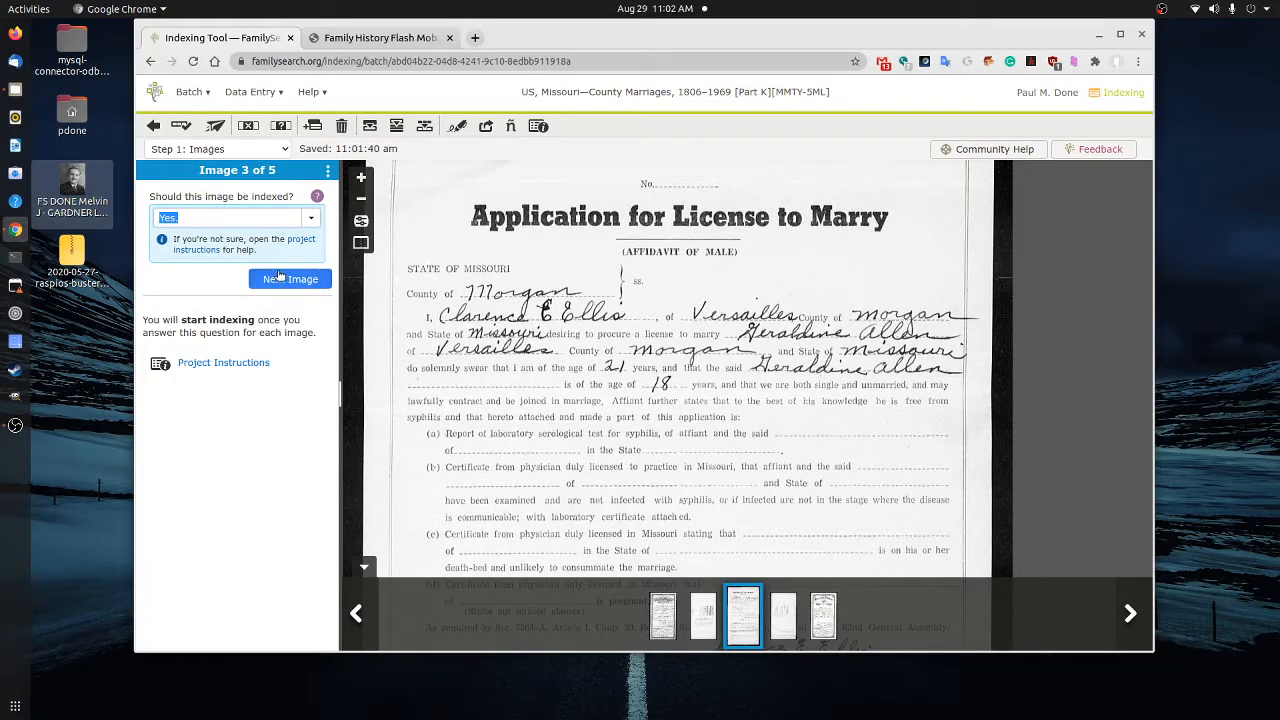
# Answer the indexing question for images 3–5 and proceed to the entries step
pyautogui.click(290, 280)
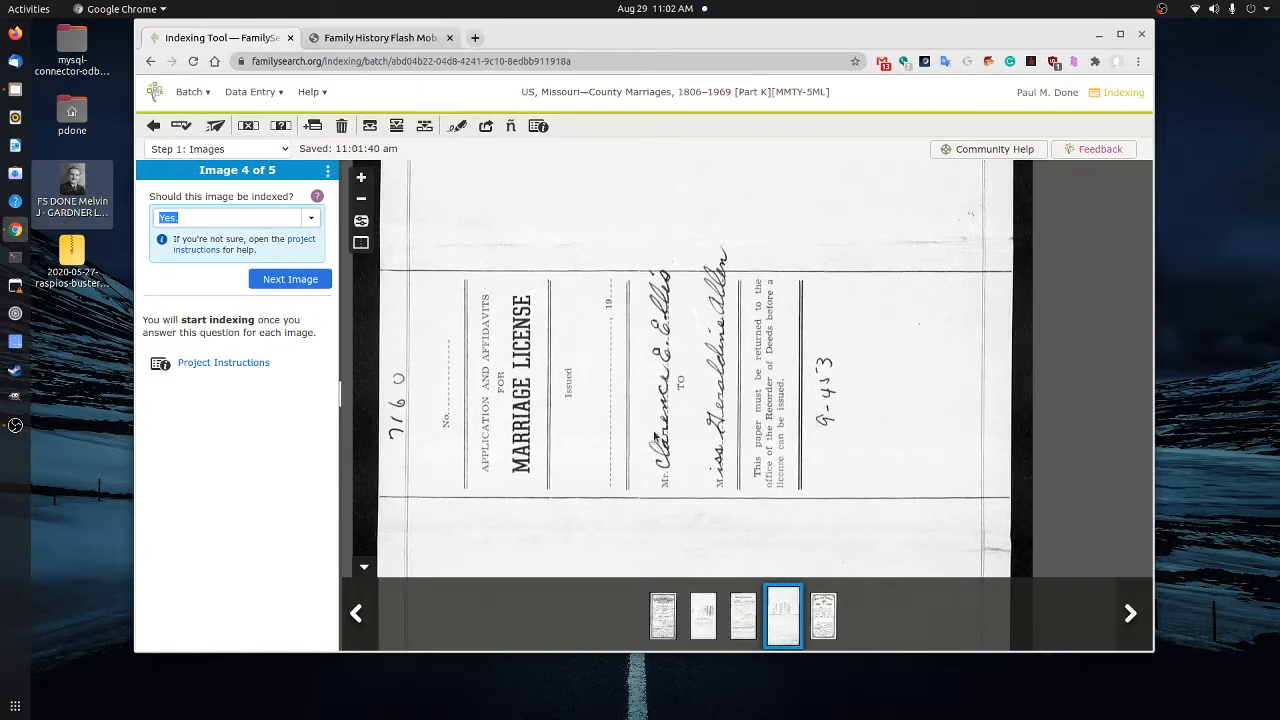
pyautogui.moveTo(492, 404)
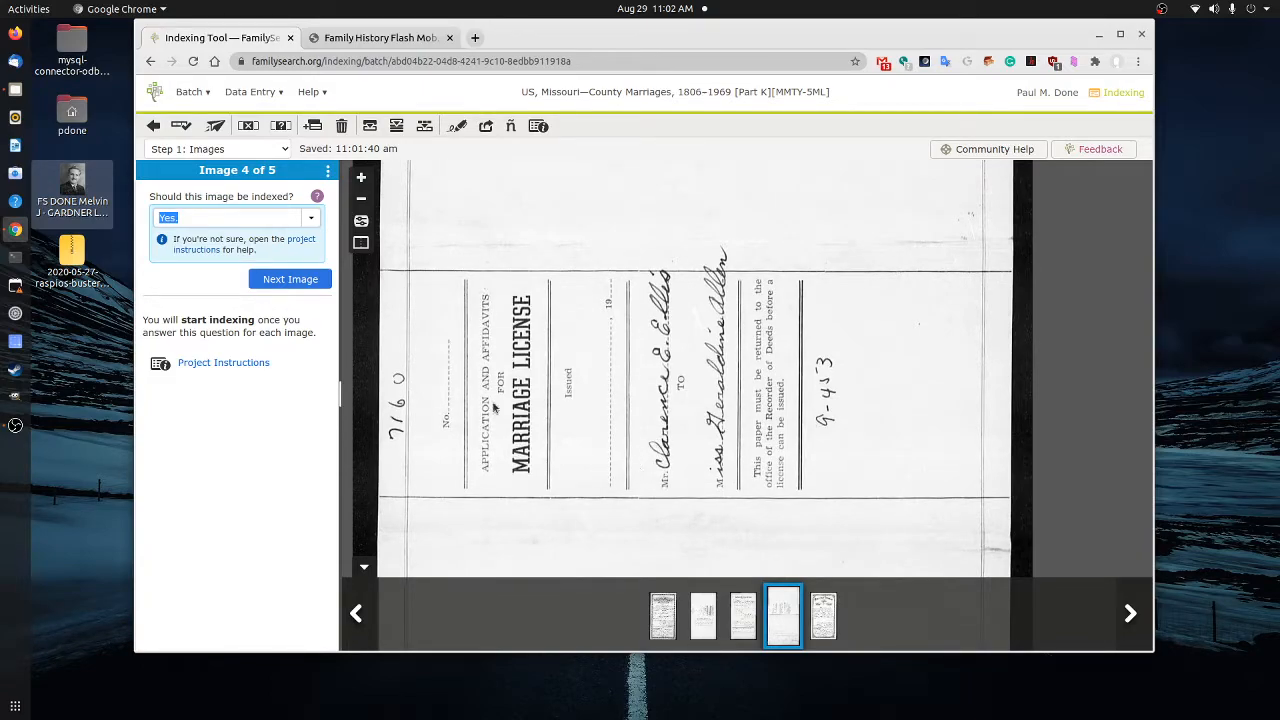
pyautogui.click(236, 216)
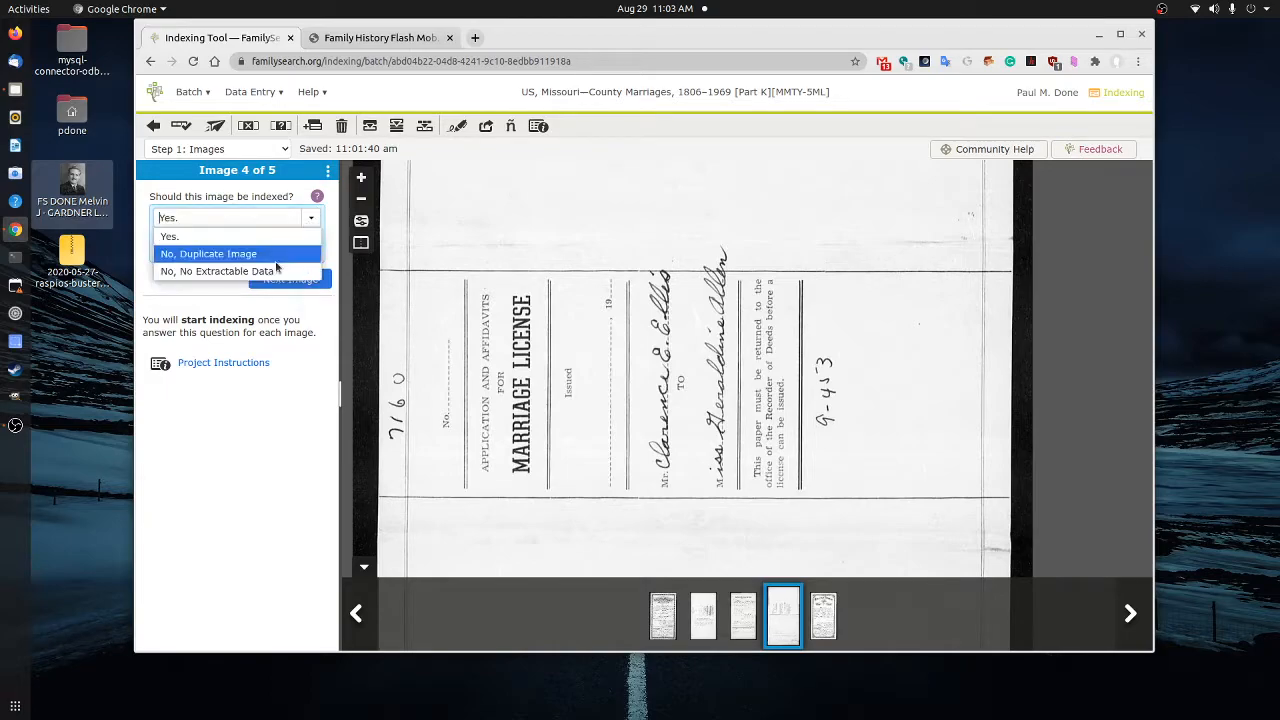
pyautogui.click(304, 280)
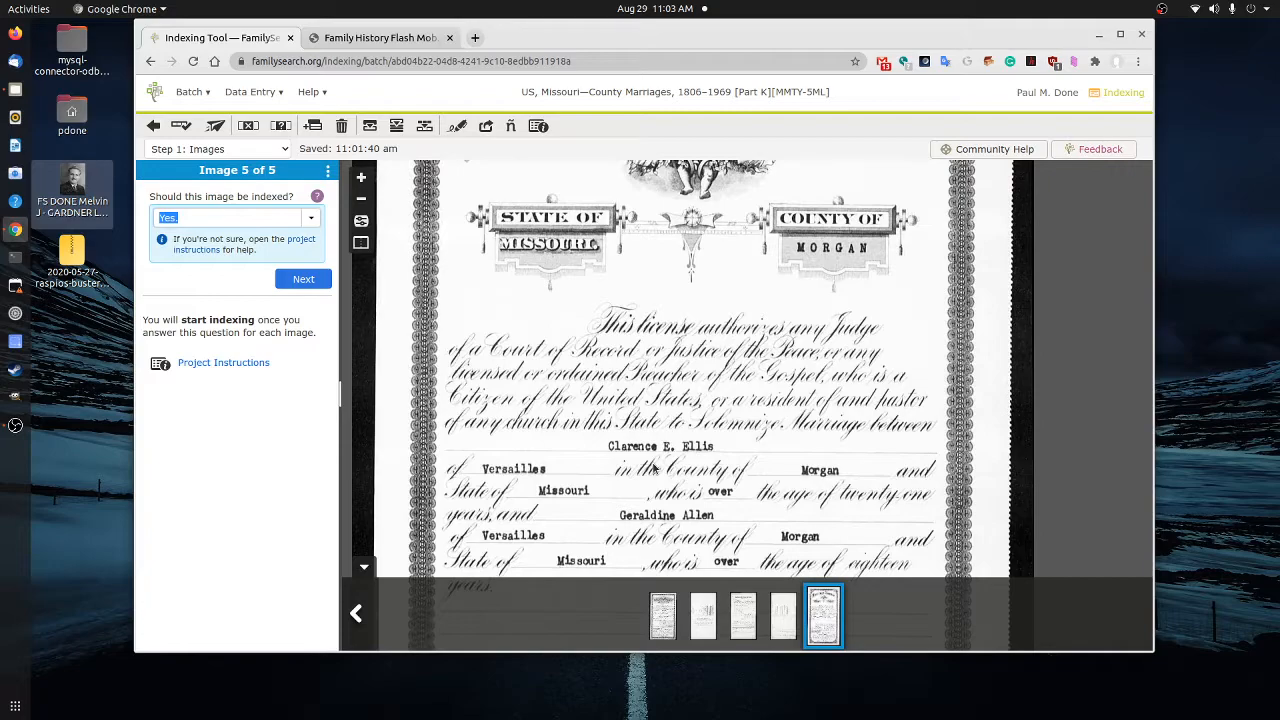
pyautogui.scroll(-3)
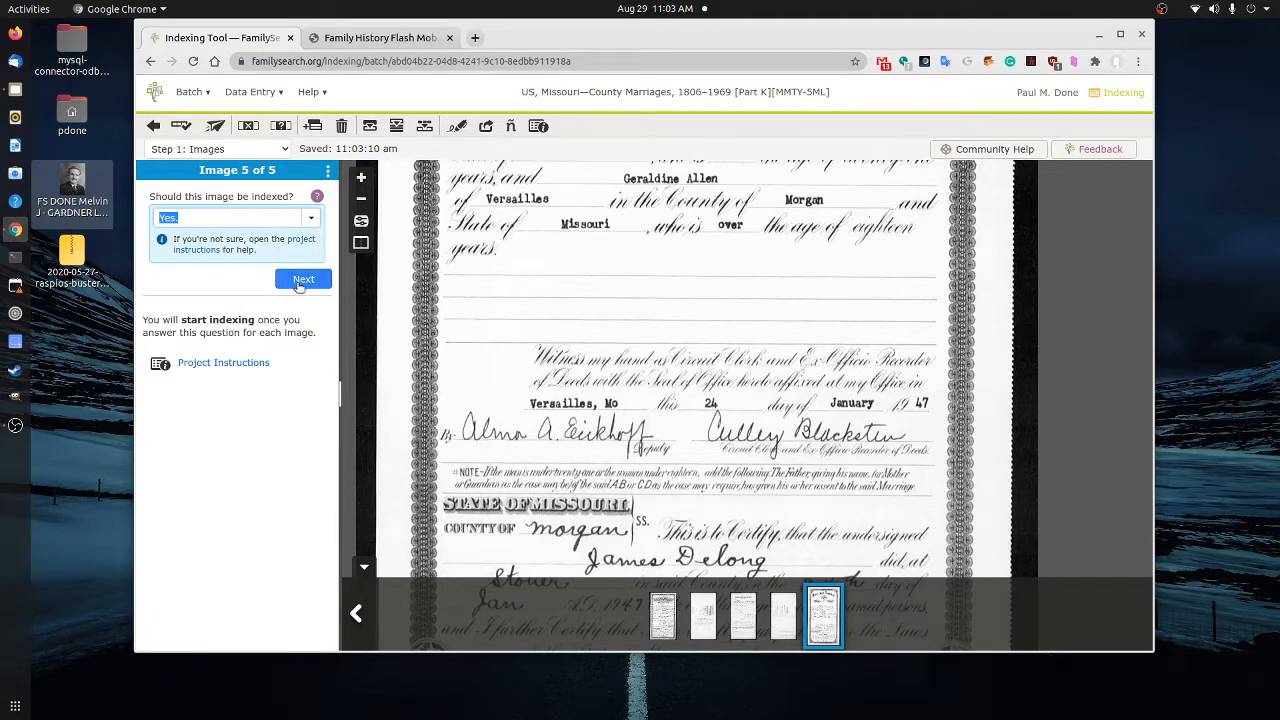
pyautogui.click(304, 280)
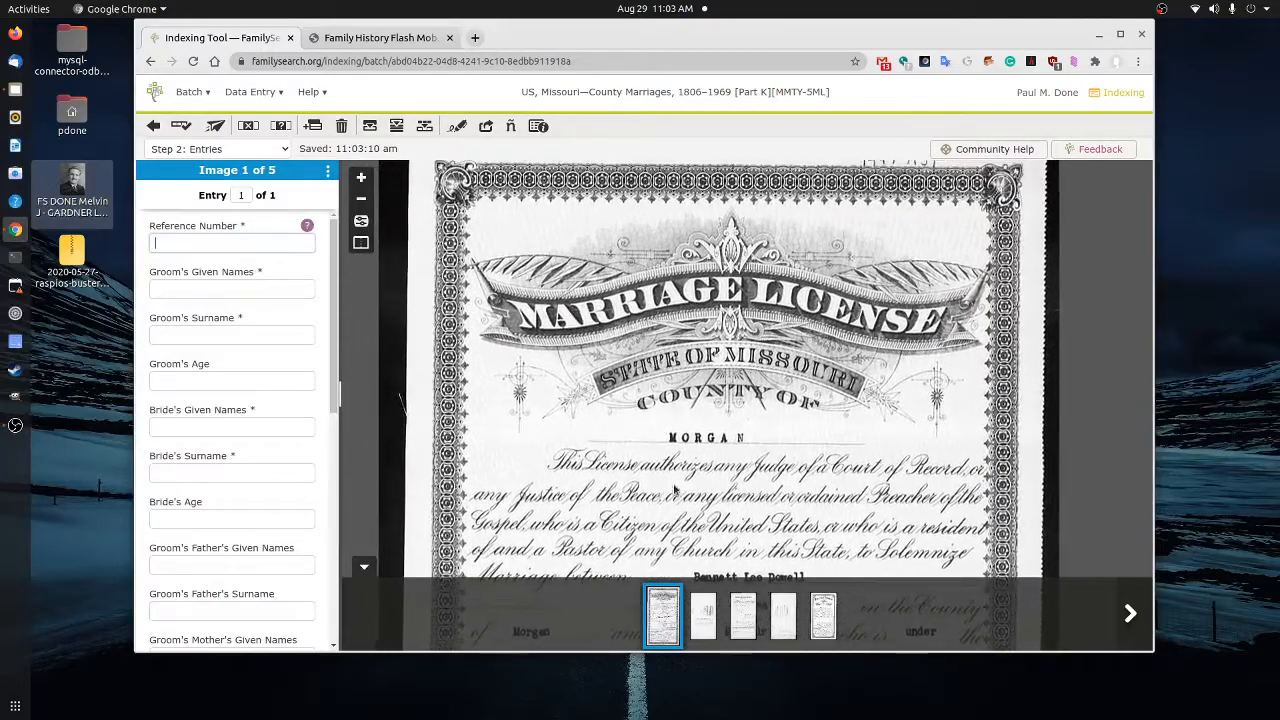
# Read down the image 1 marriage license, leaving its Reference Number marked blank
pyautogui.scroll(-3)
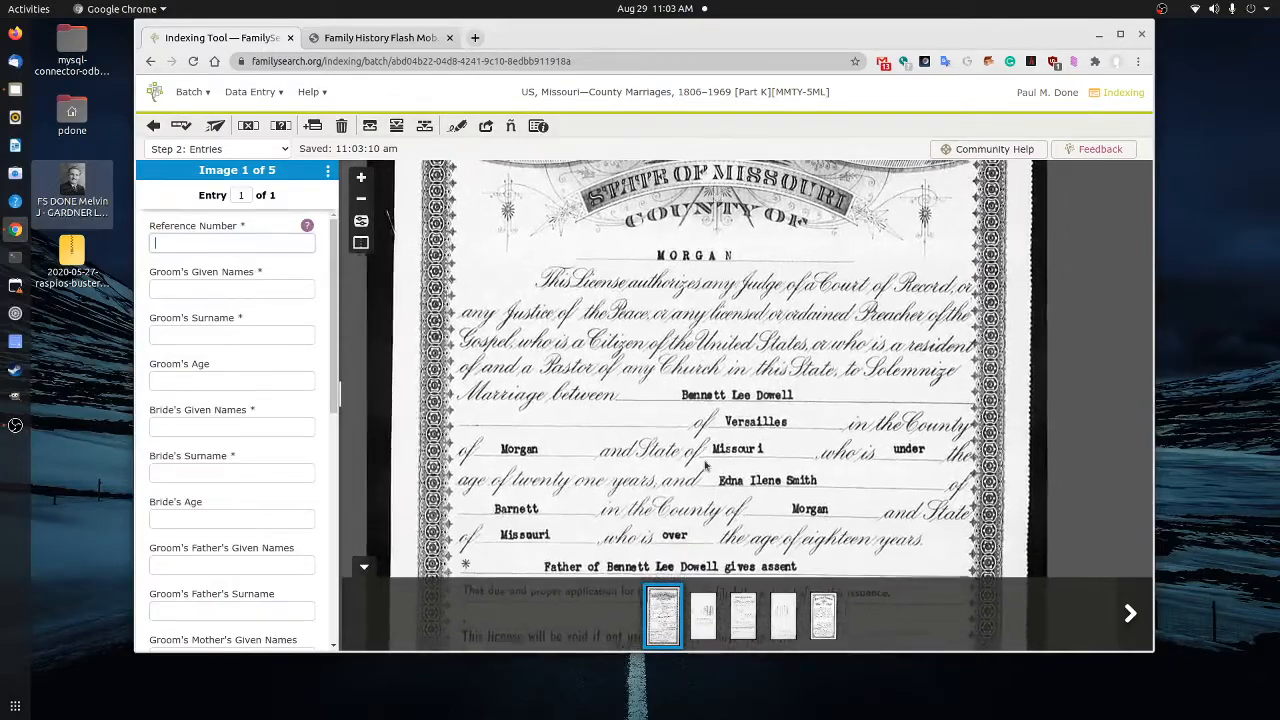
pyautogui.scroll(-3)
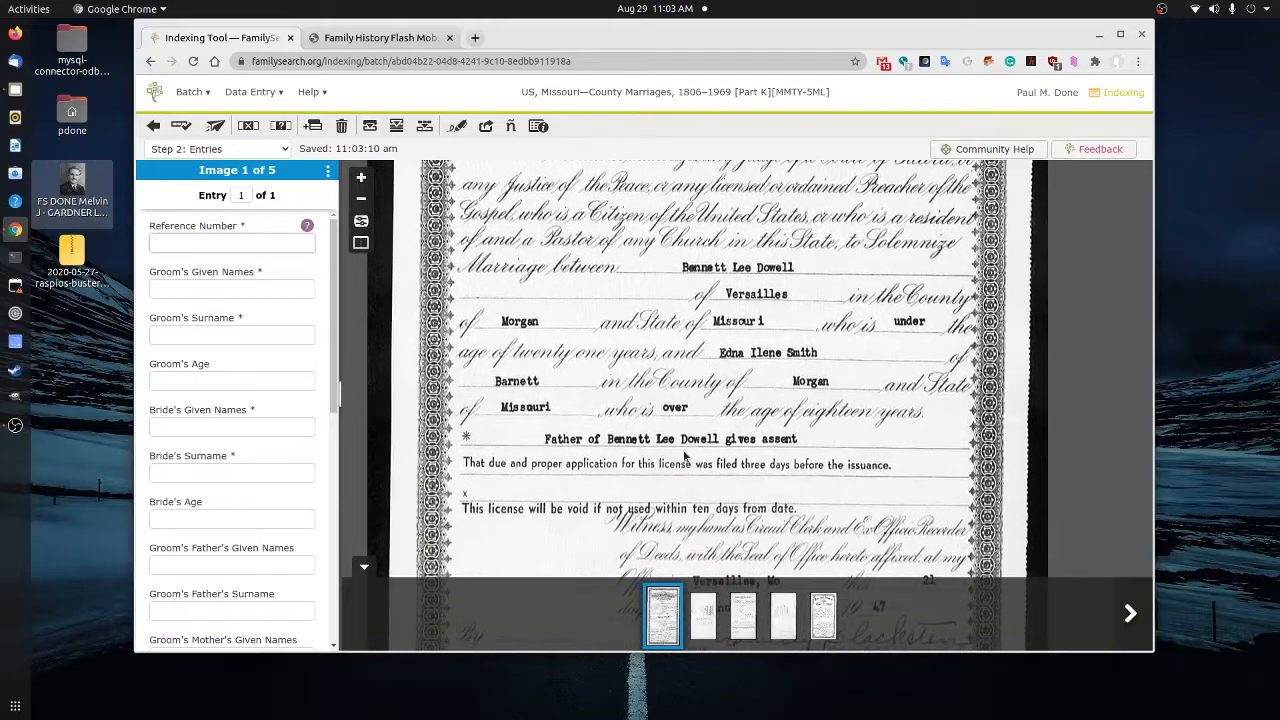
pyautogui.scroll(-3)
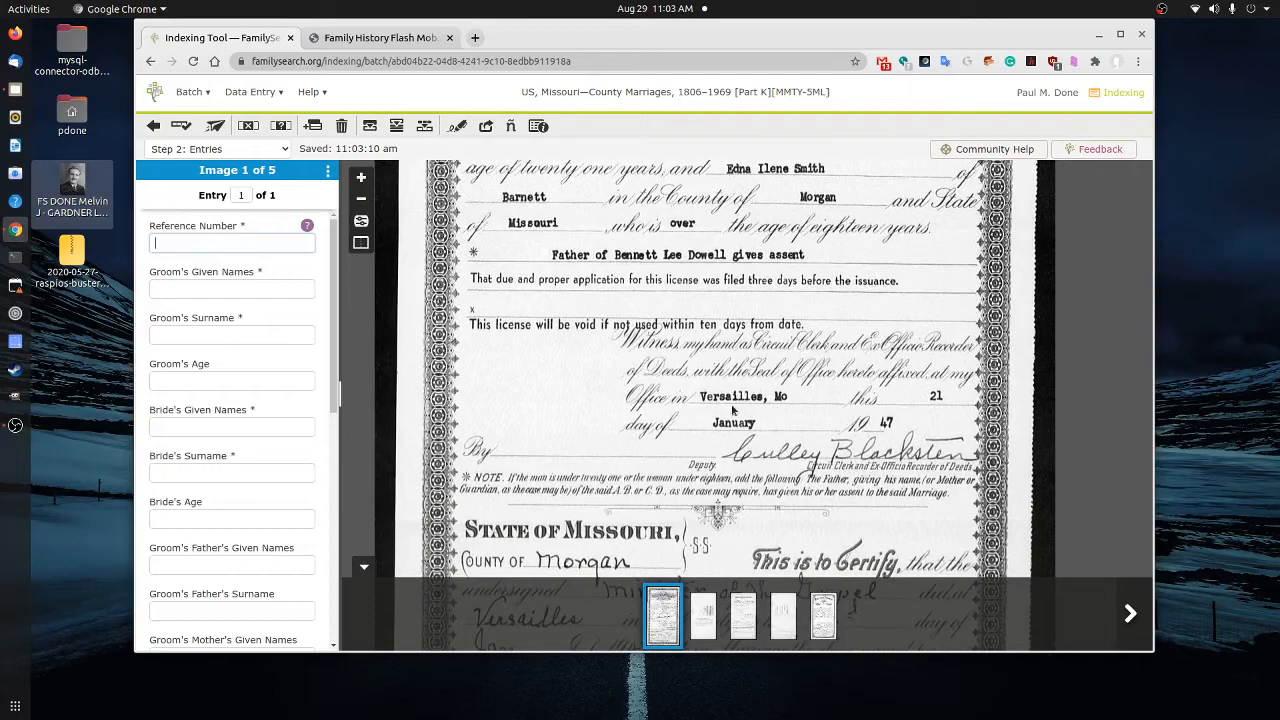
pyautogui.scroll(-3)
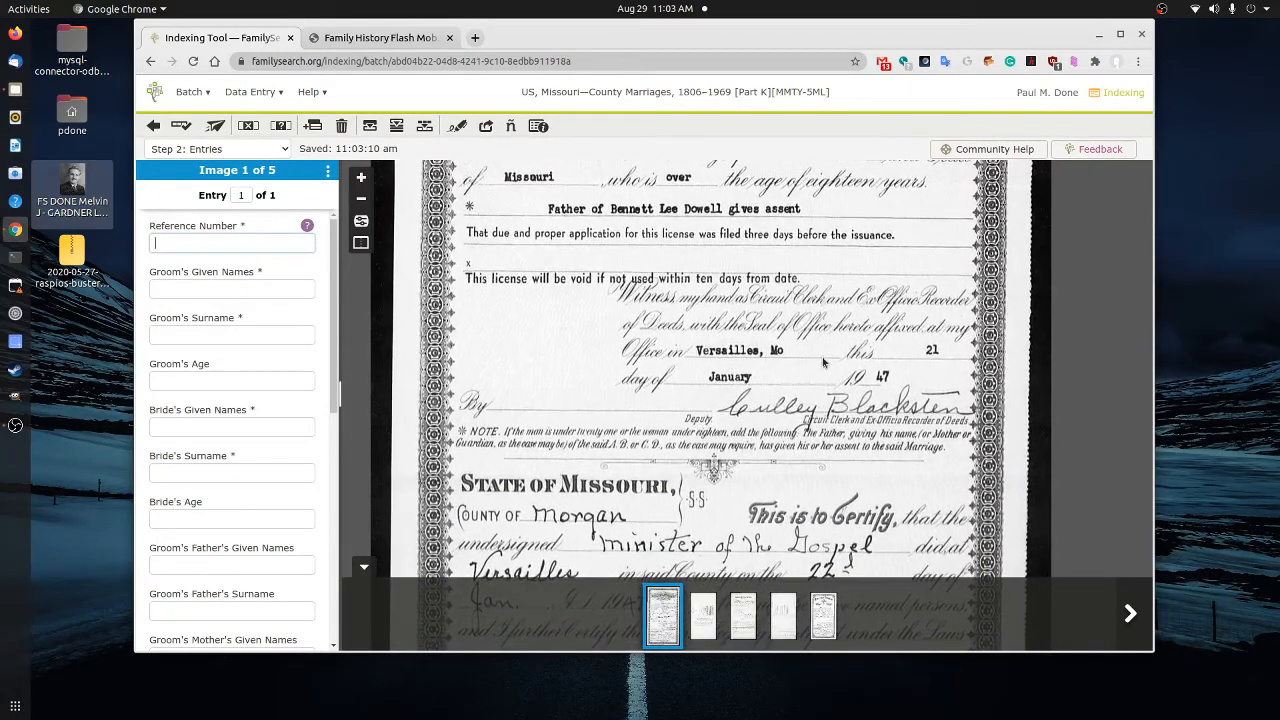
pyautogui.scroll(-3)
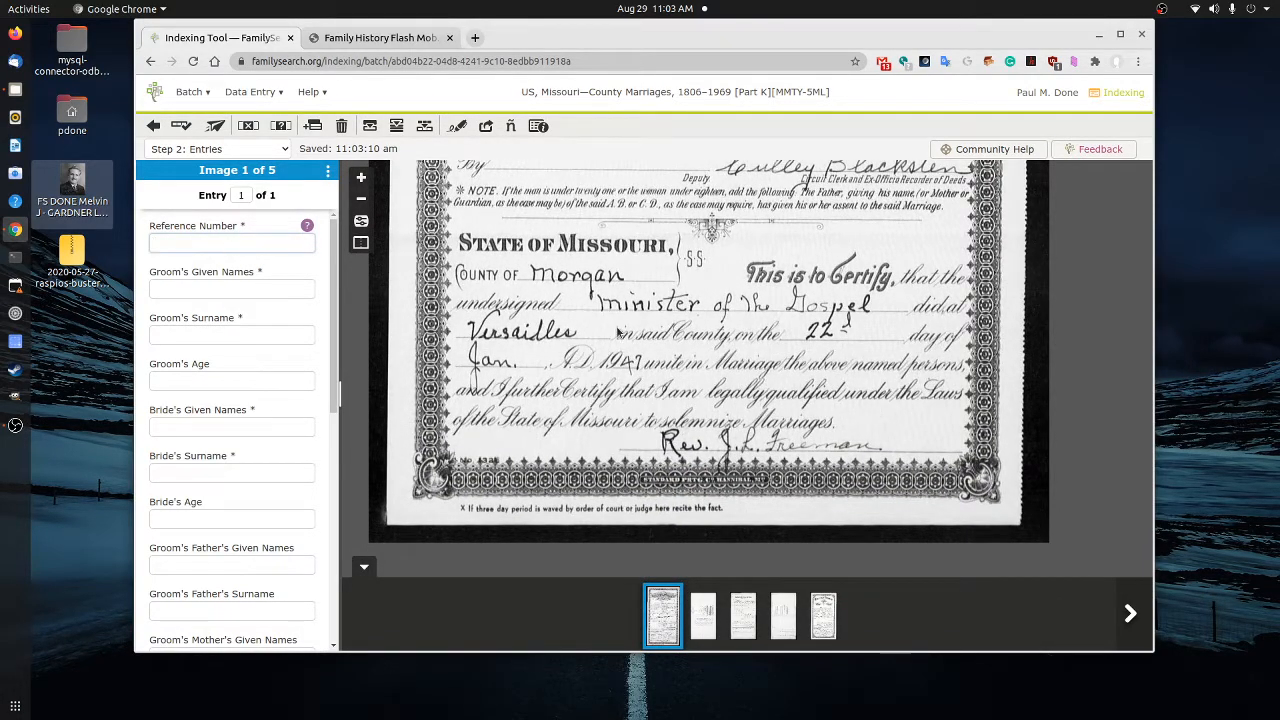
pyautogui.scroll(-3)
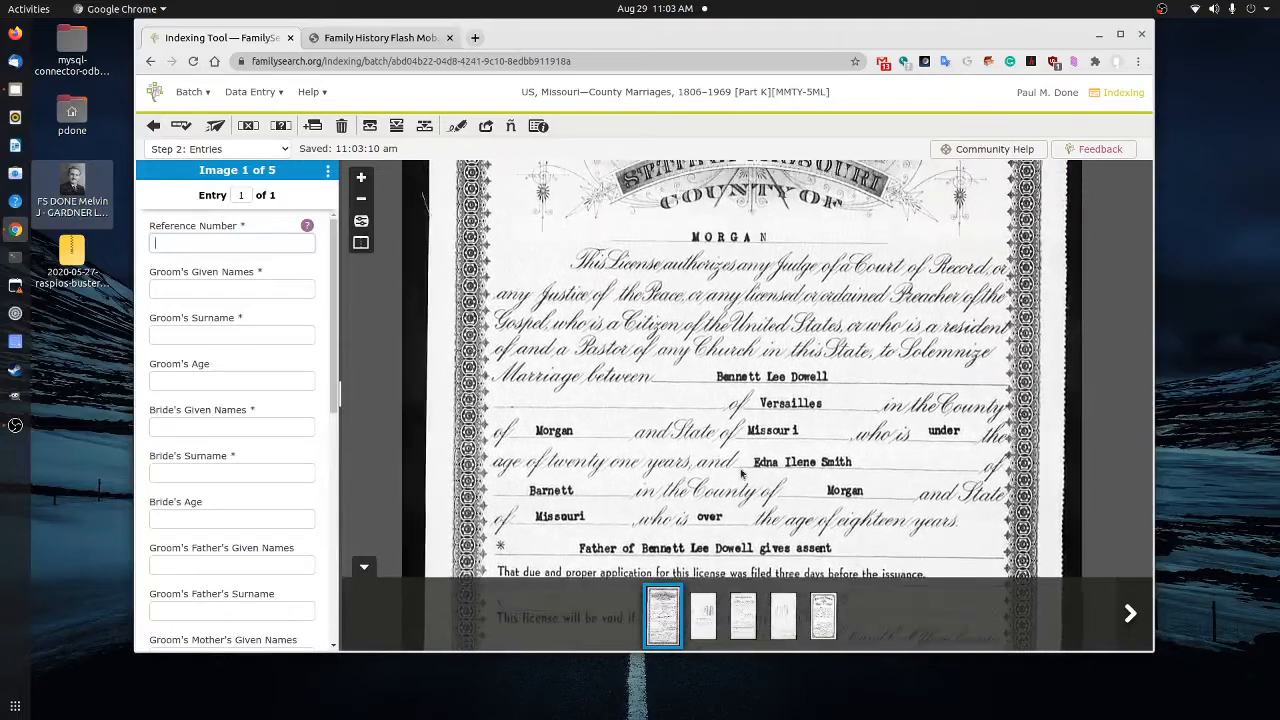
pyautogui.scroll(-3)
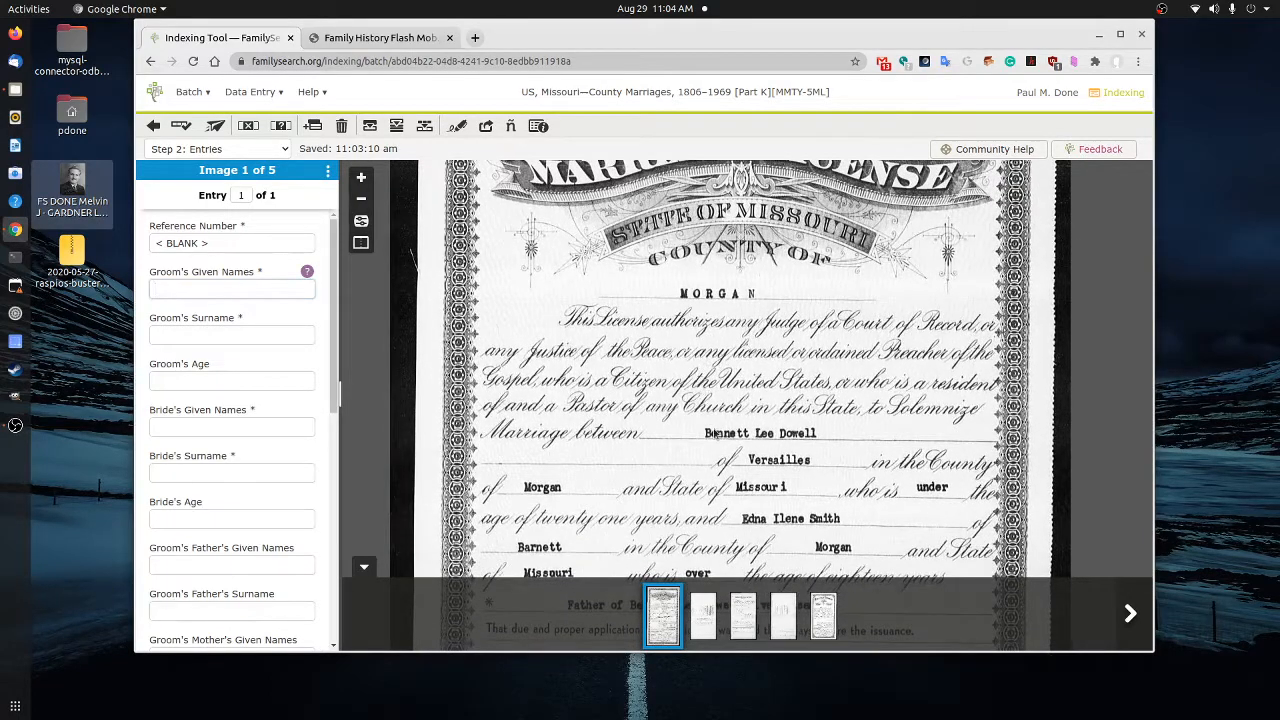
pyautogui.scroll(-3)
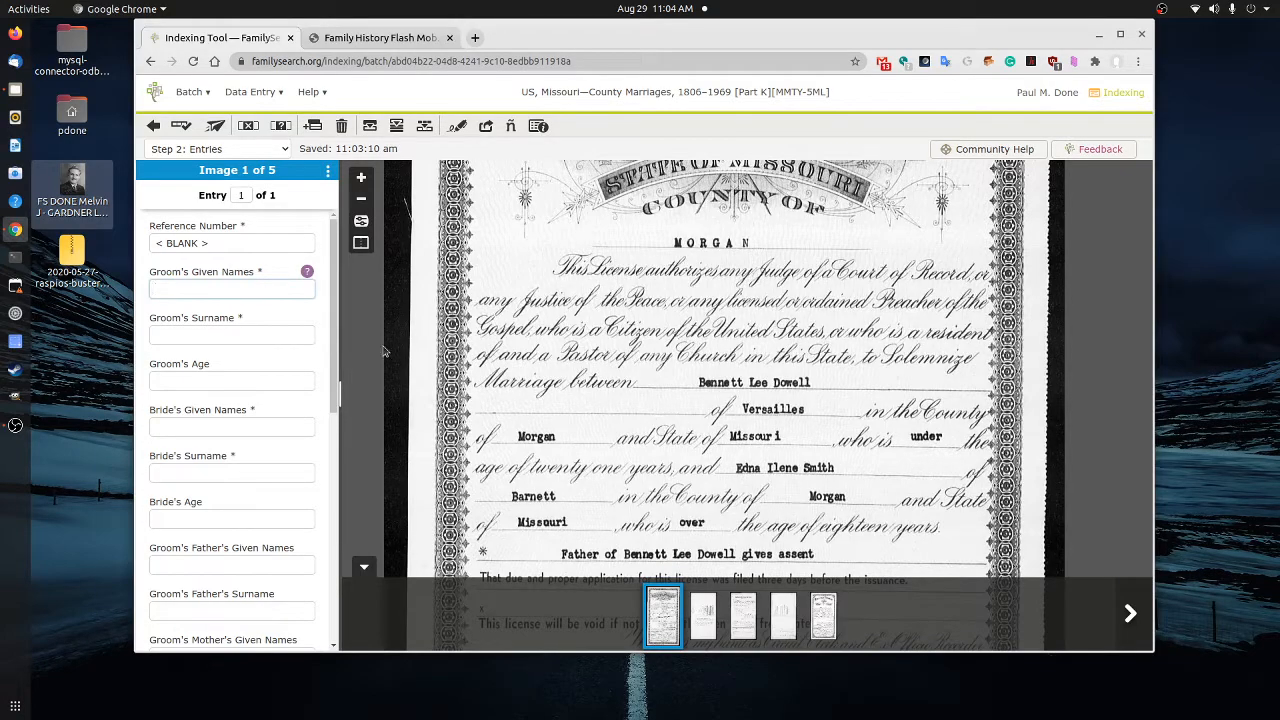
pyautogui.write('Bennett Lee')
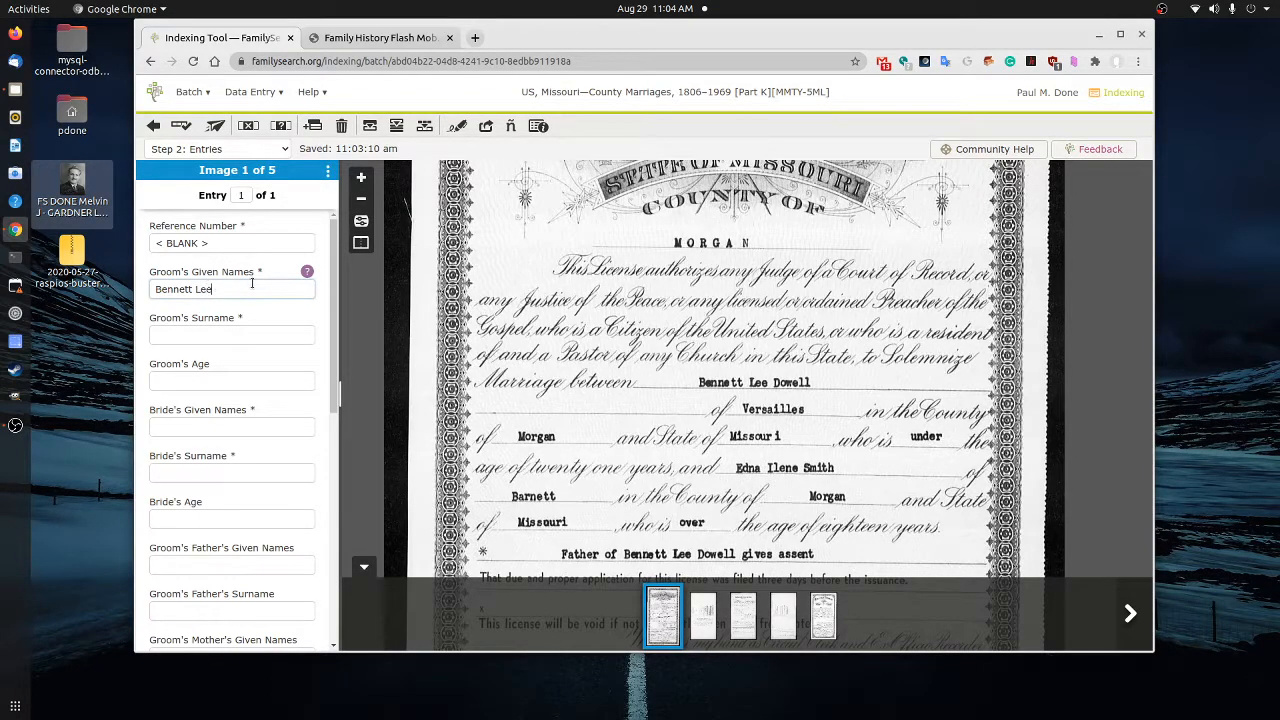
pyautogui.write('Dowell')
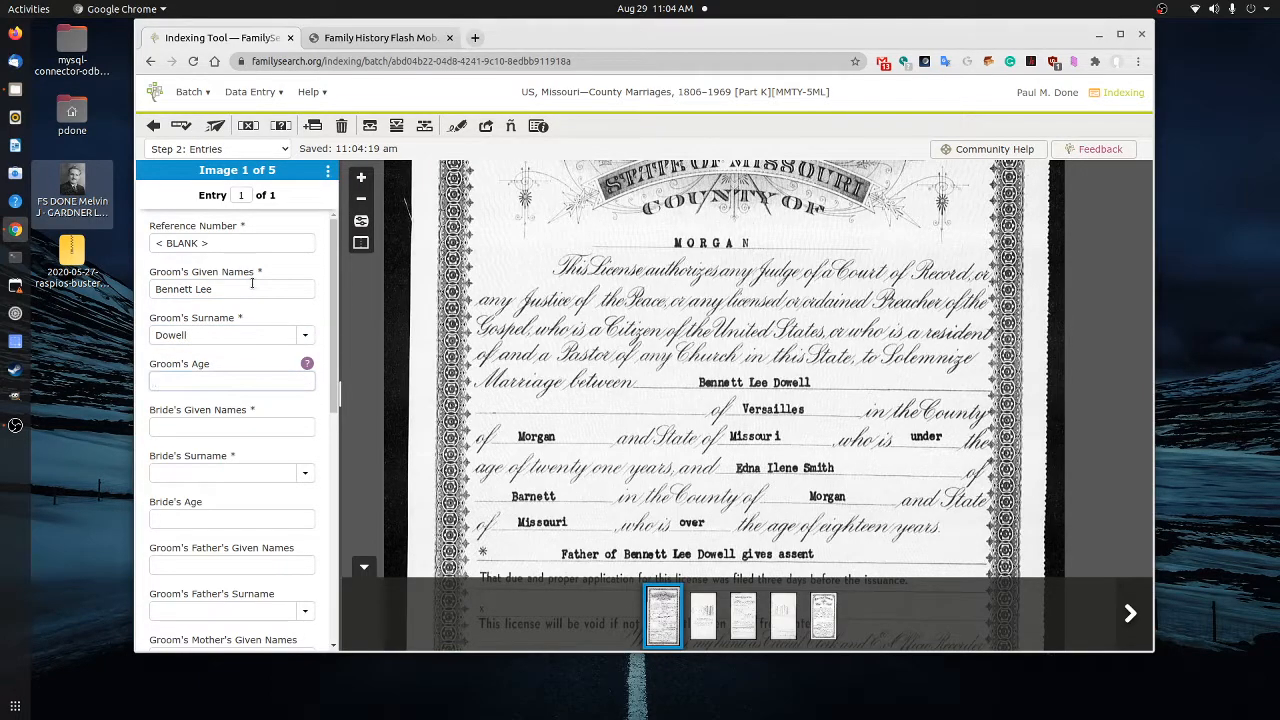
pyautogui.click(232, 380)
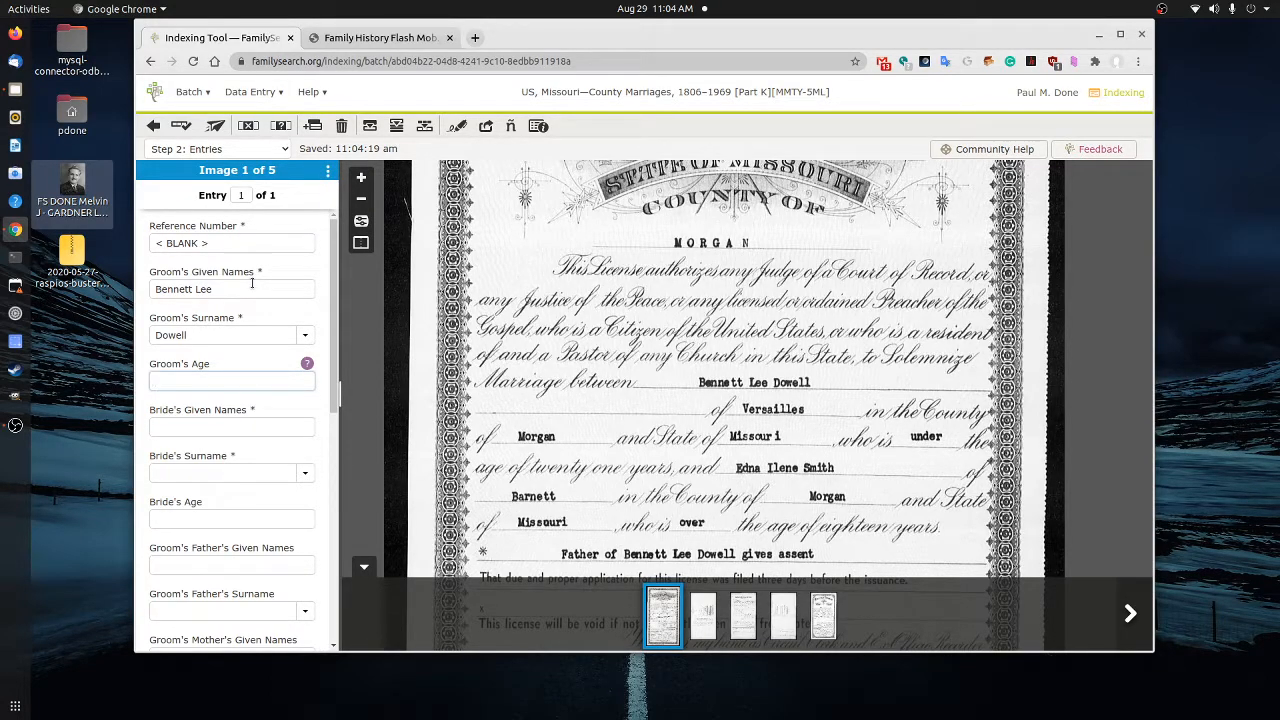
pyautogui.click(232, 380)
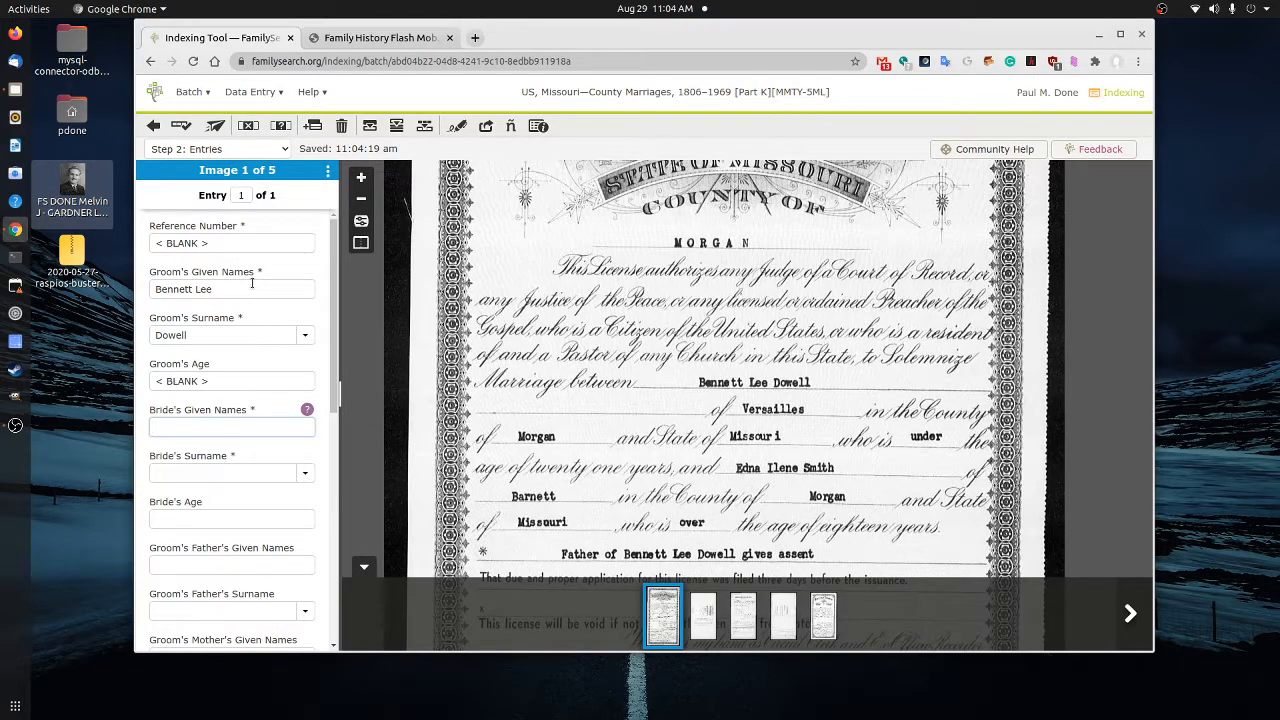
pyautogui.write('Edna')
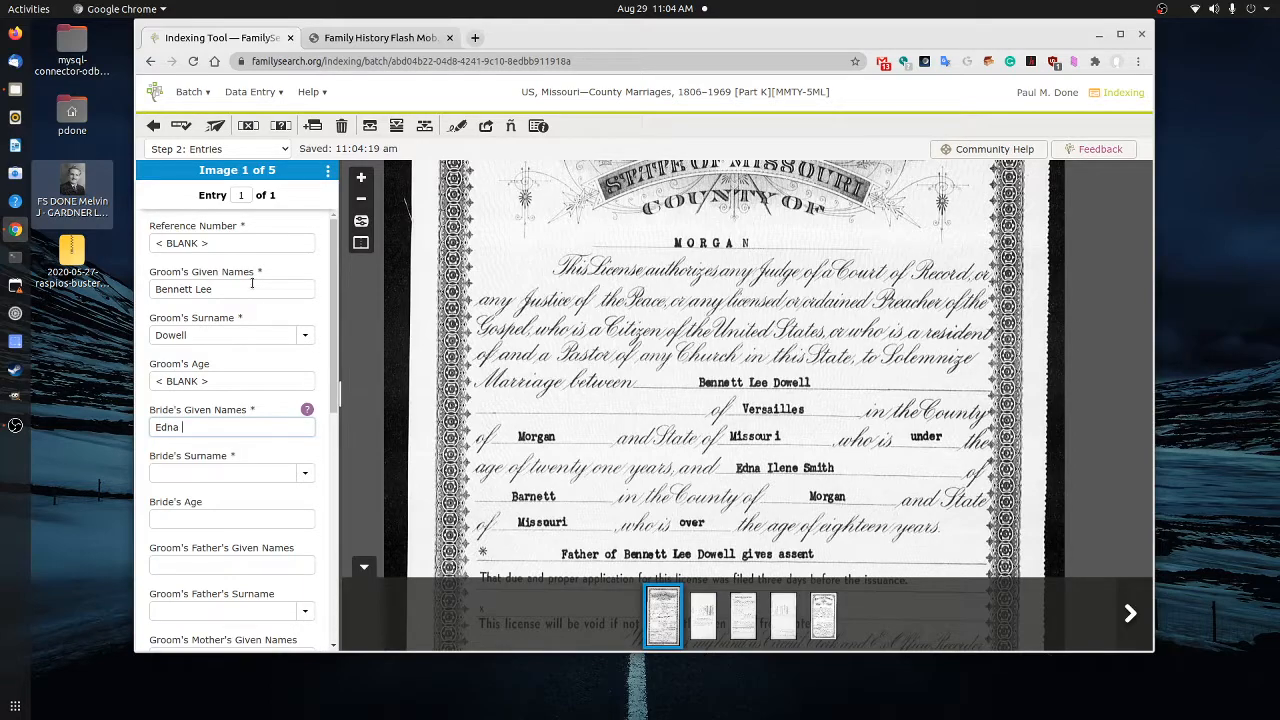
pyautogui.write('Ilene')
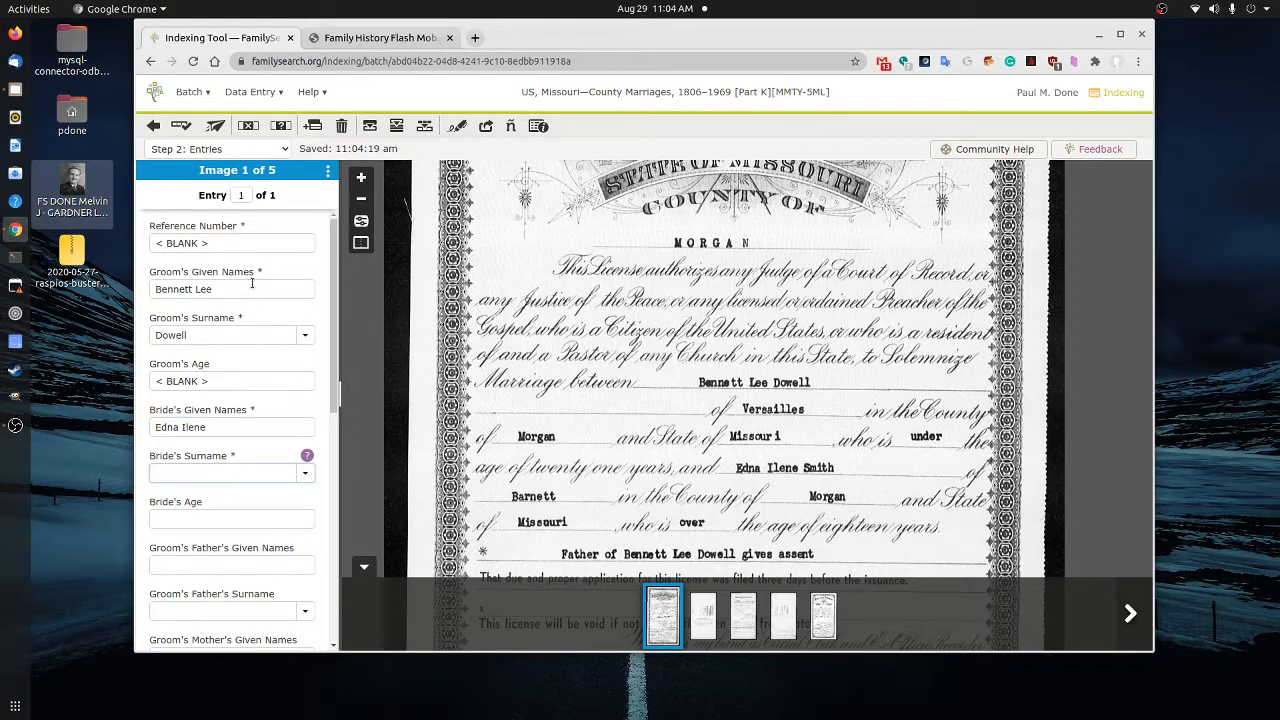
pyautogui.write('Smith')
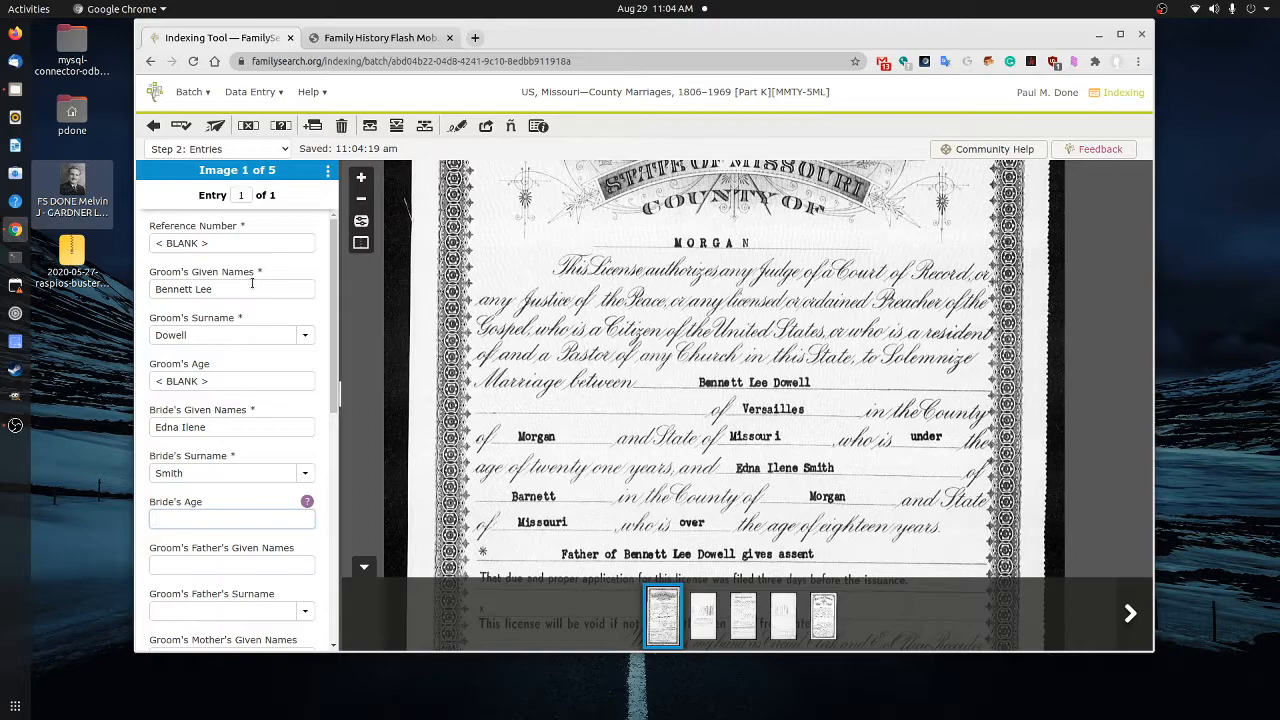
pyautogui.click(232, 518)
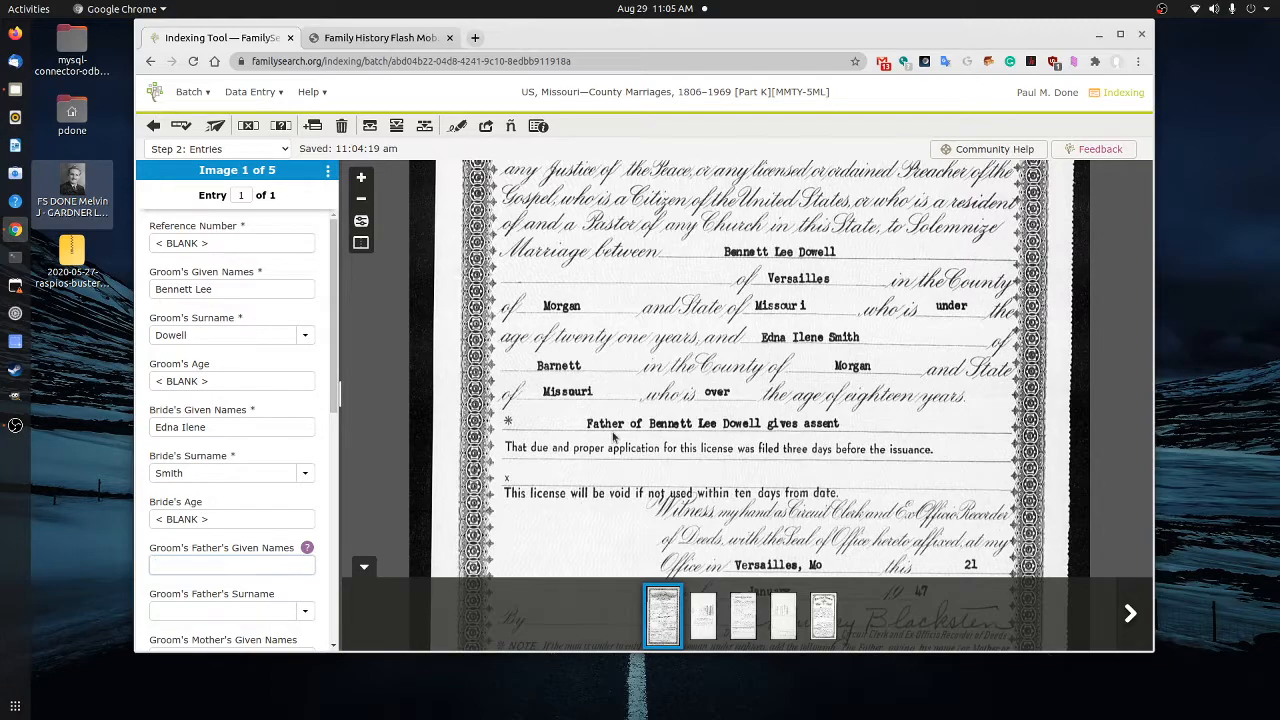
pyautogui.click(232, 564)
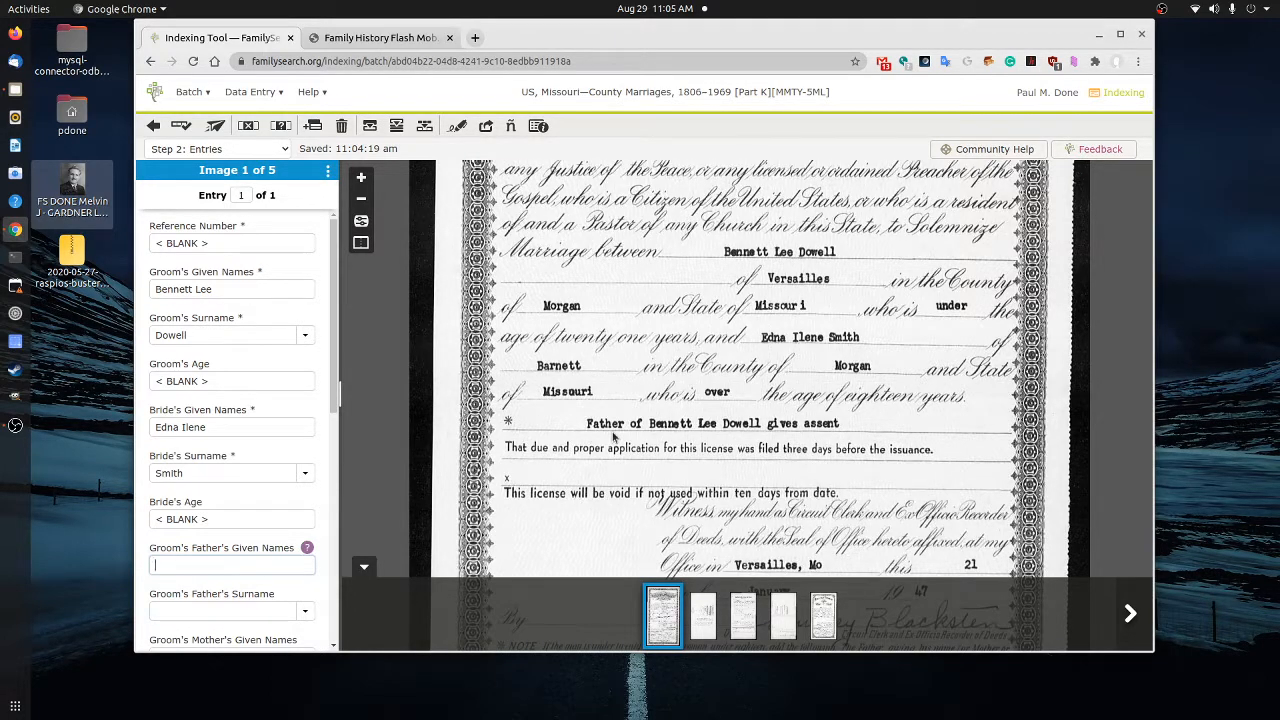
pyautogui.click(232, 612)
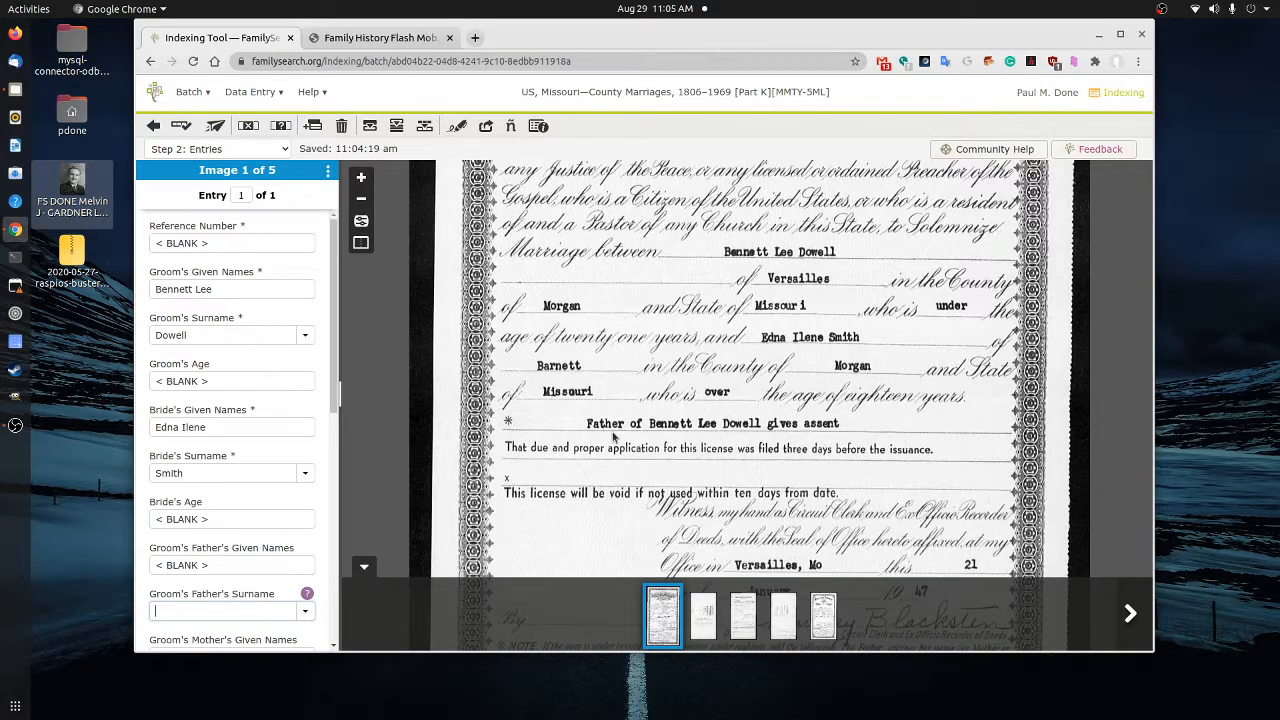
# Mark the bride's father's given names and surname blank
pyautogui.scroll(-3)
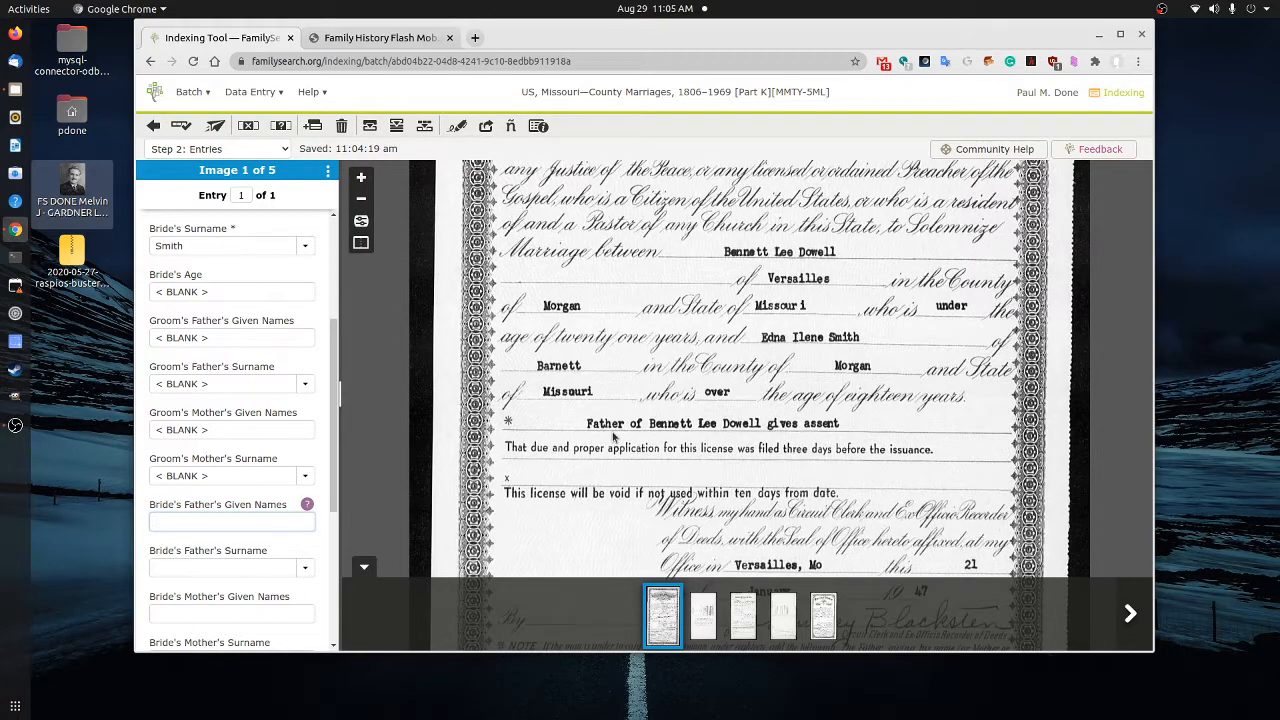
pyautogui.click(232, 520)
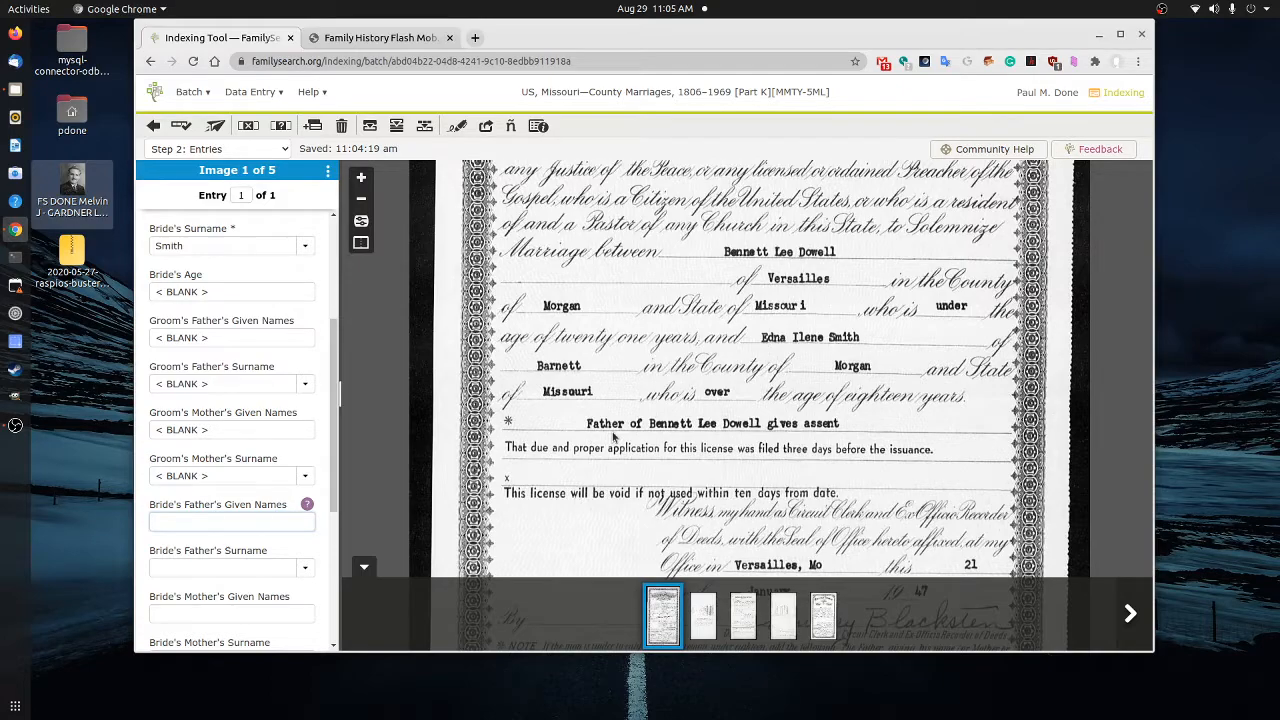
pyautogui.click(224, 568)
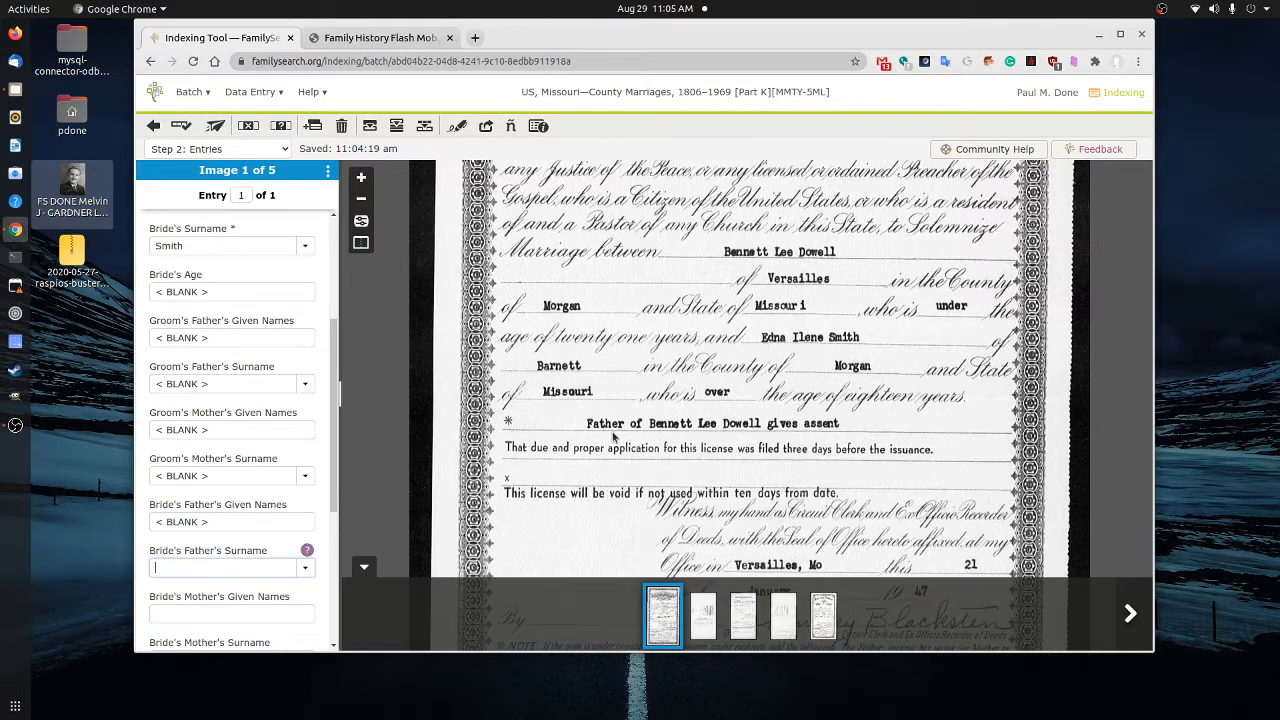
pyautogui.click(232, 612)
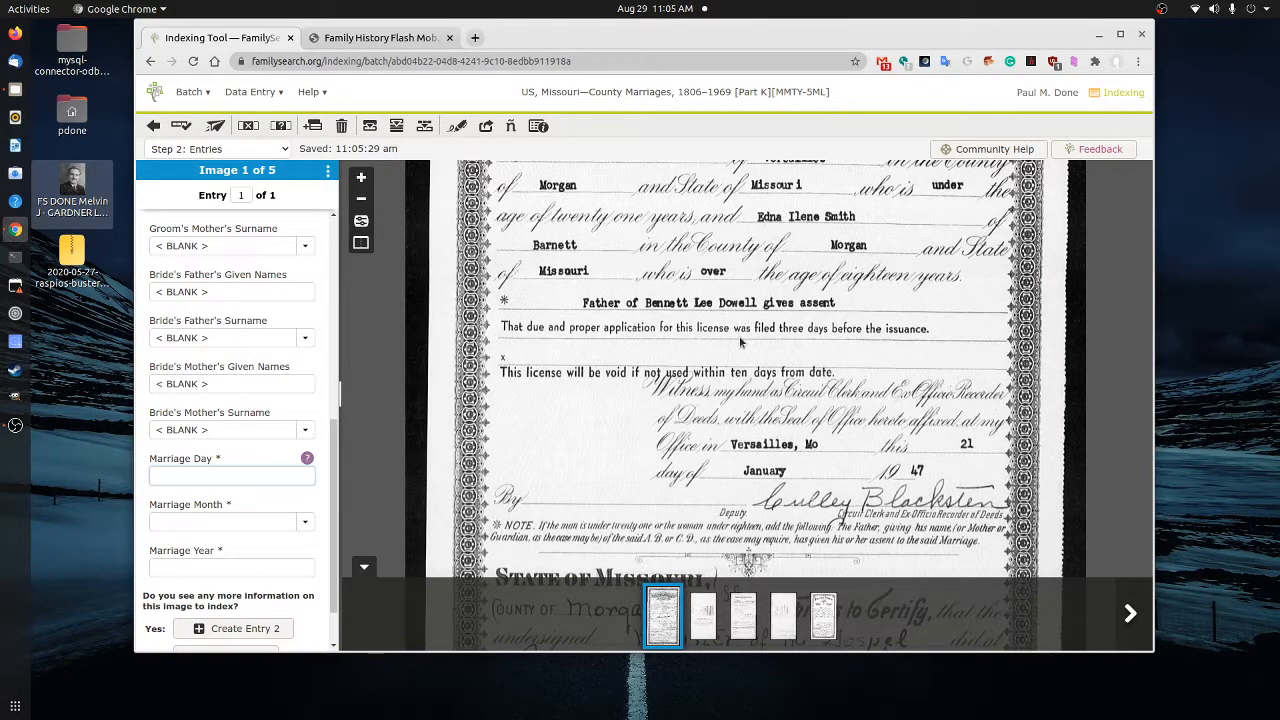
# Record the marriage date as 21 Jan 1947
pyautogui.click(232, 476)
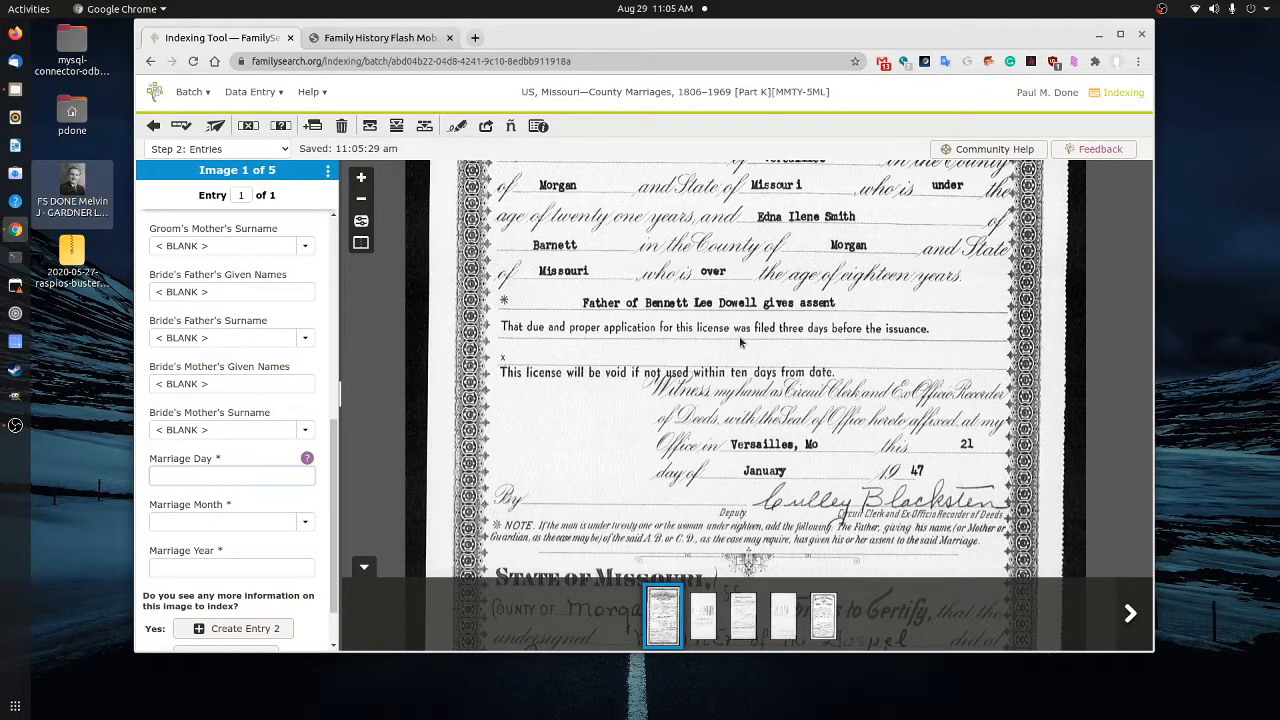
pyautogui.write('21')
pyautogui.click(232, 520)
pyautogui.write('Jan')
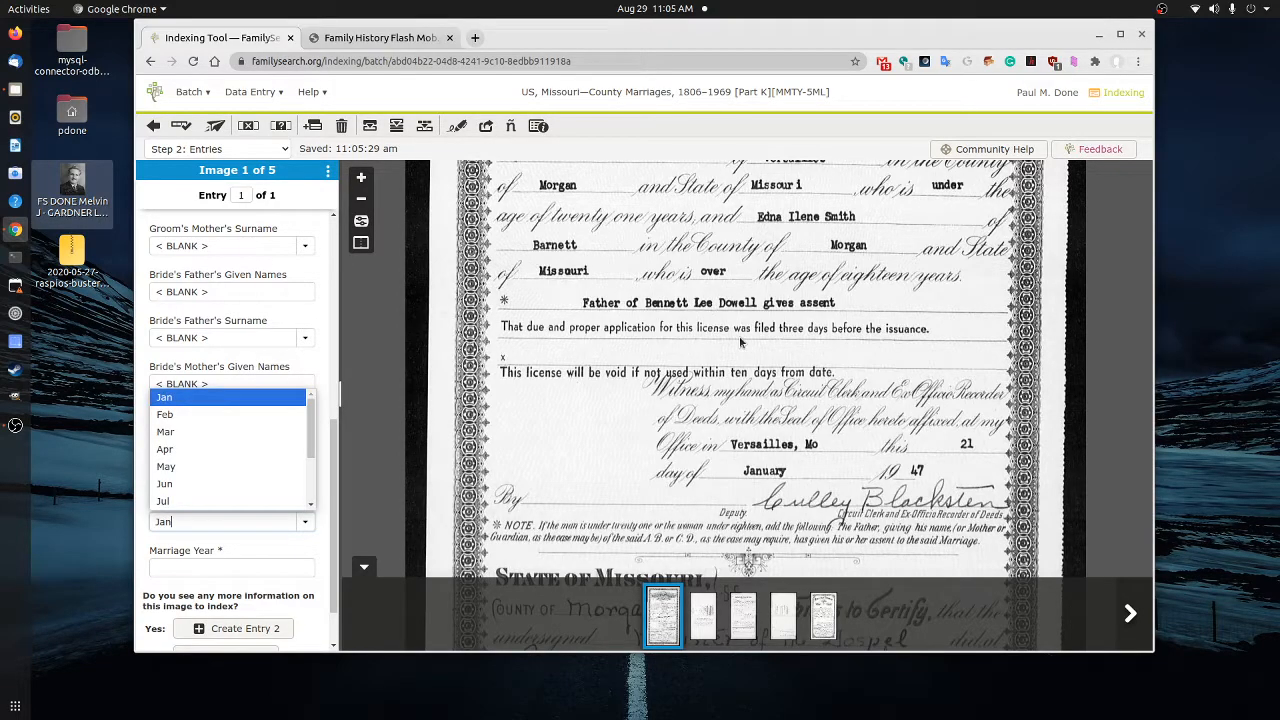
pyautogui.click(164, 396)
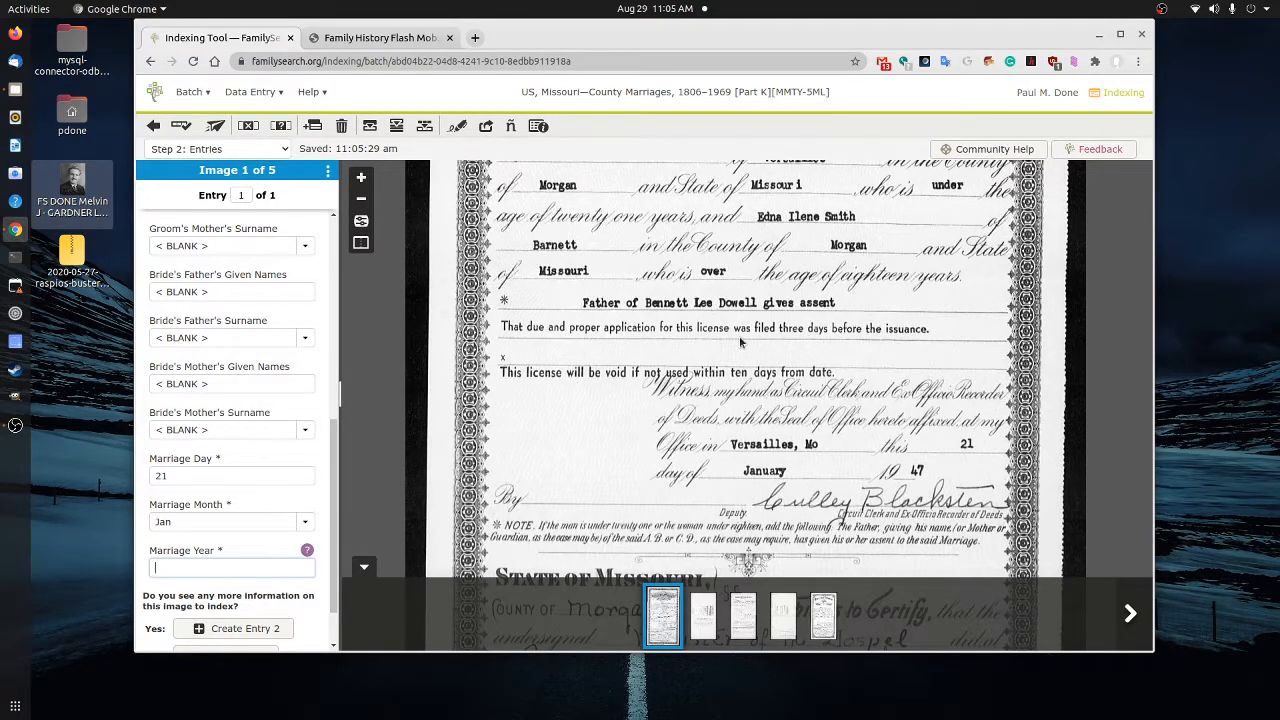
pyautogui.write('1947')
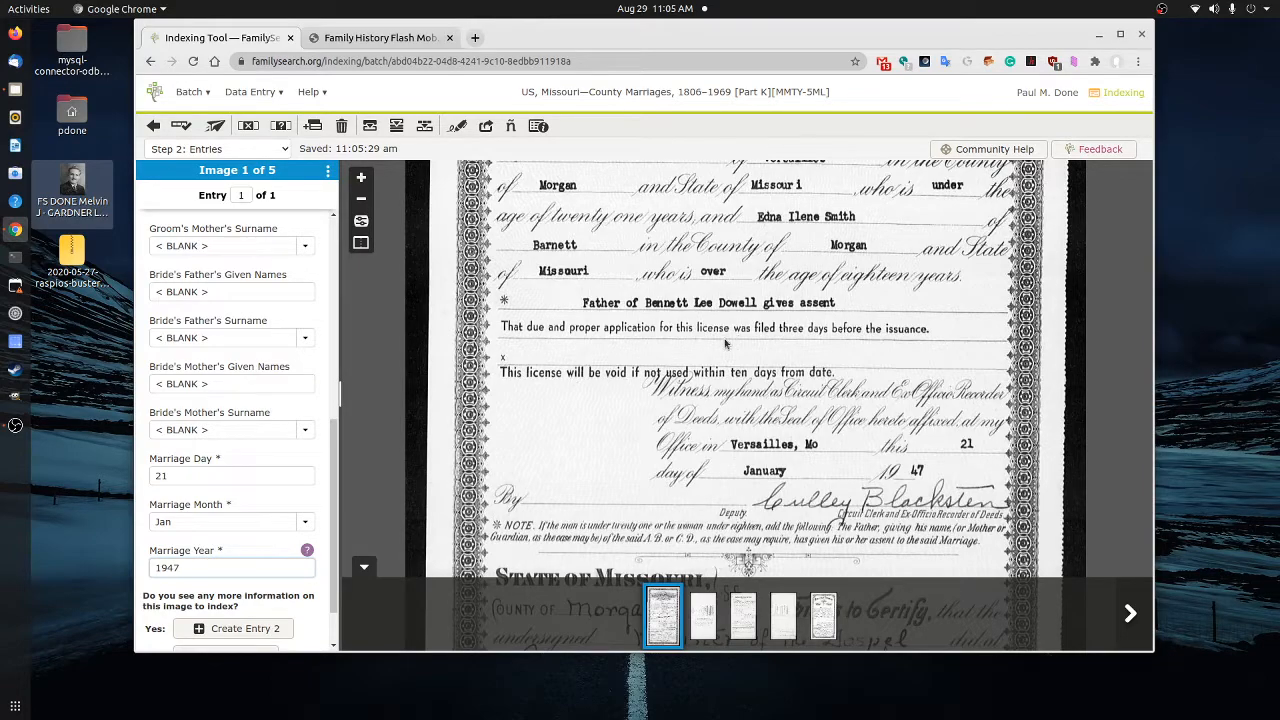
pyautogui.scroll(-3)
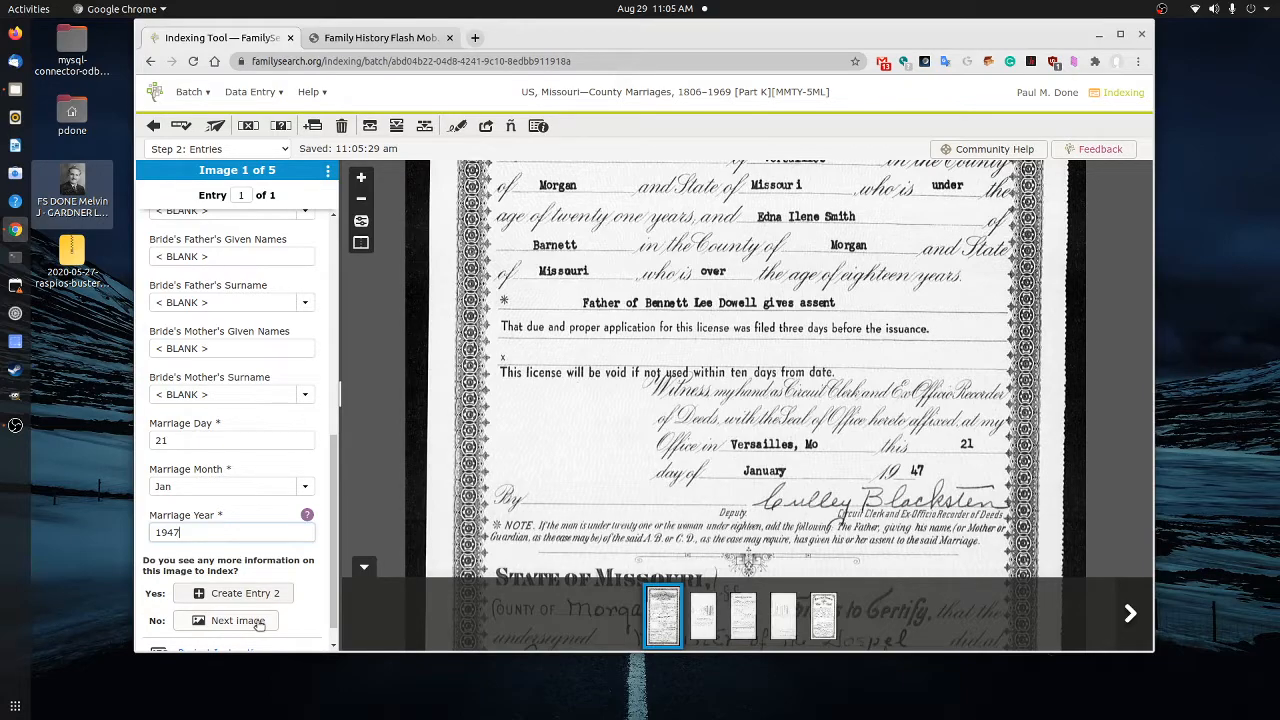
# Advance past image 1 and the no-data image 2 to image 3's Application for License to Marry
pyautogui.click(238, 620)
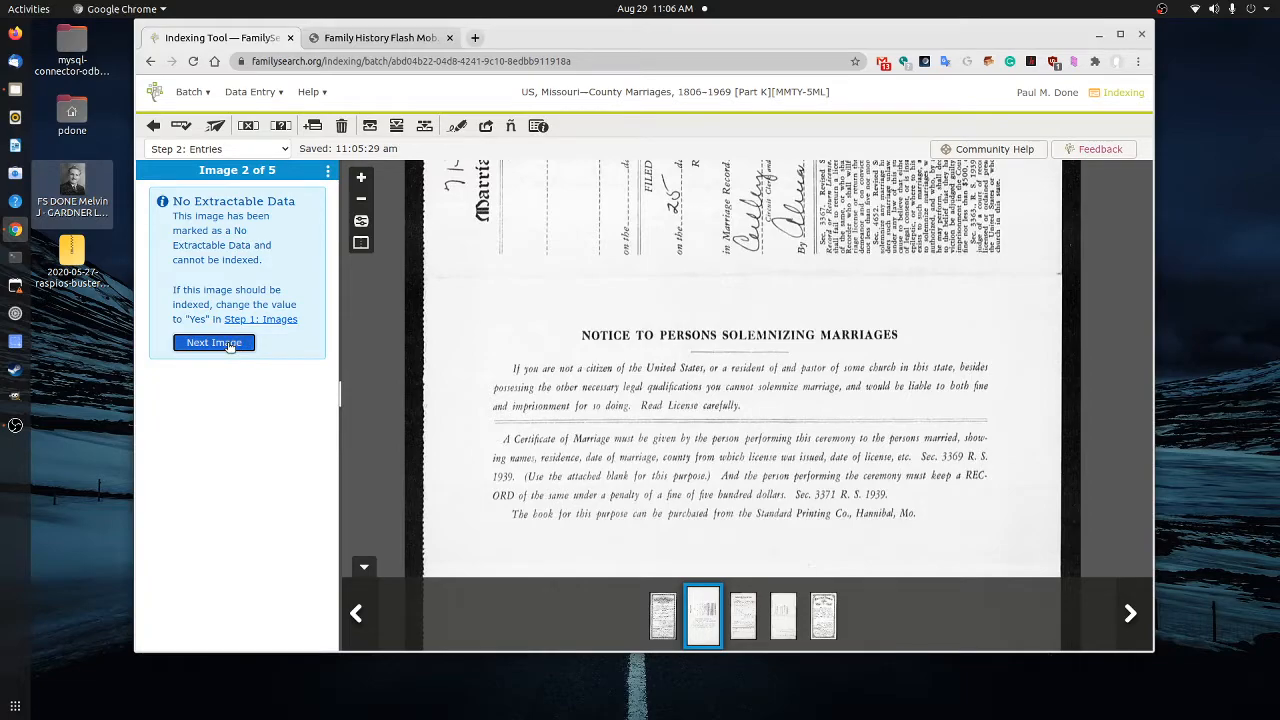
pyautogui.click(214, 342)
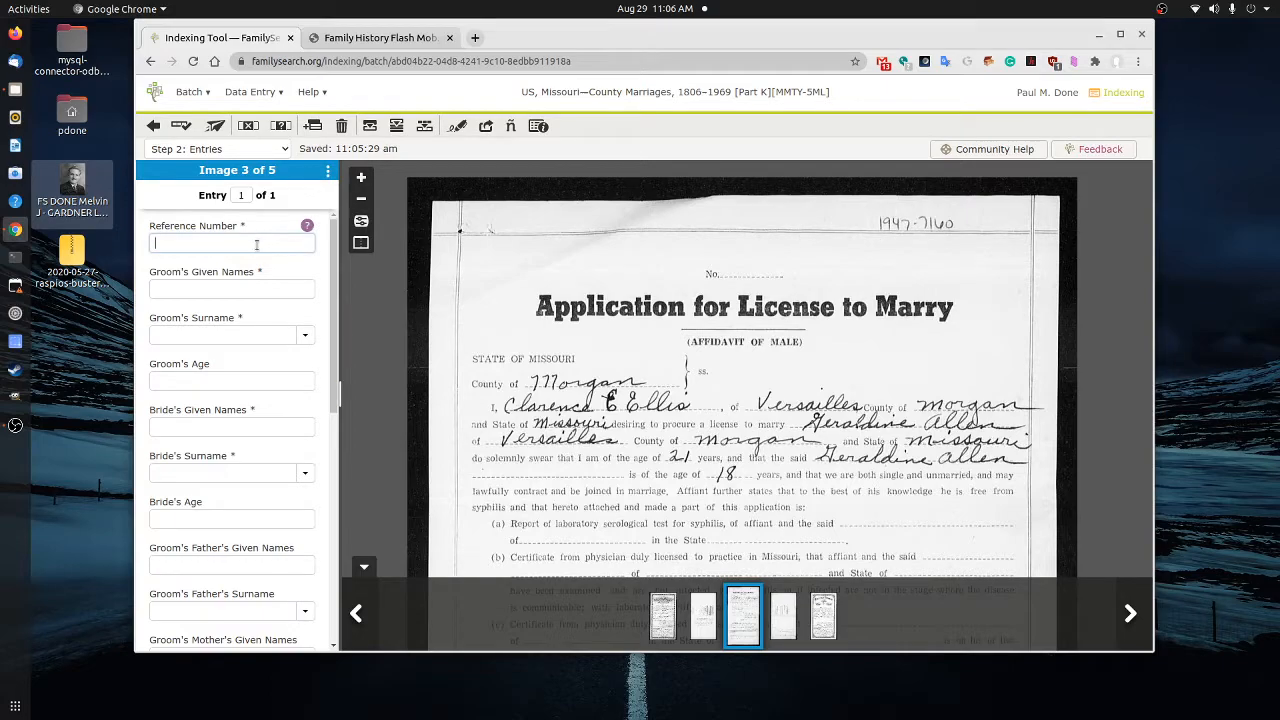
pyautogui.write('19477160')
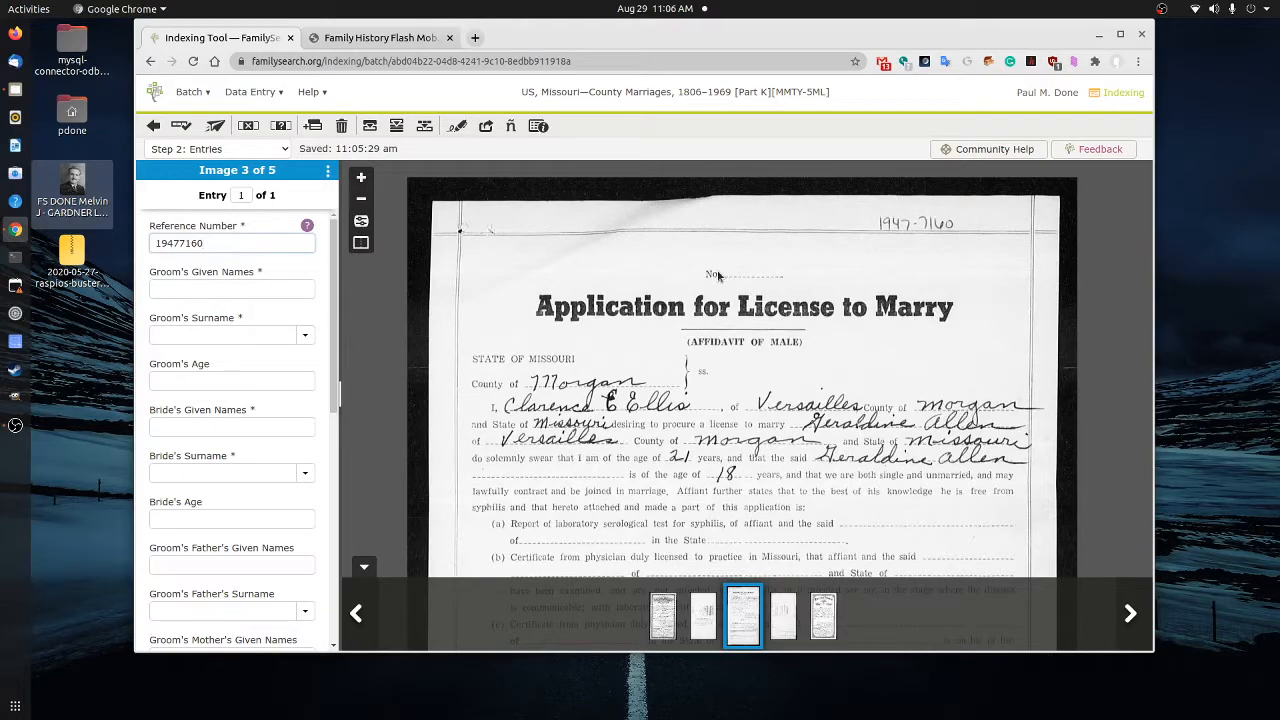
pyautogui.moveTo(700, 262)
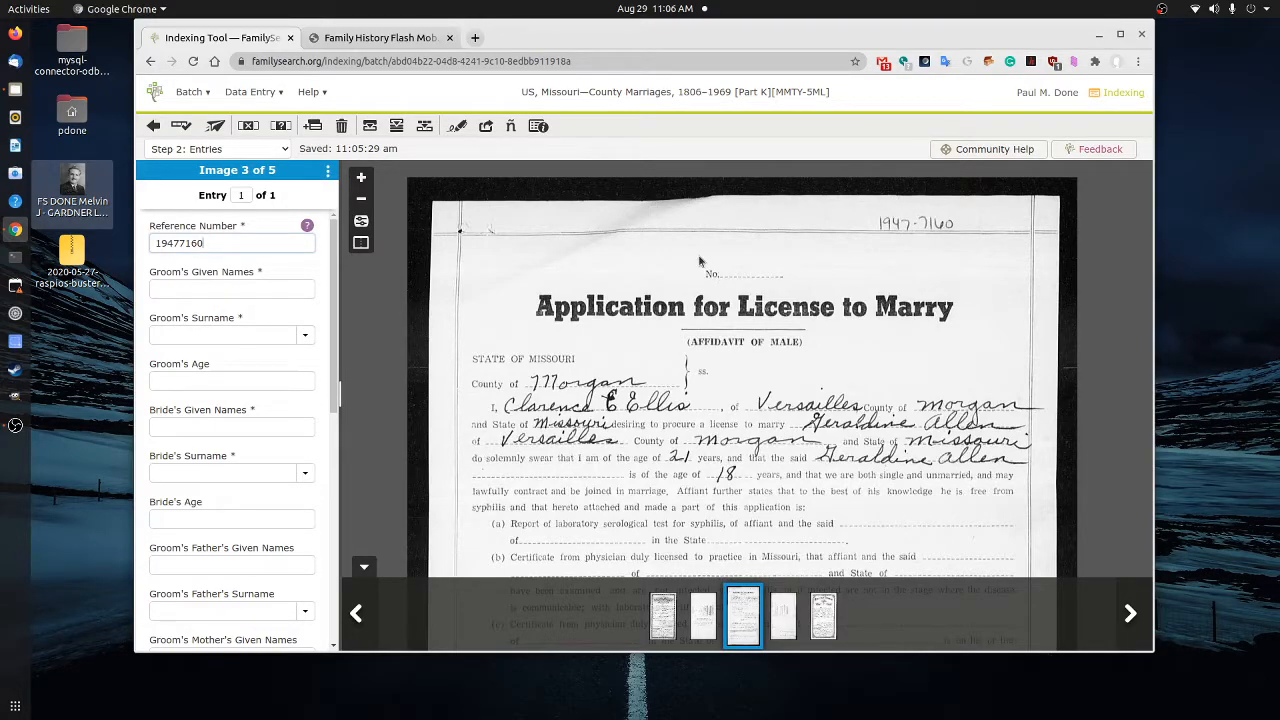
pyautogui.press('BackSpace')
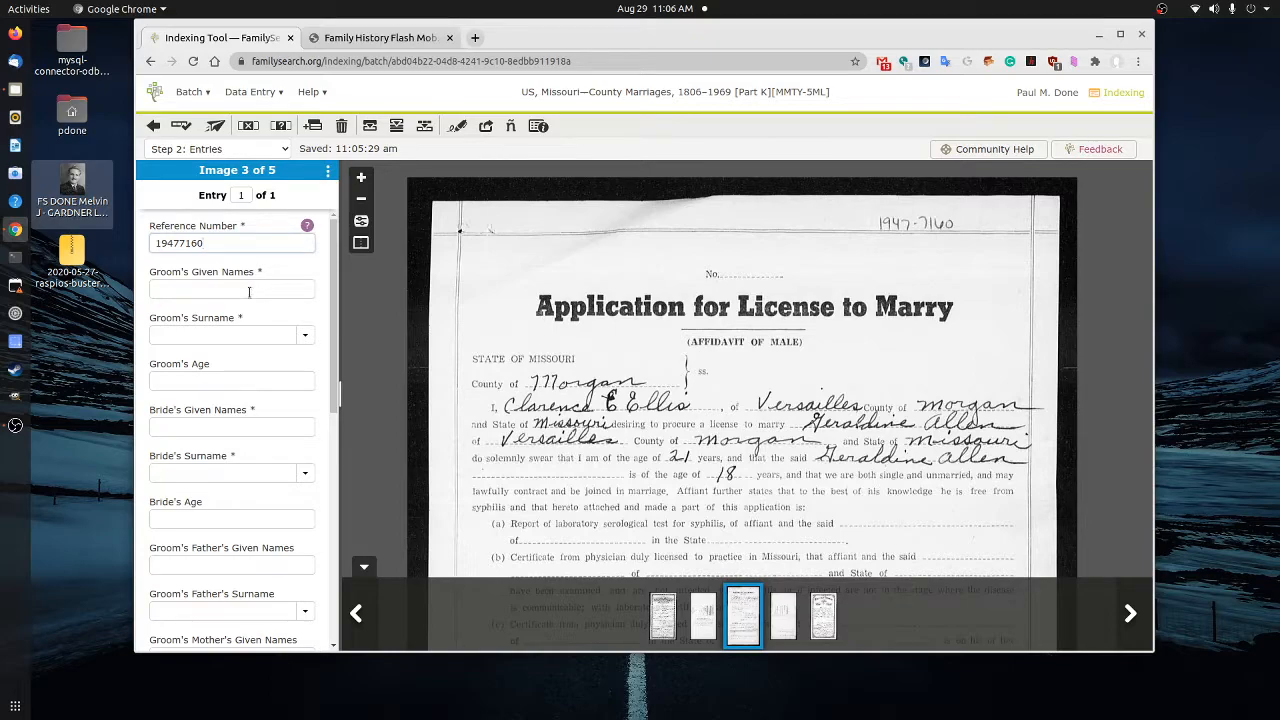
pyautogui.write('Clarence')
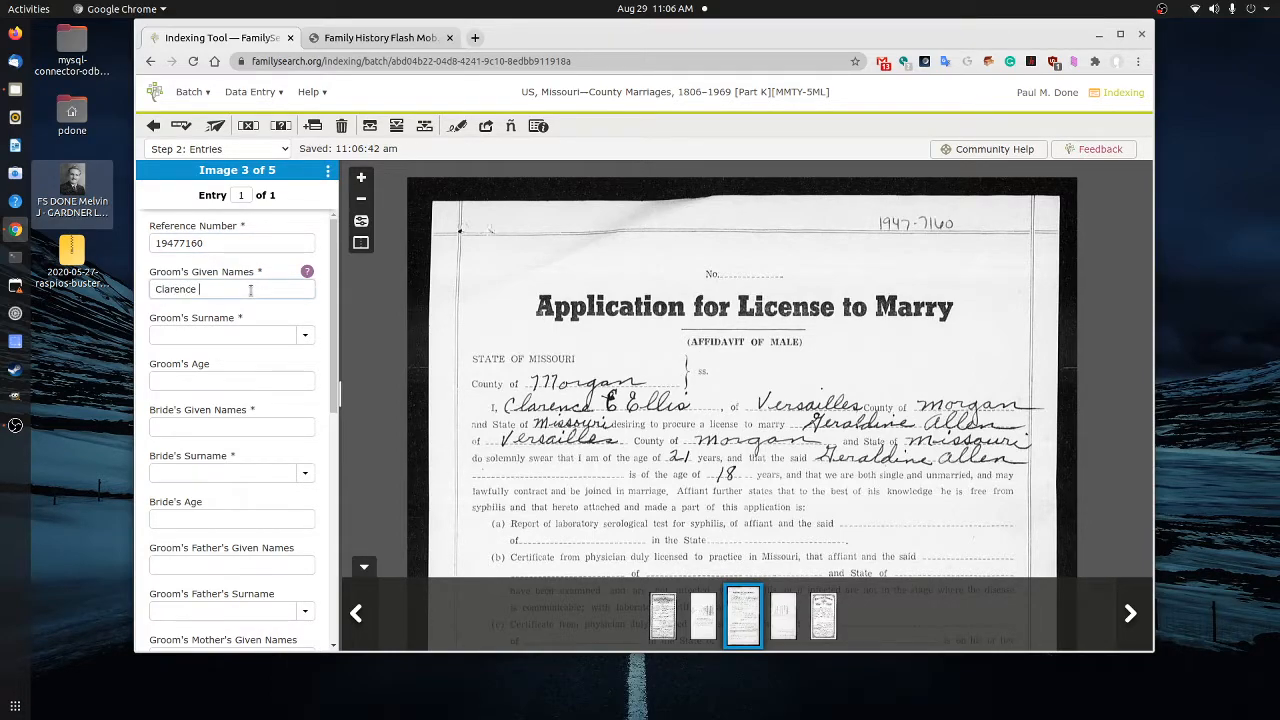
pyautogui.write('Ellis')
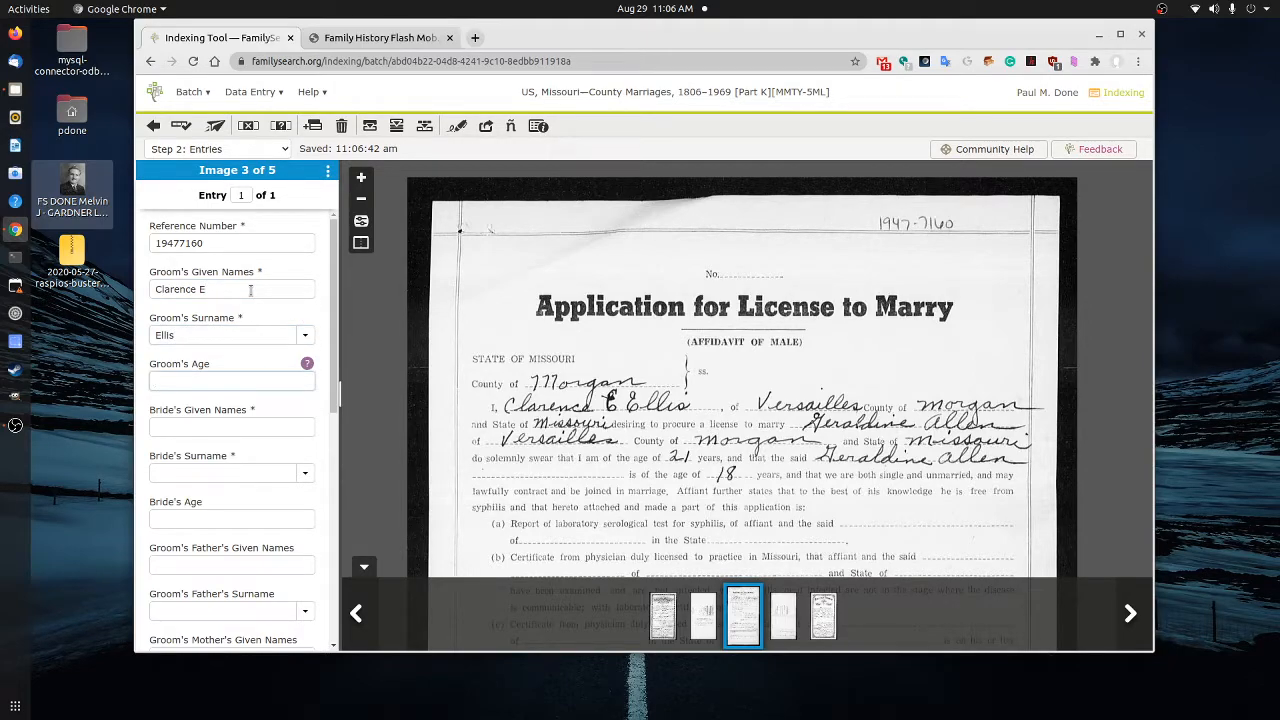
pyautogui.click(232, 380)
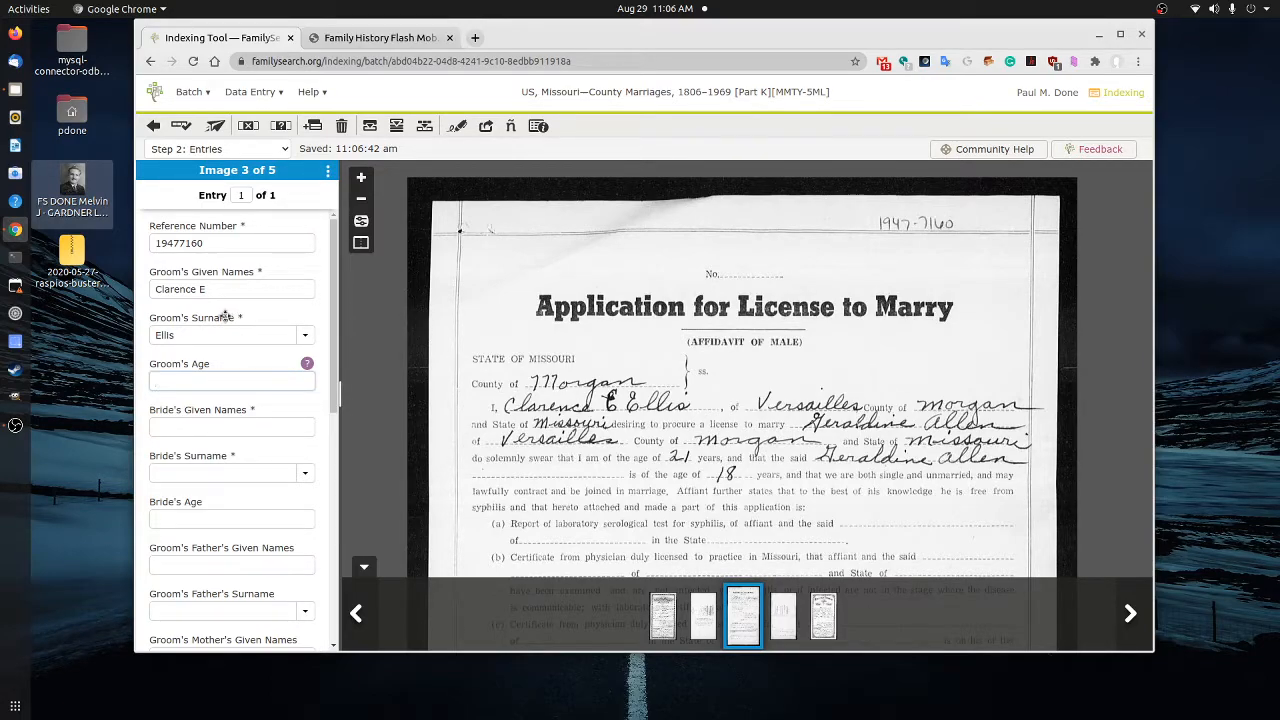
pyautogui.write('21')
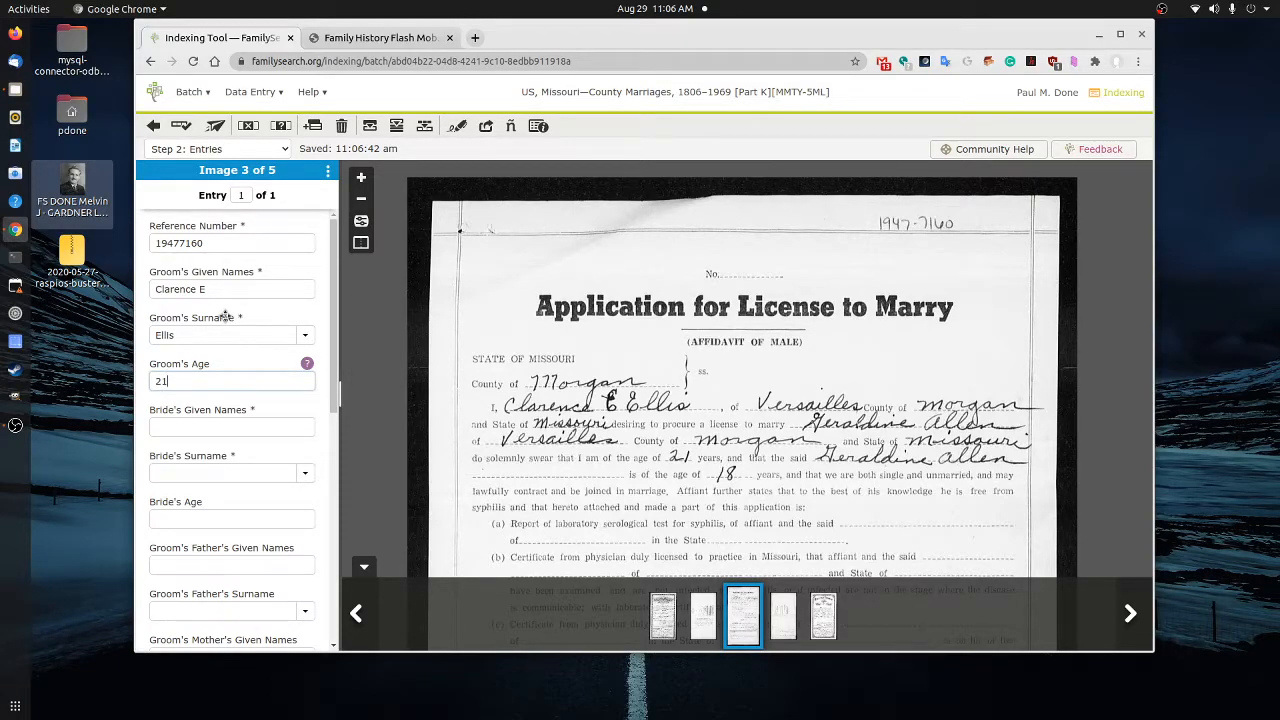
pyautogui.click(232, 428)
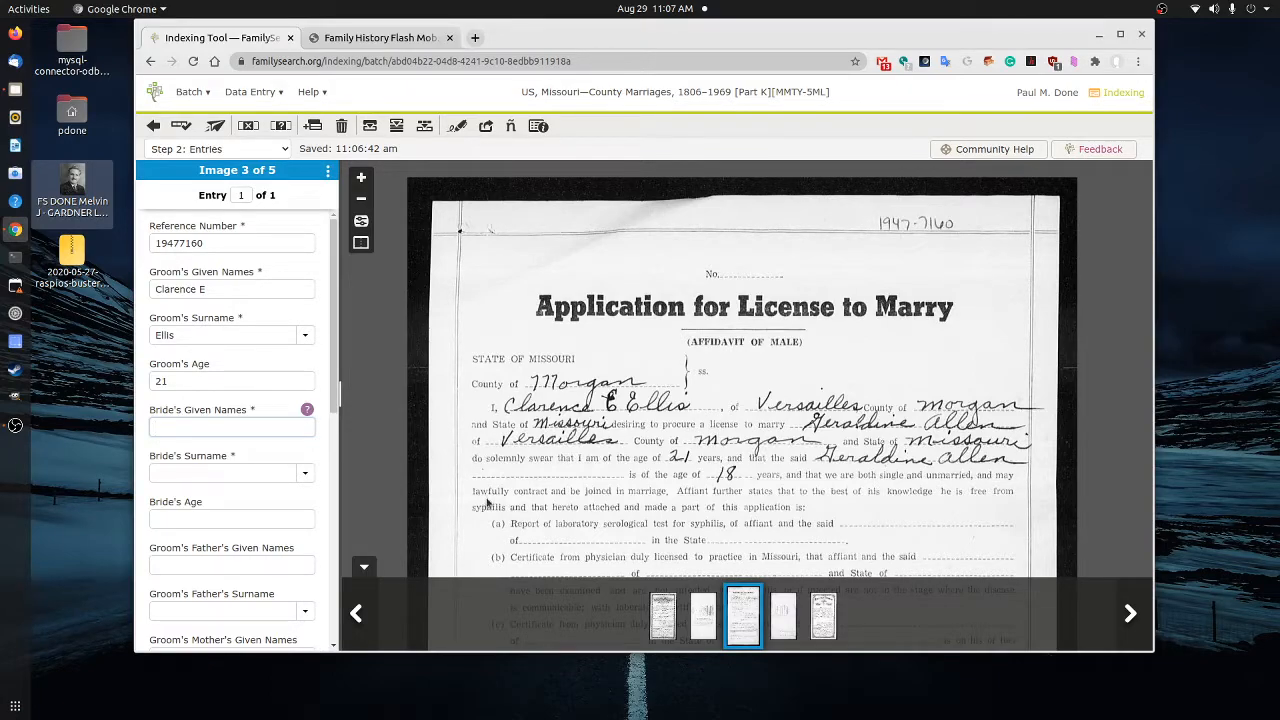
pyautogui.click(232, 428)
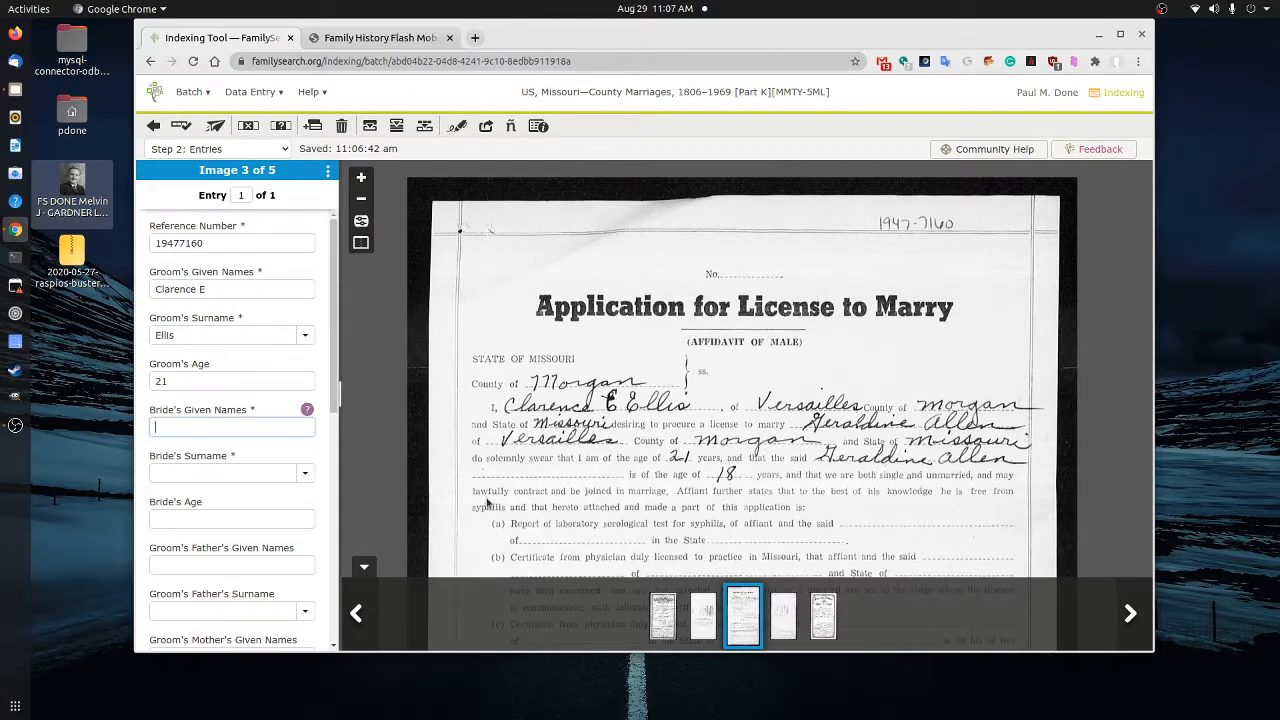
pyautogui.write('Gerladine')
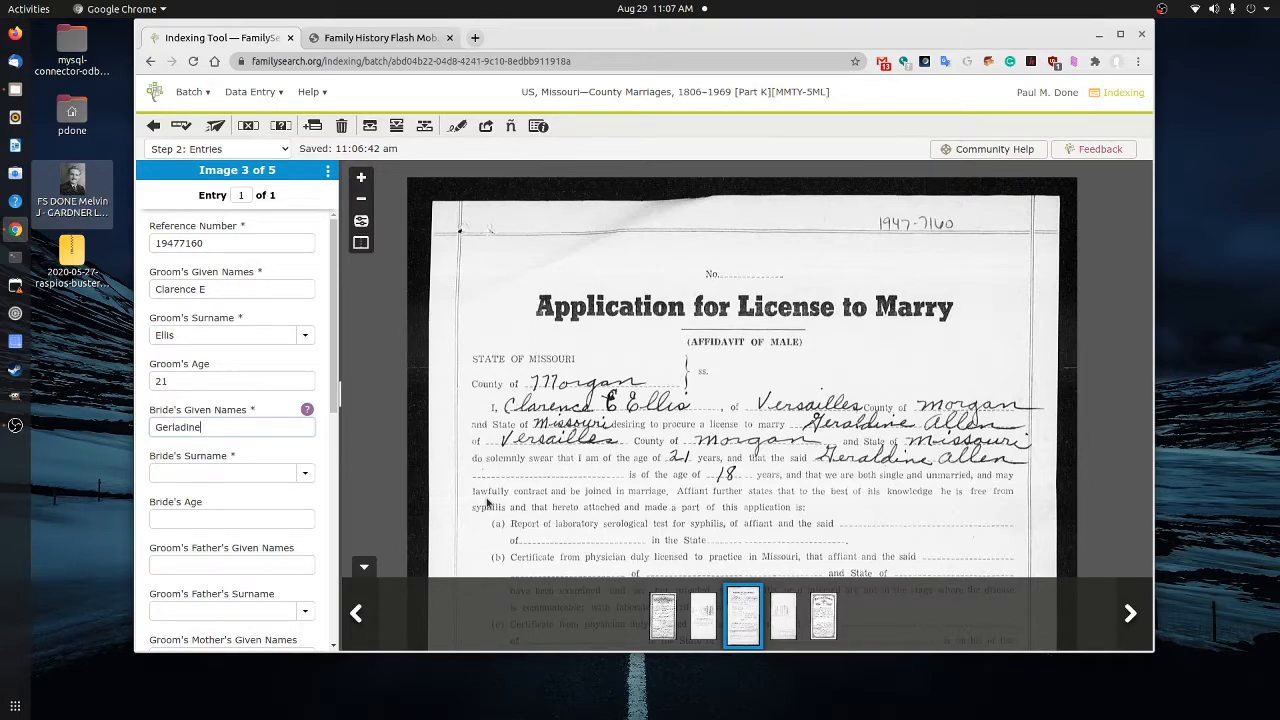
pyautogui.press('BackSpace')
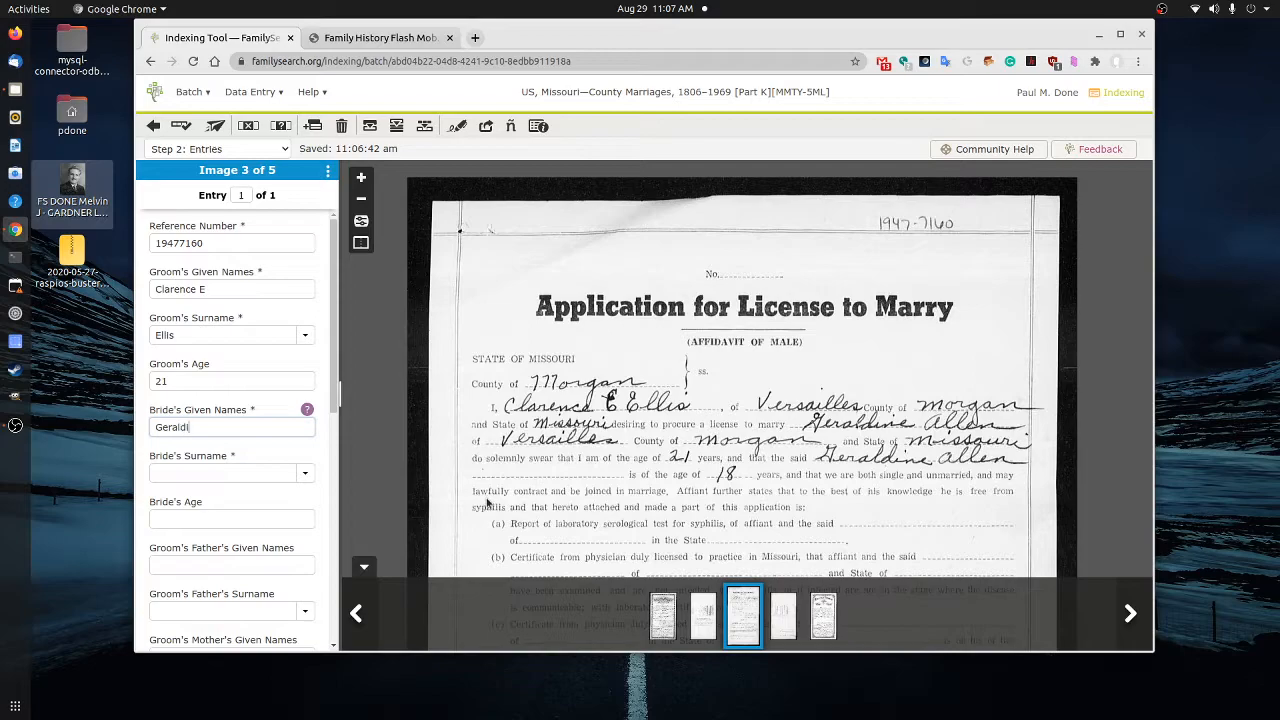
pyautogui.write('Allen')
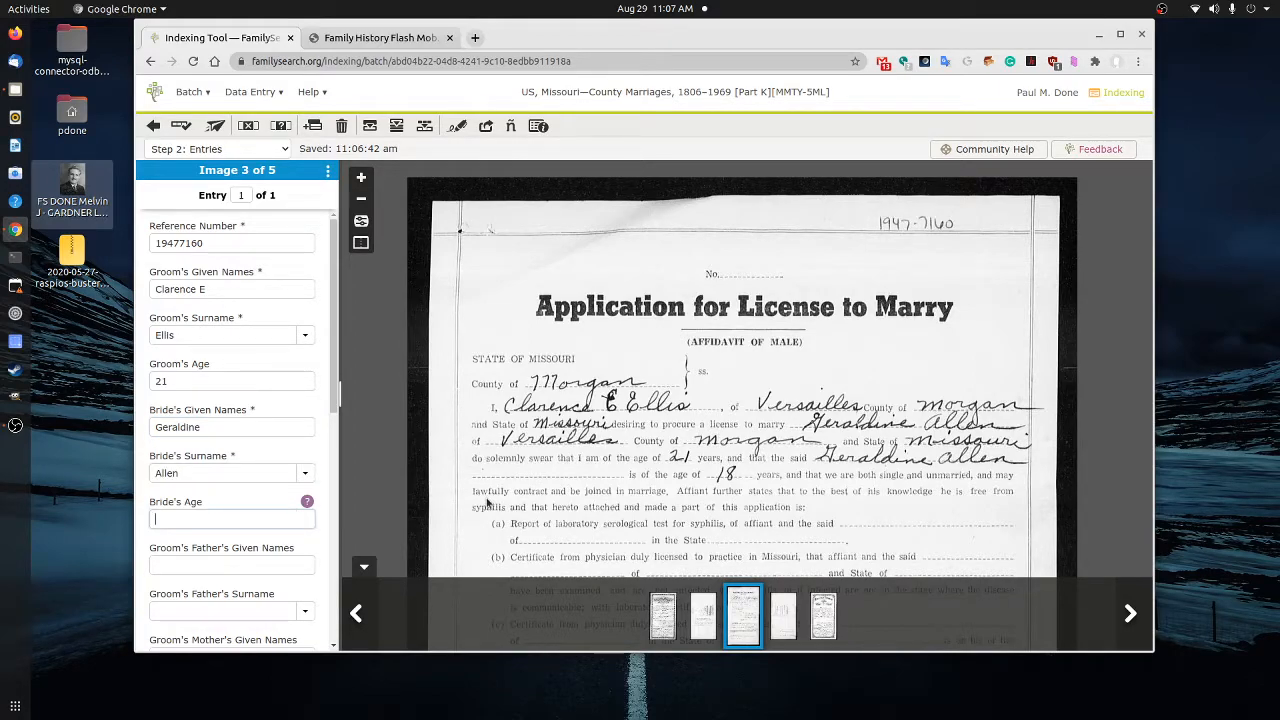
pyautogui.write('18')
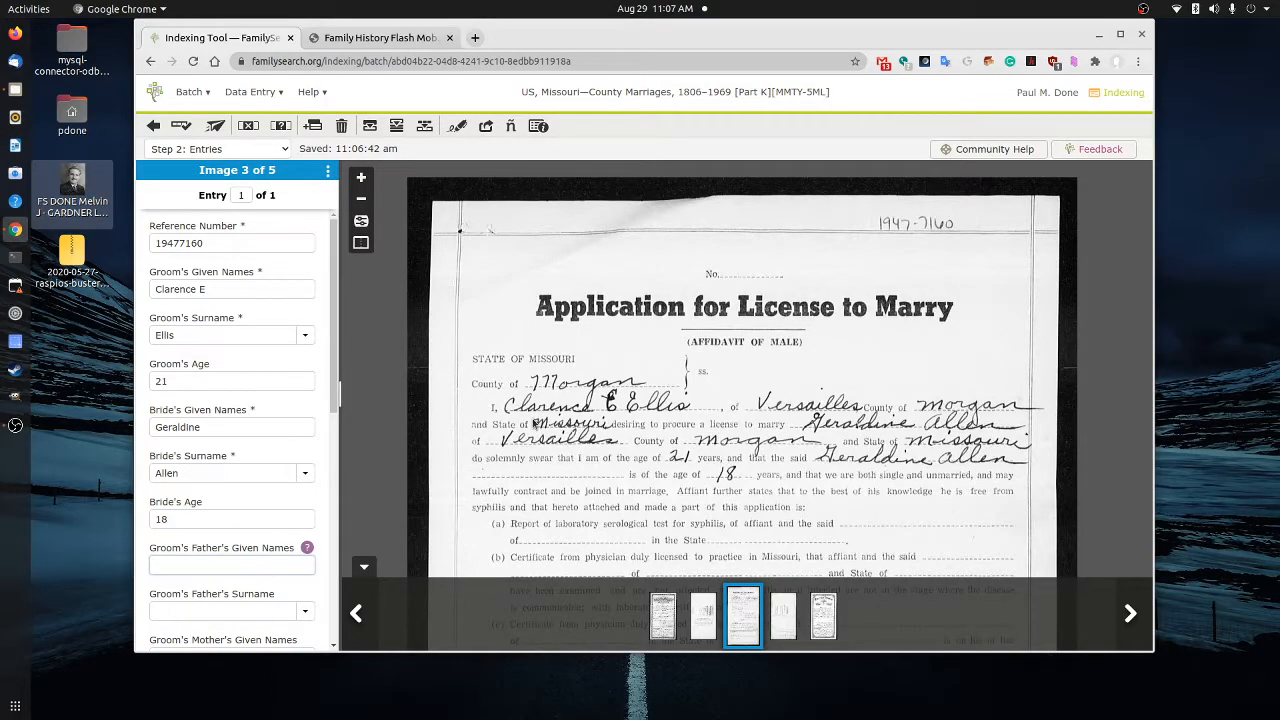
# Mark image 3's empty parent name fields blank
pyautogui.scroll(-3)
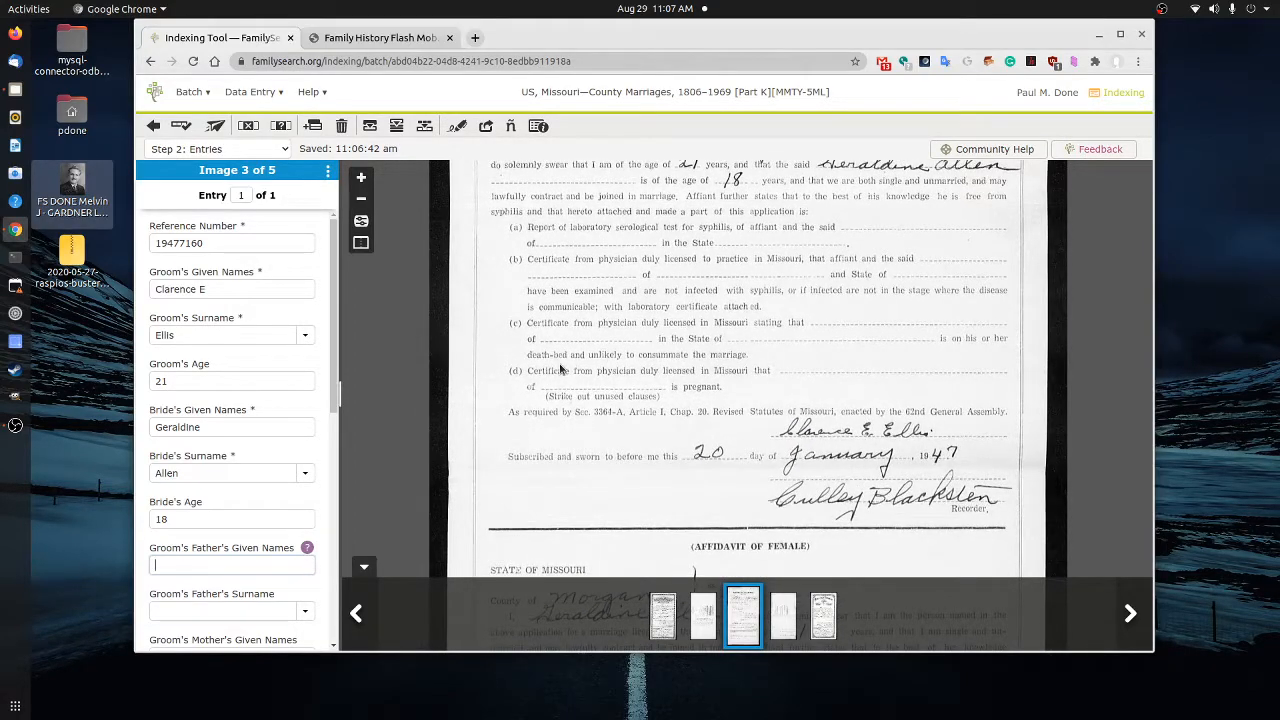
pyautogui.scroll(-3)
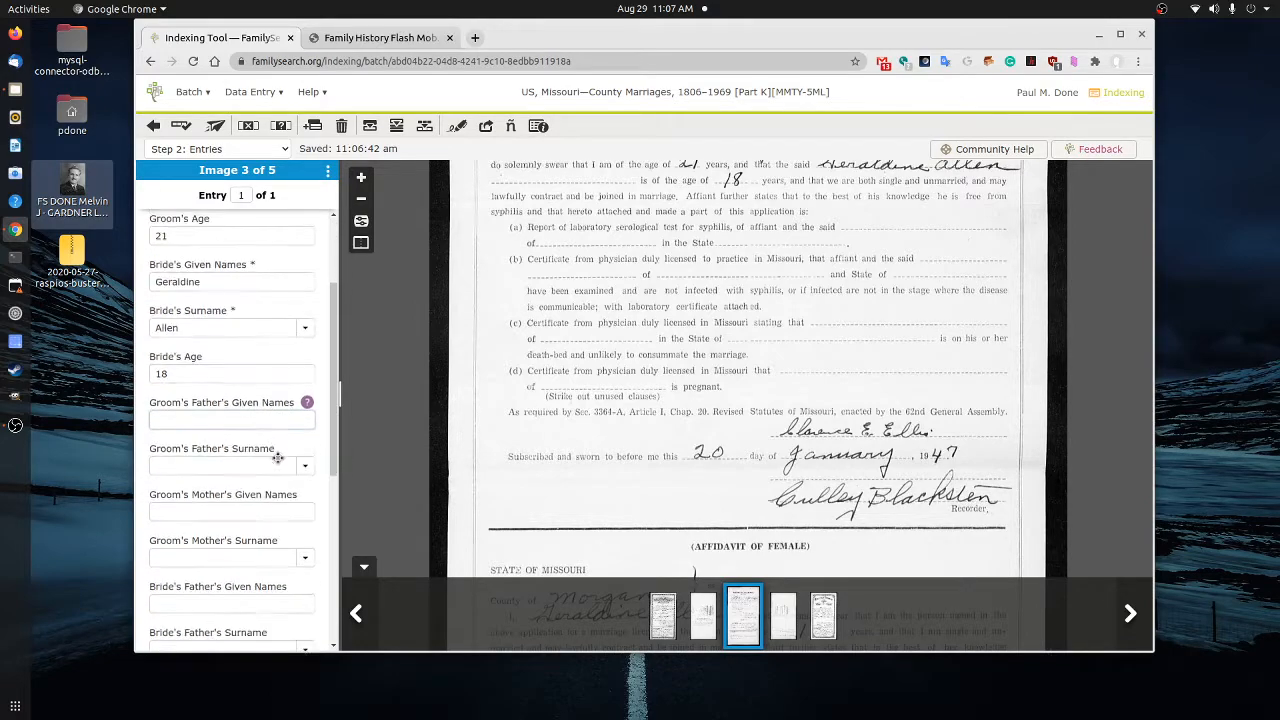
pyautogui.scroll(-3)
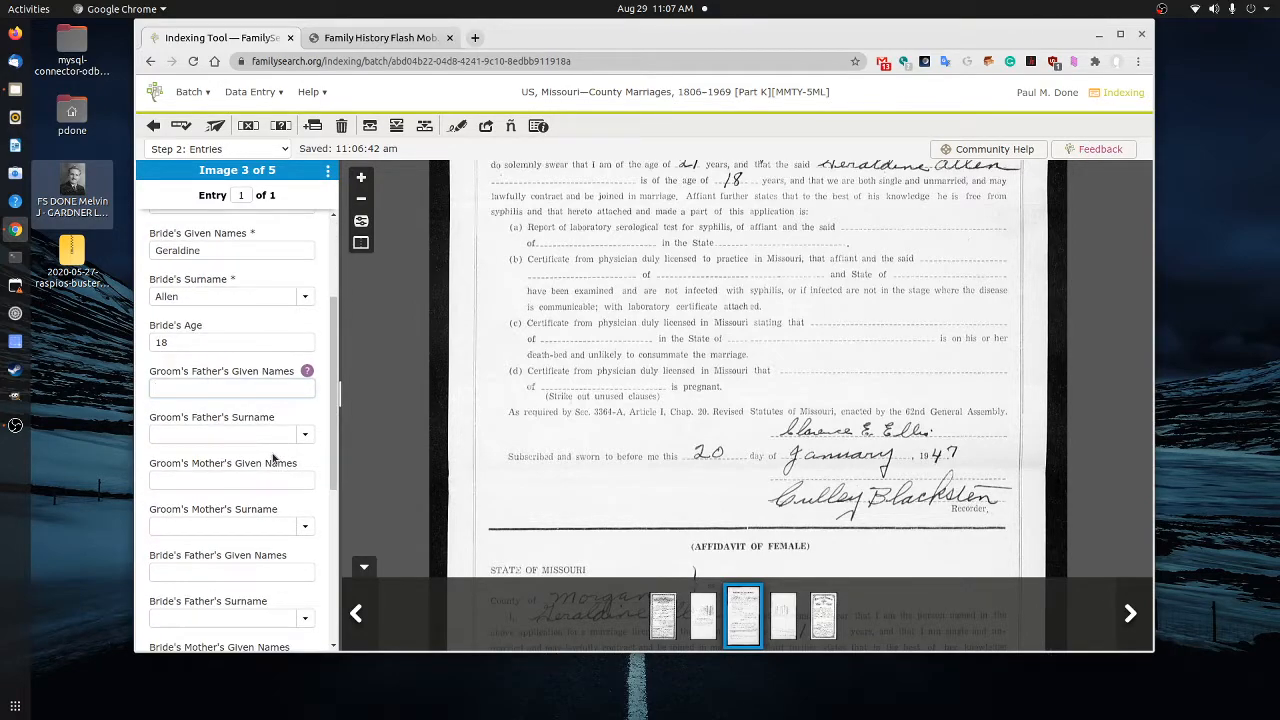
pyautogui.click(232, 388)
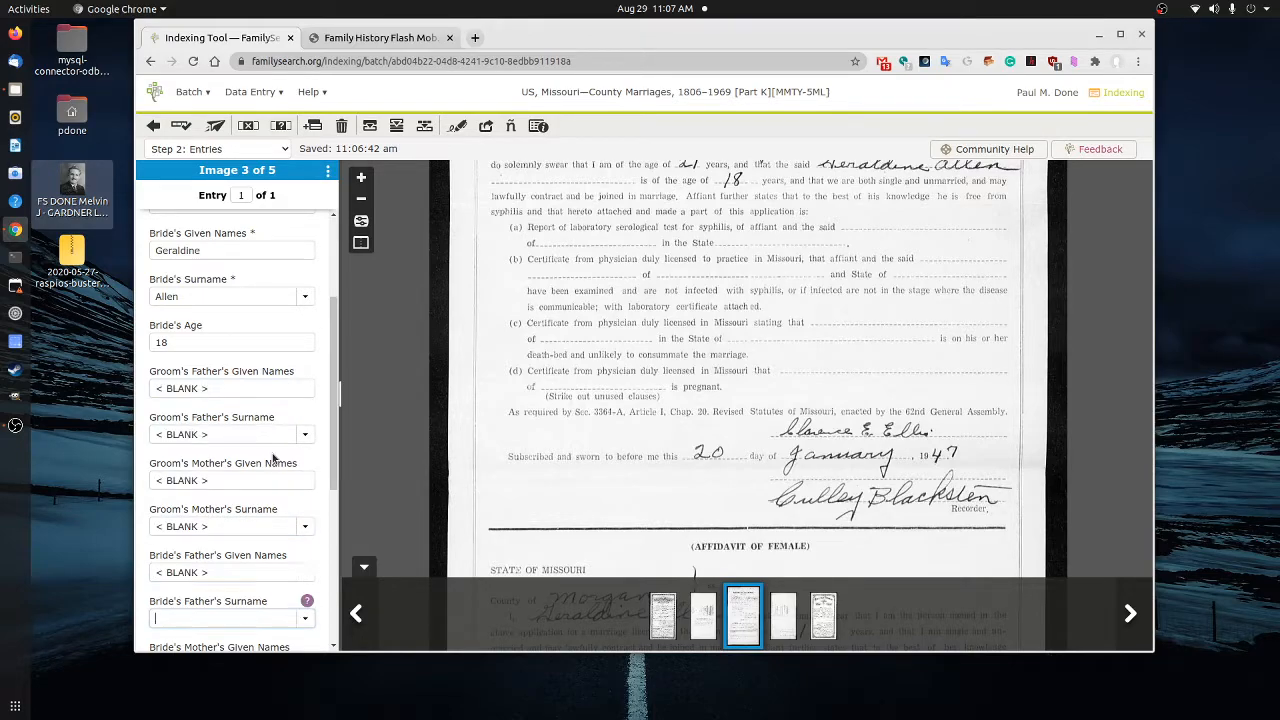
# Record the marriage date as 20 Jan 1947
pyautogui.scroll(-3)
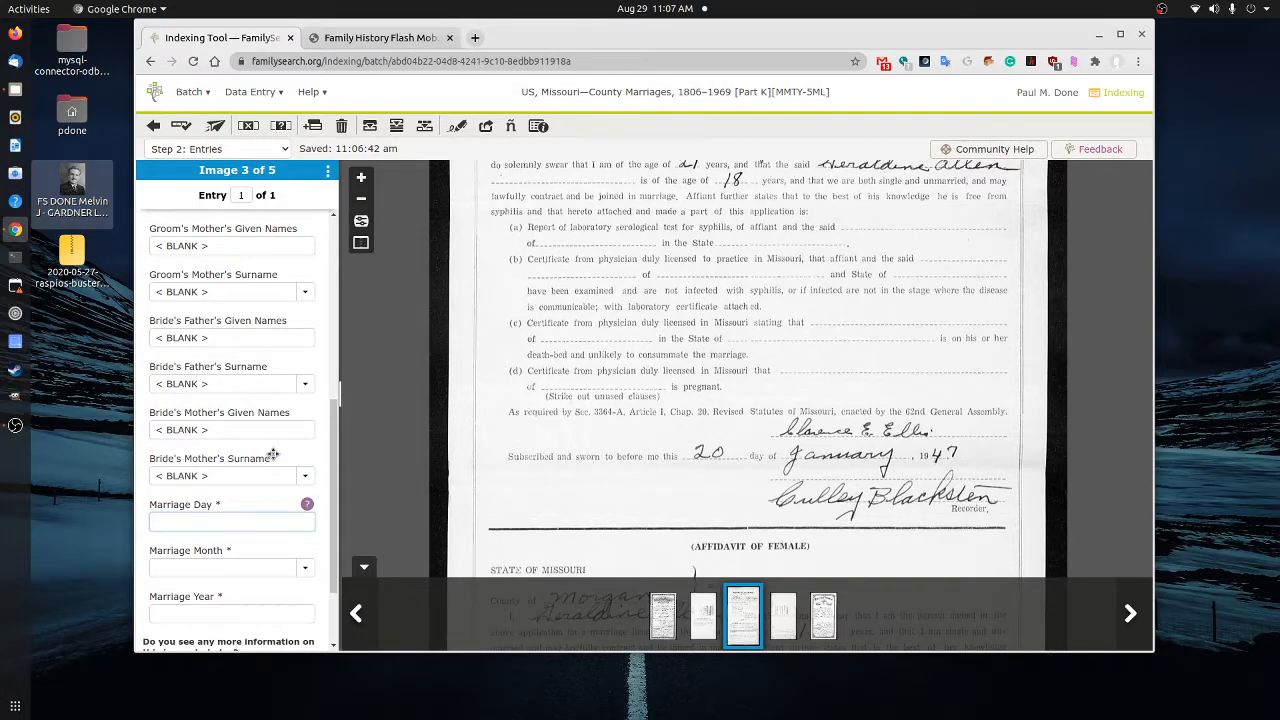
pyautogui.write('20')
pyautogui.click(232, 568)
pyautogui.write('Jan')
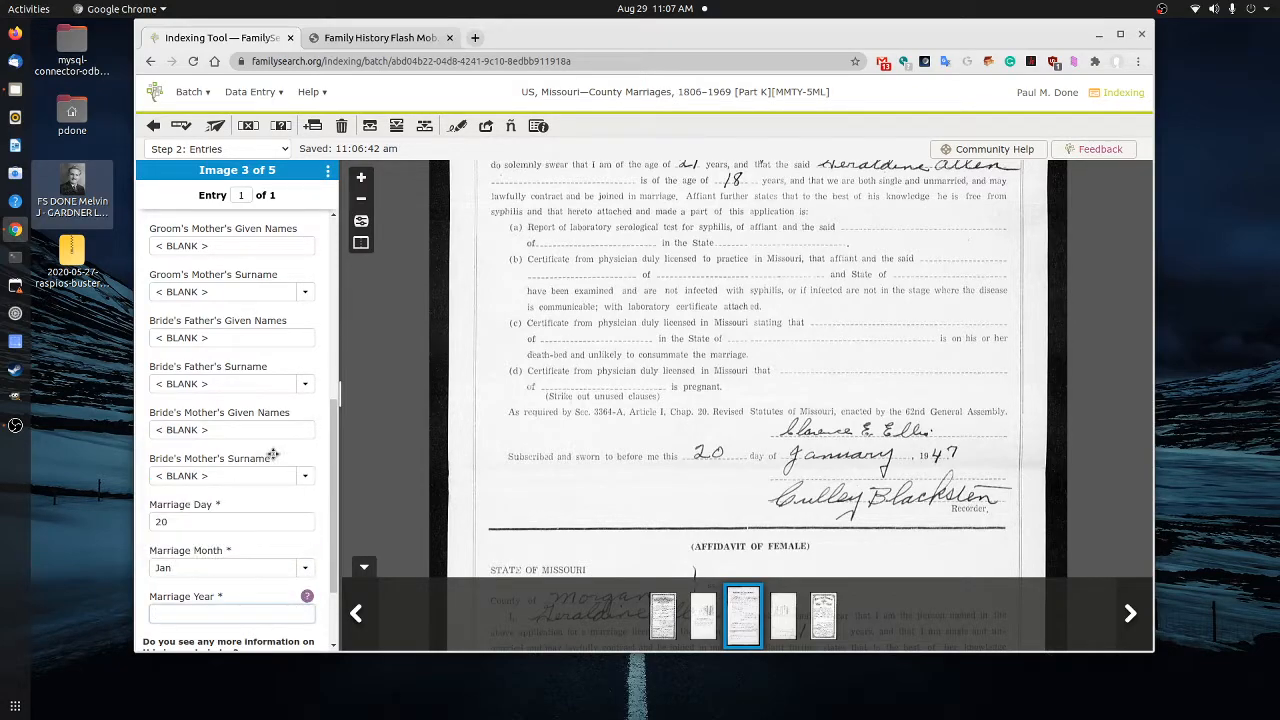
pyautogui.write('1947')
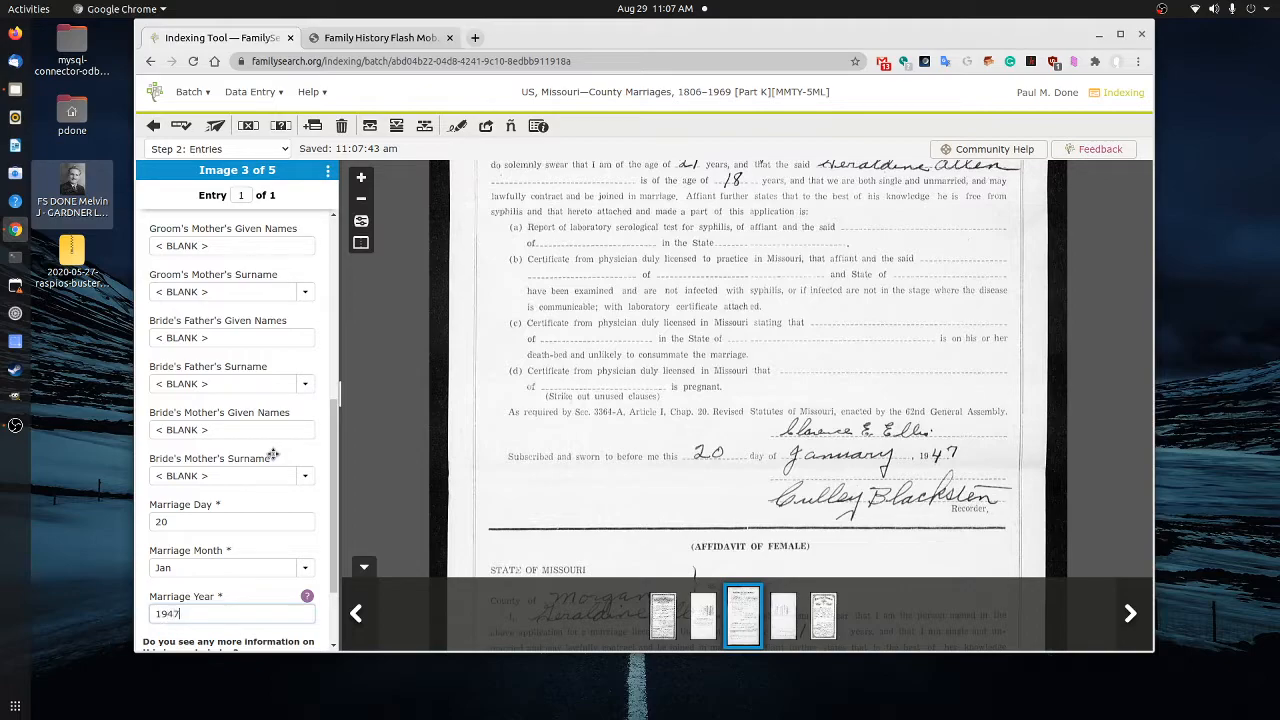
pyautogui.scroll(-3)
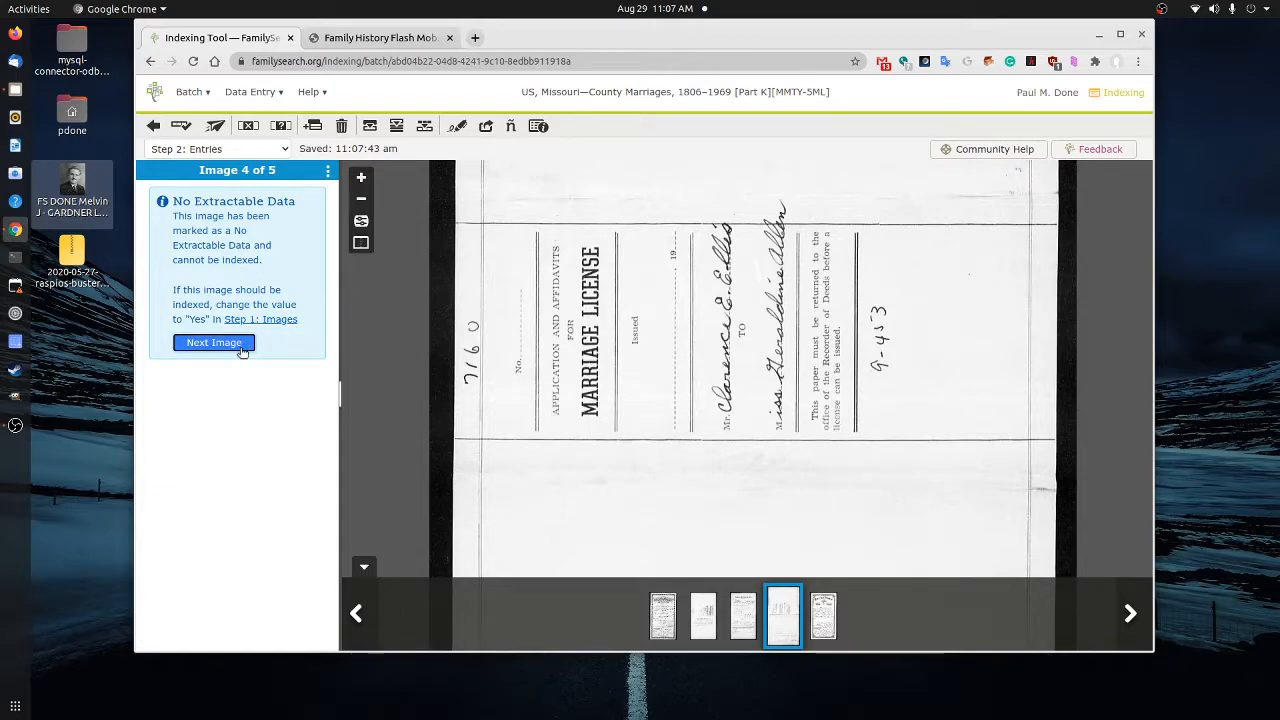
# Skip the no-data image 4 and enter Reference Number 19477160 for image 5
pyautogui.click(212, 342)
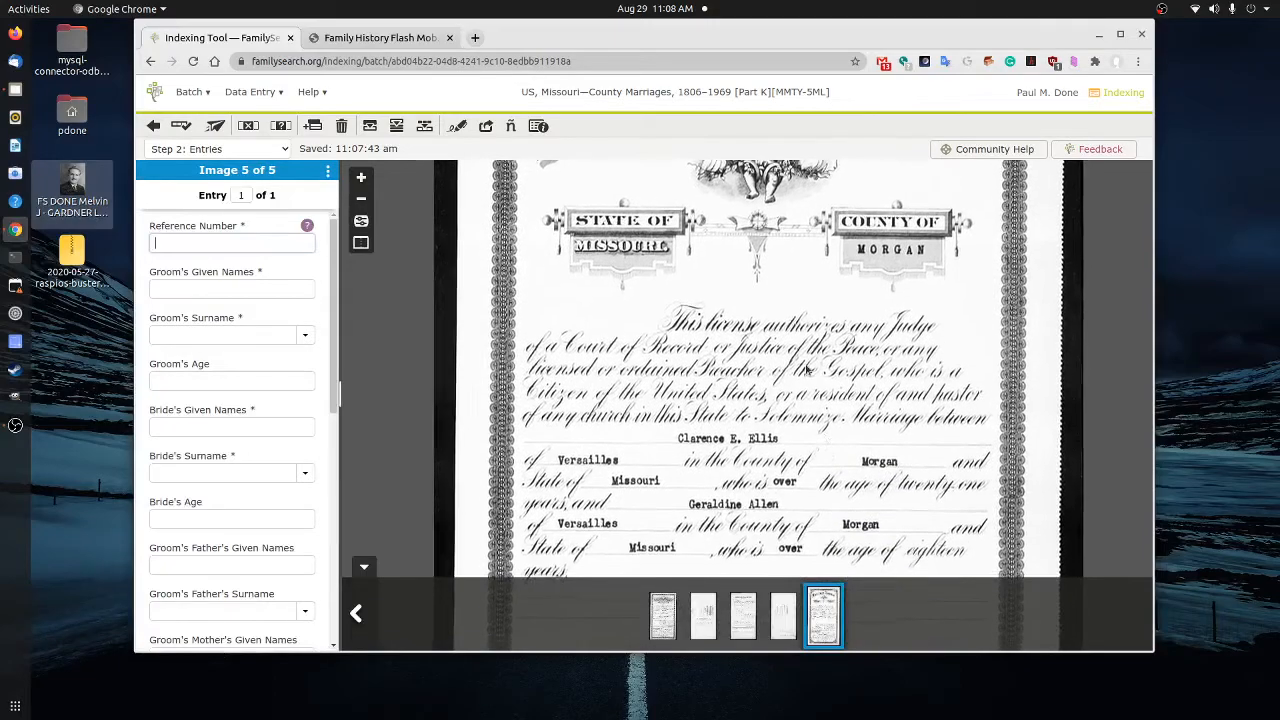
pyautogui.scroll(-3)
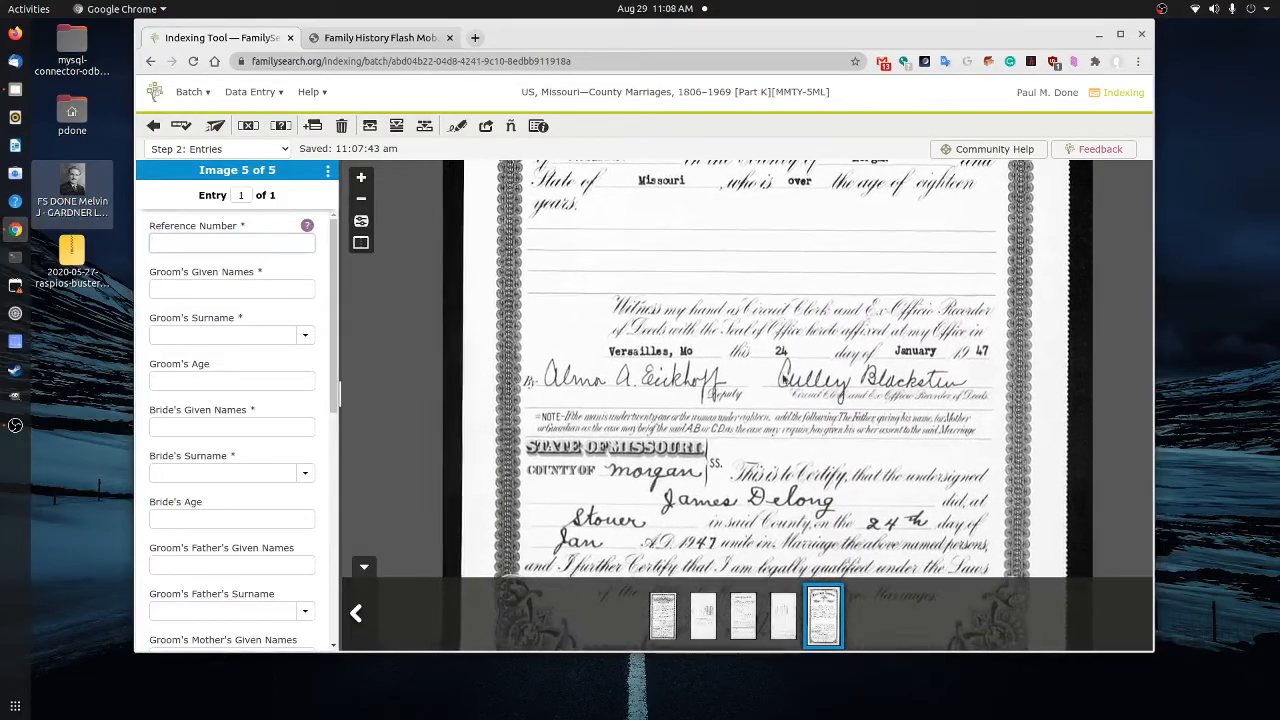
pyautogui.scroll(-3)
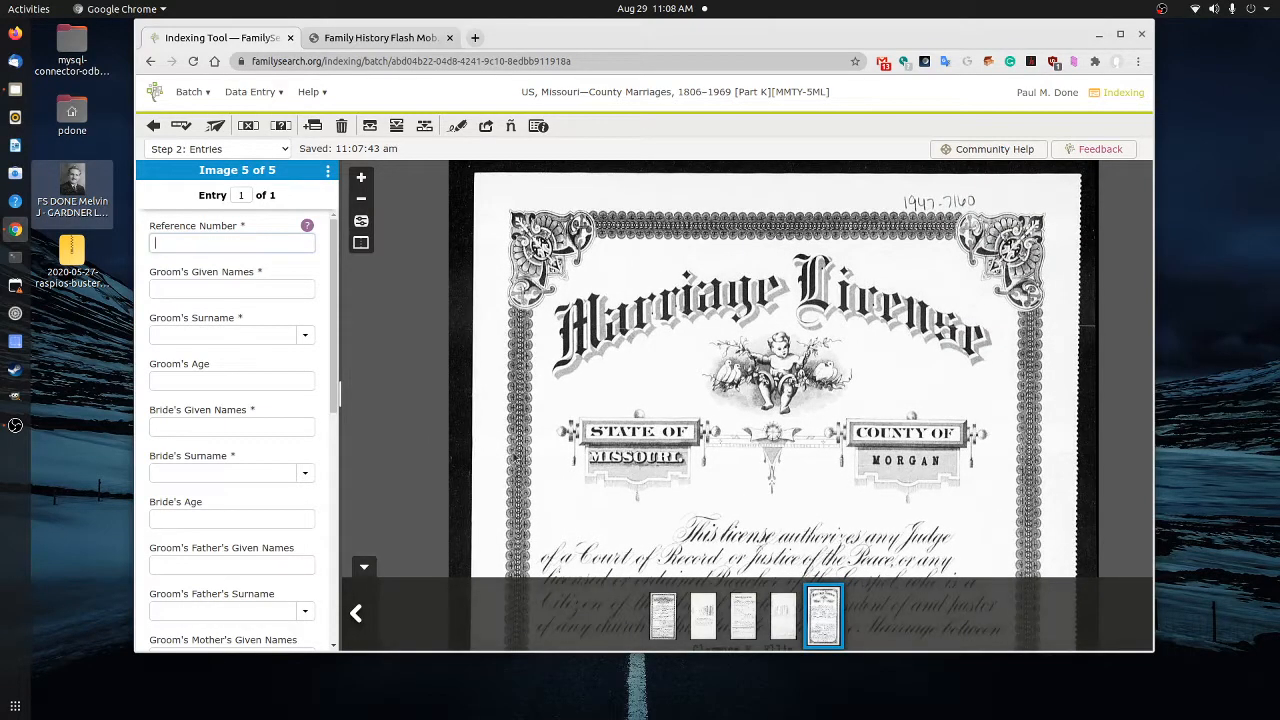
pyautogui.write('19477160')
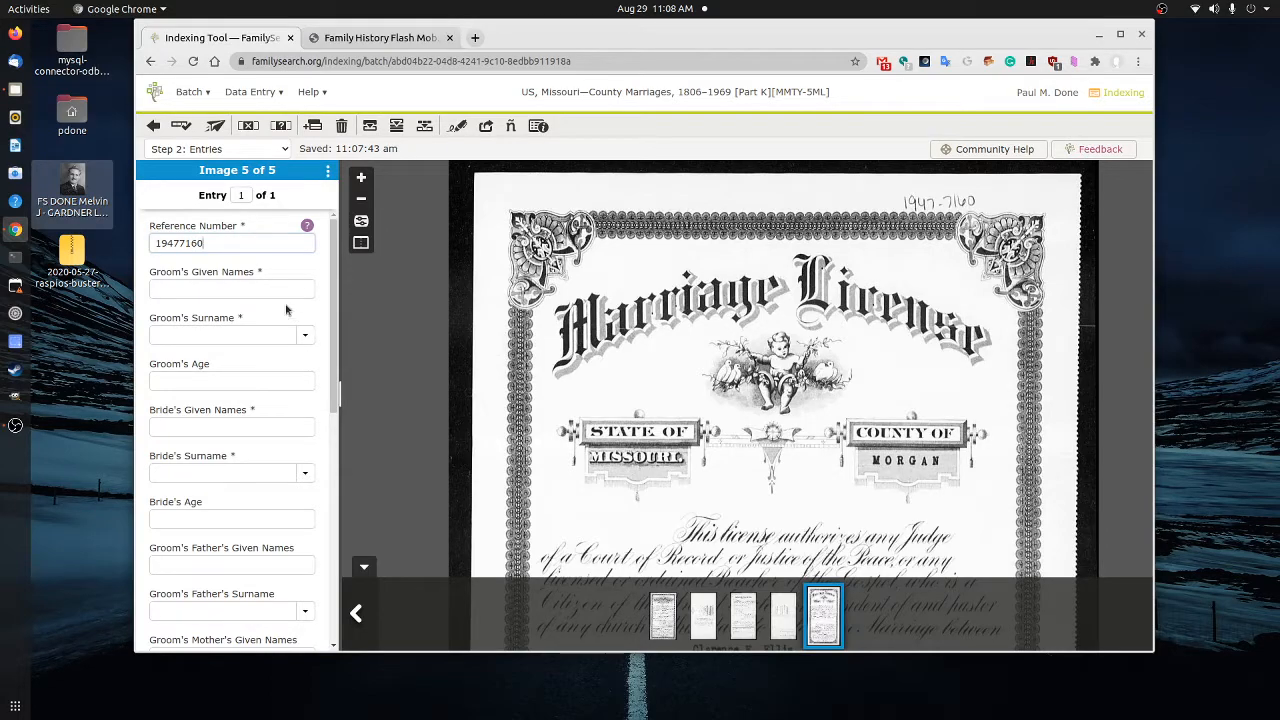
pyautogui.click(232, 288)
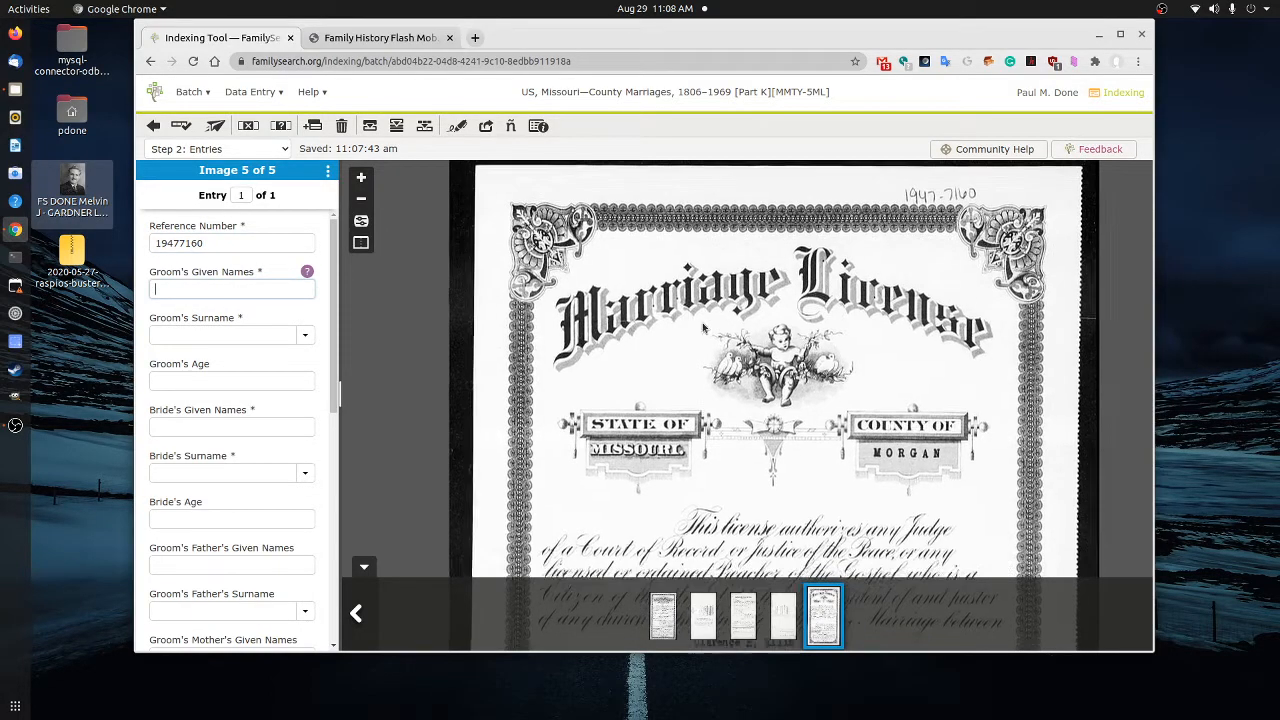
pyautogui.scroll(-3)
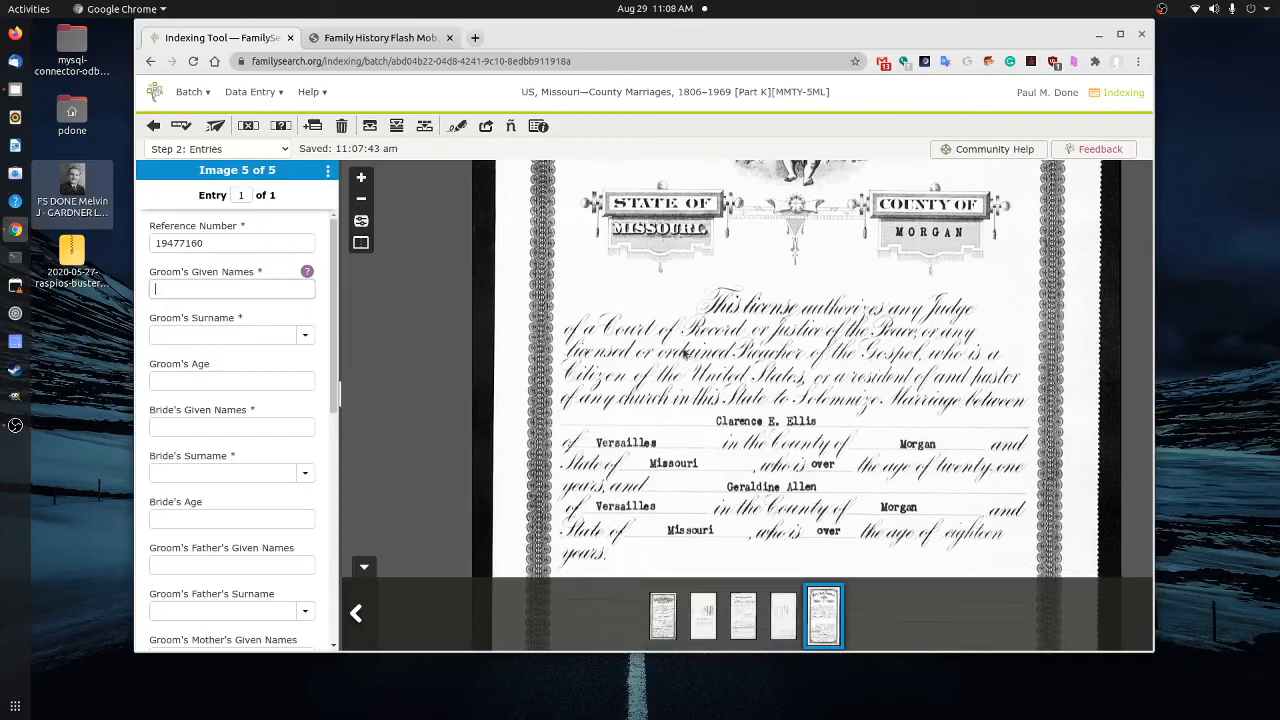
pyautogui.write('Clarence')
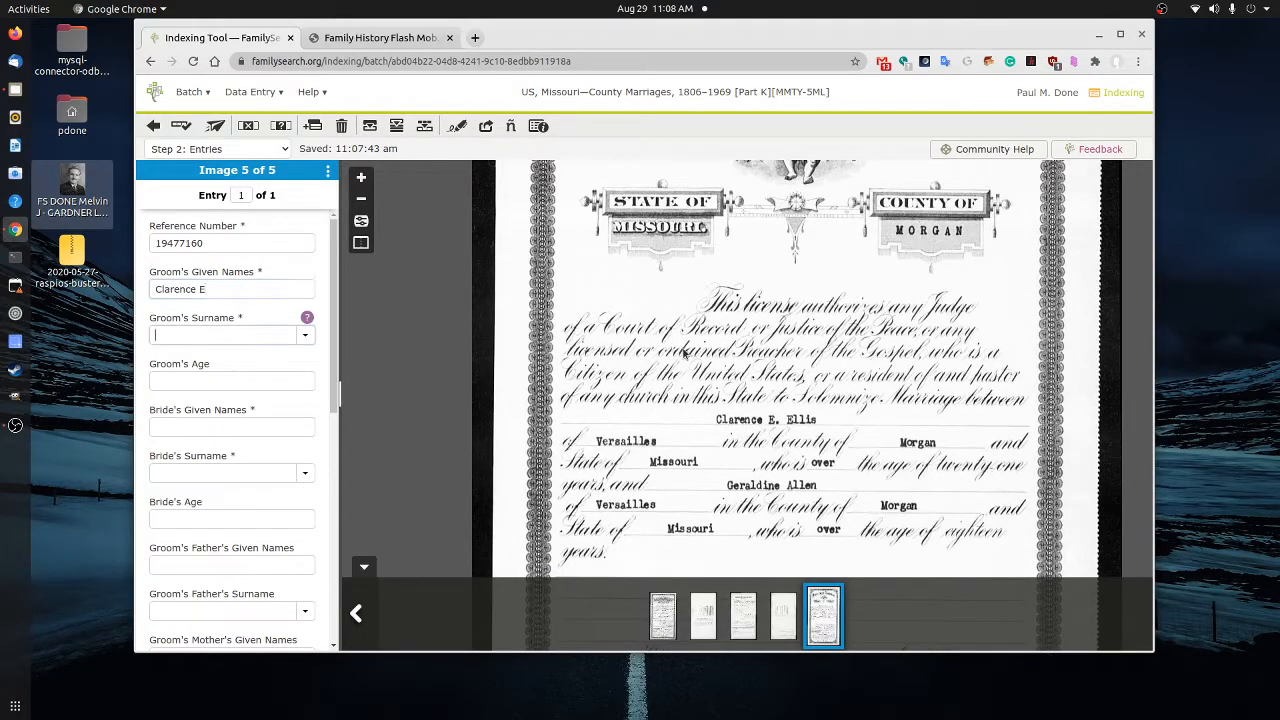
pyautogui.write('Ellis')
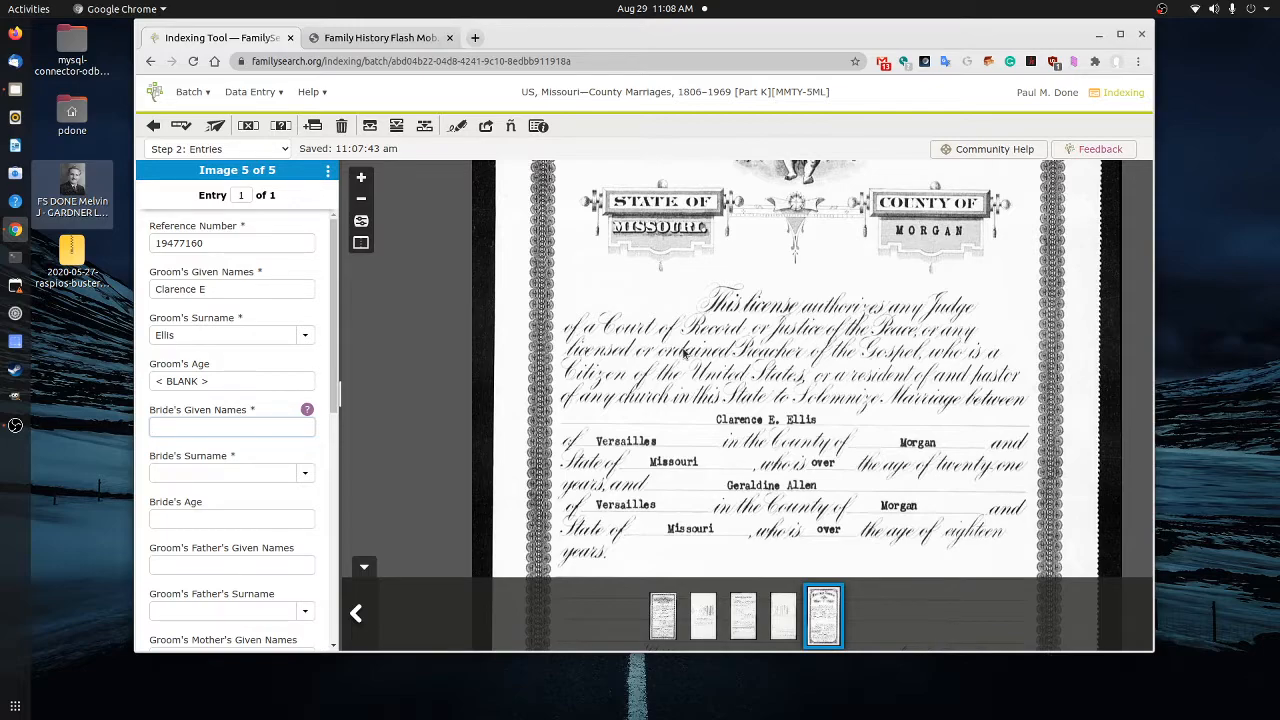
pyautogui.write('Gerladi')
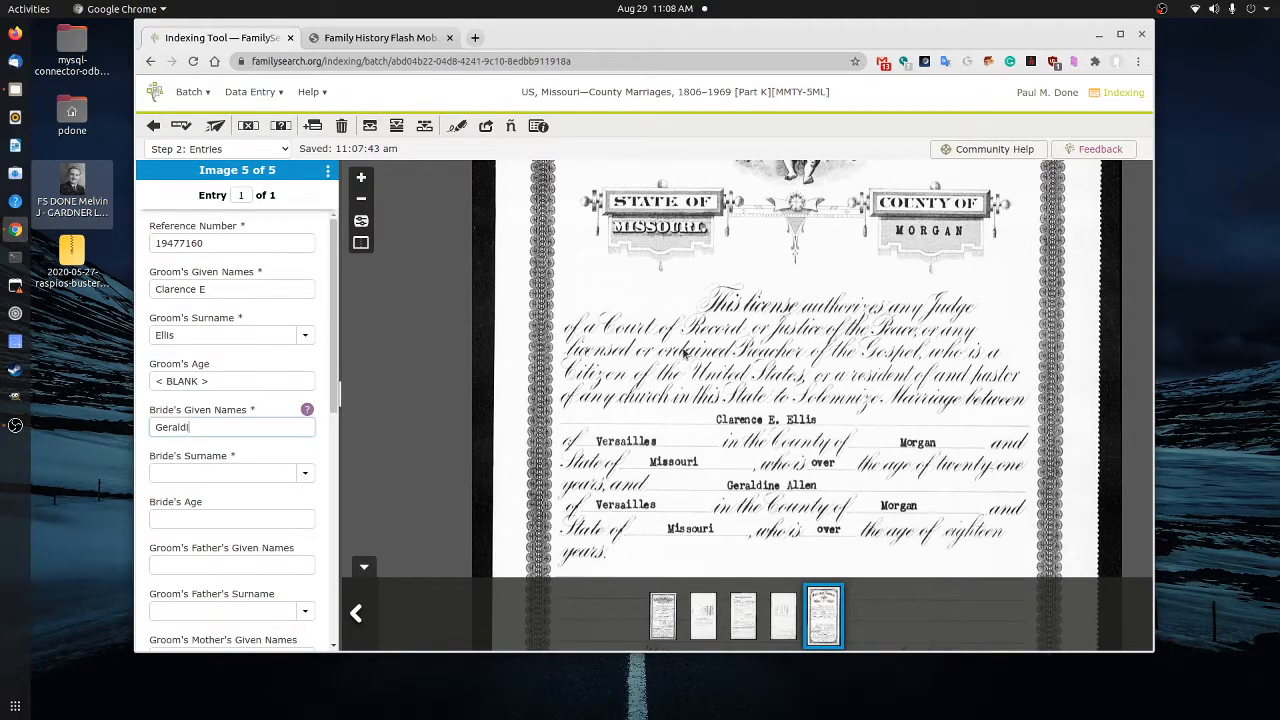
pyautogui.write('A')
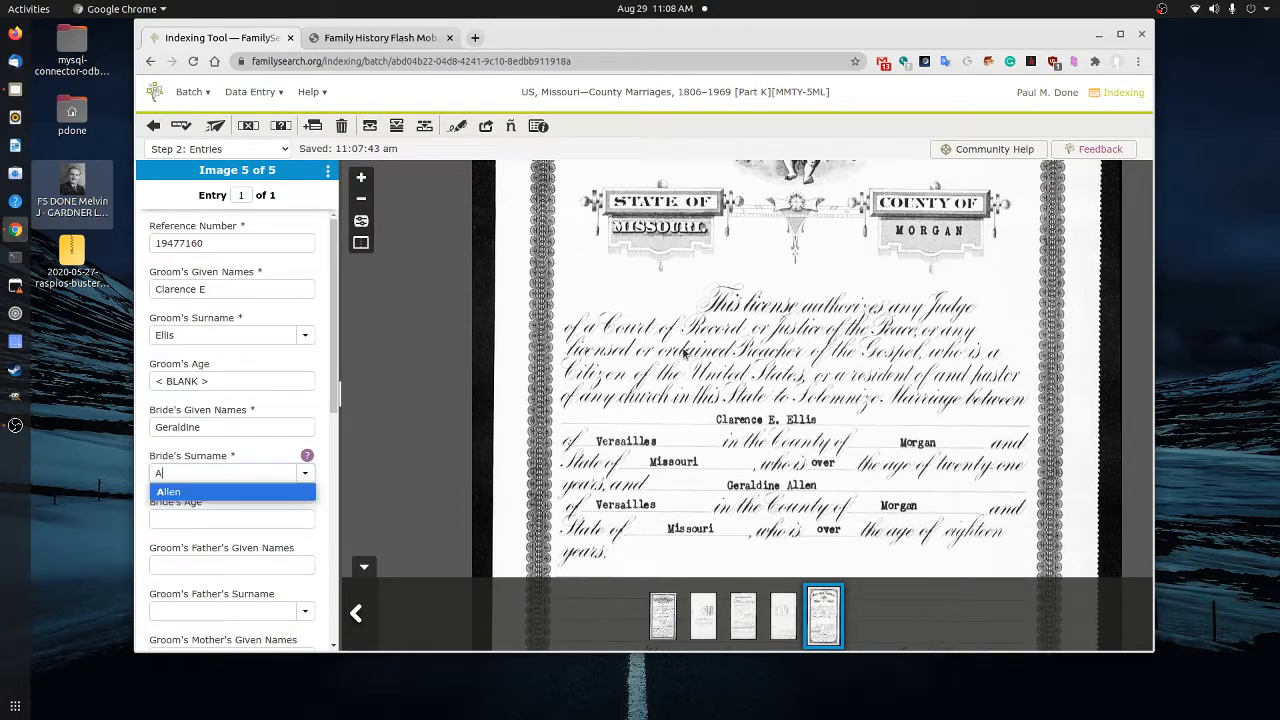
pyautogui.click(168, 492)
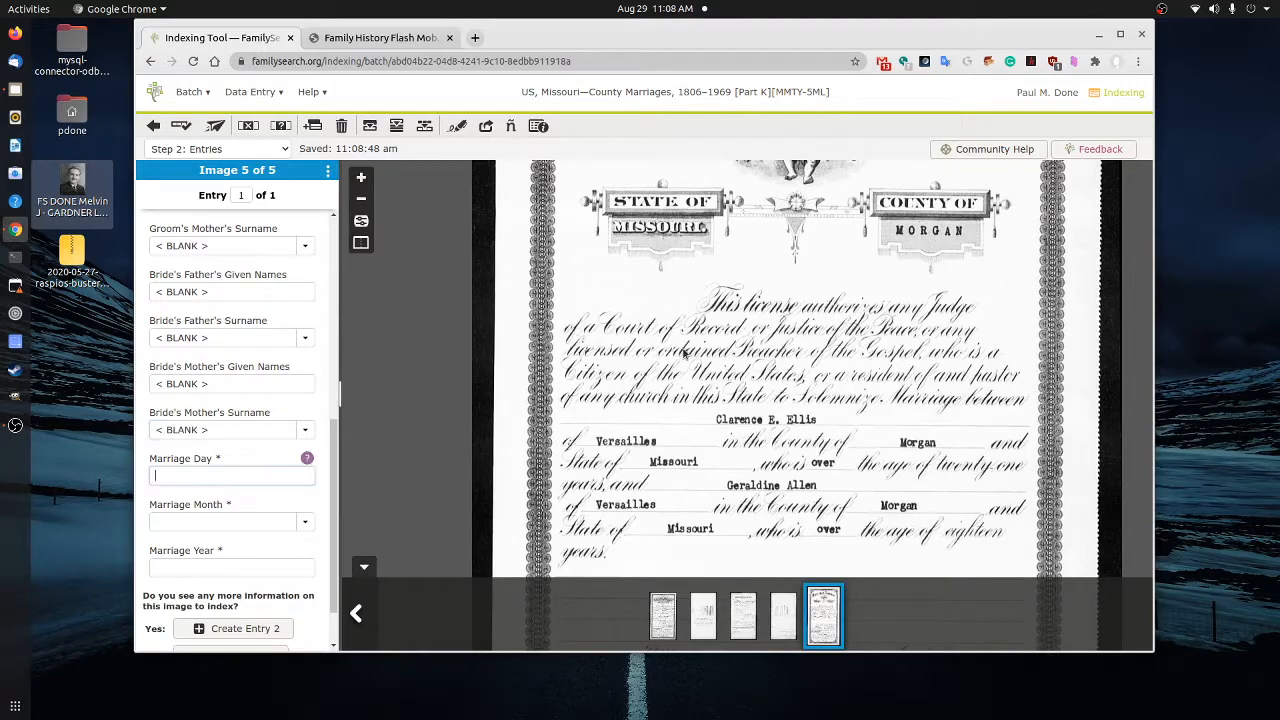
# Record the marriage date as day 24, month Jan, year 1947
pyautogui.scroll(-3)
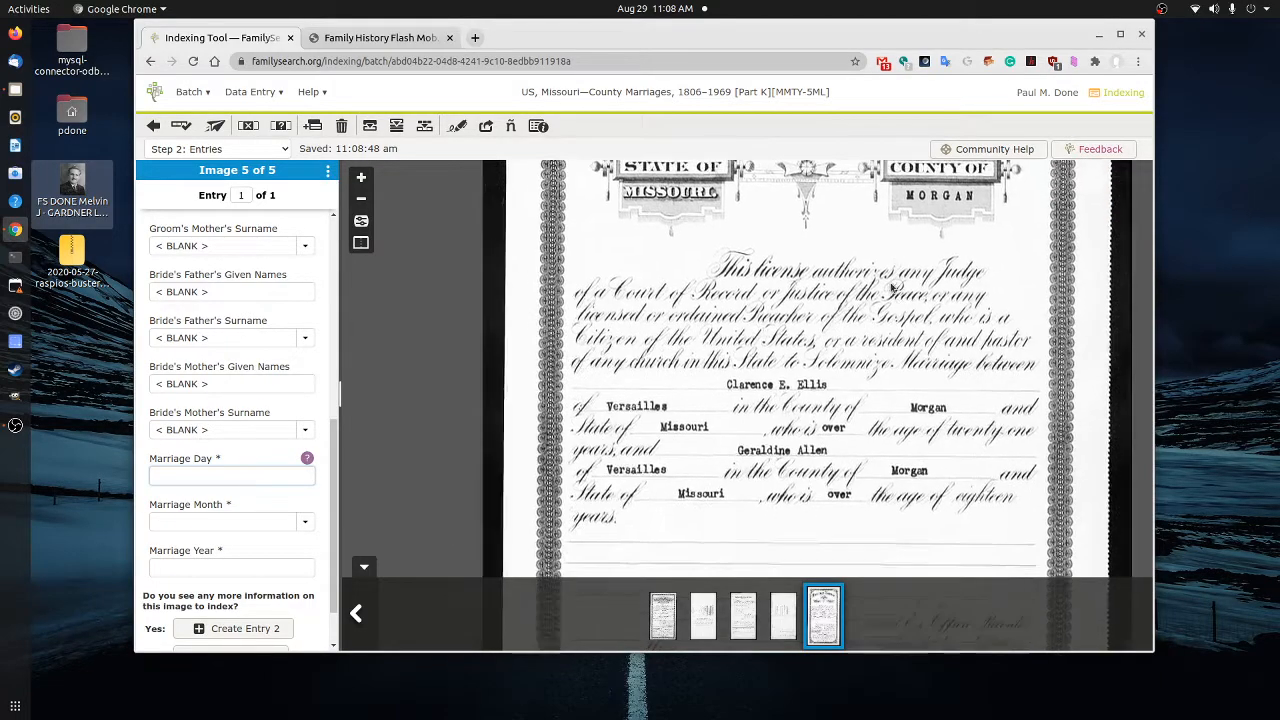
pyautogui.scroll(-3)
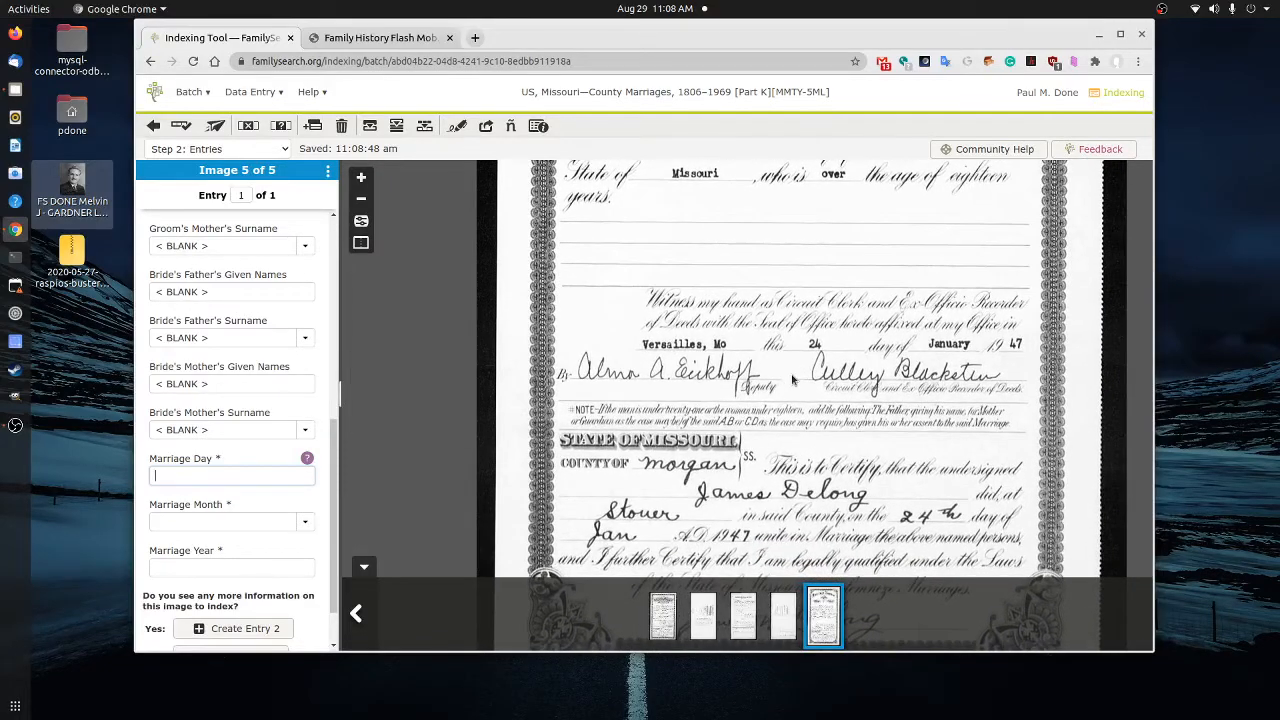
pyautogui.click(230, 520)
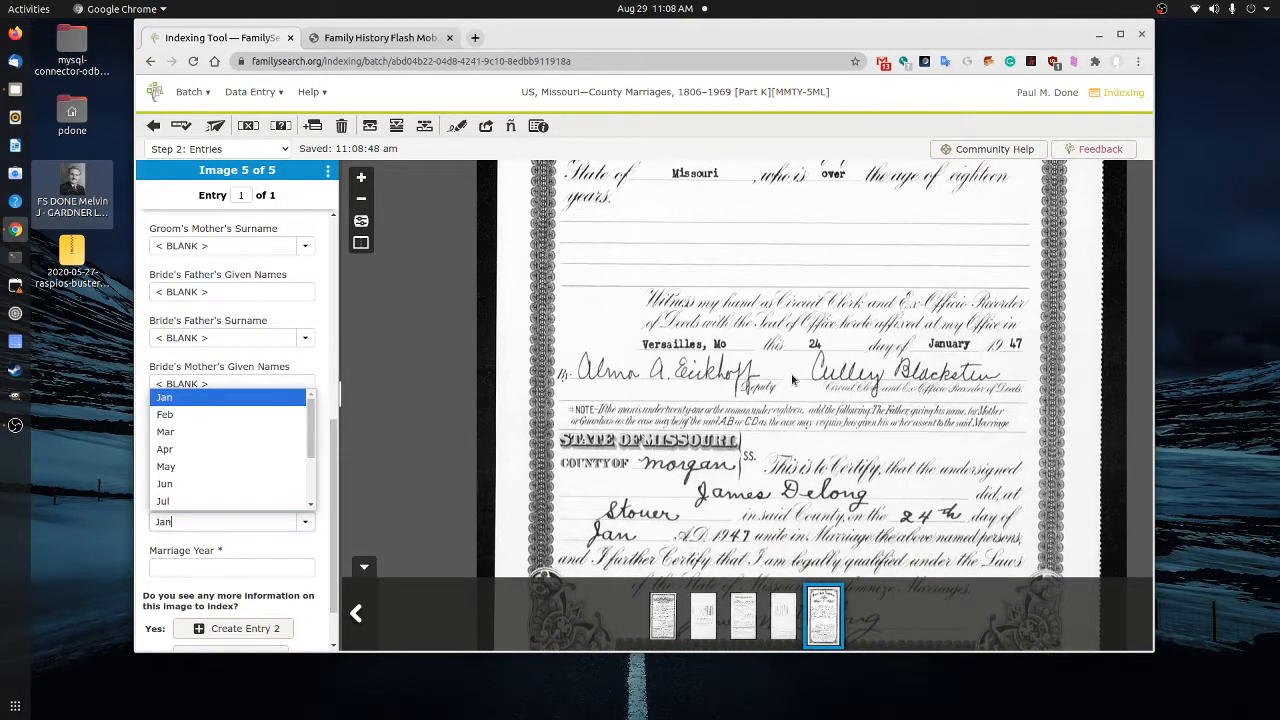
pyautogui.write('1947')
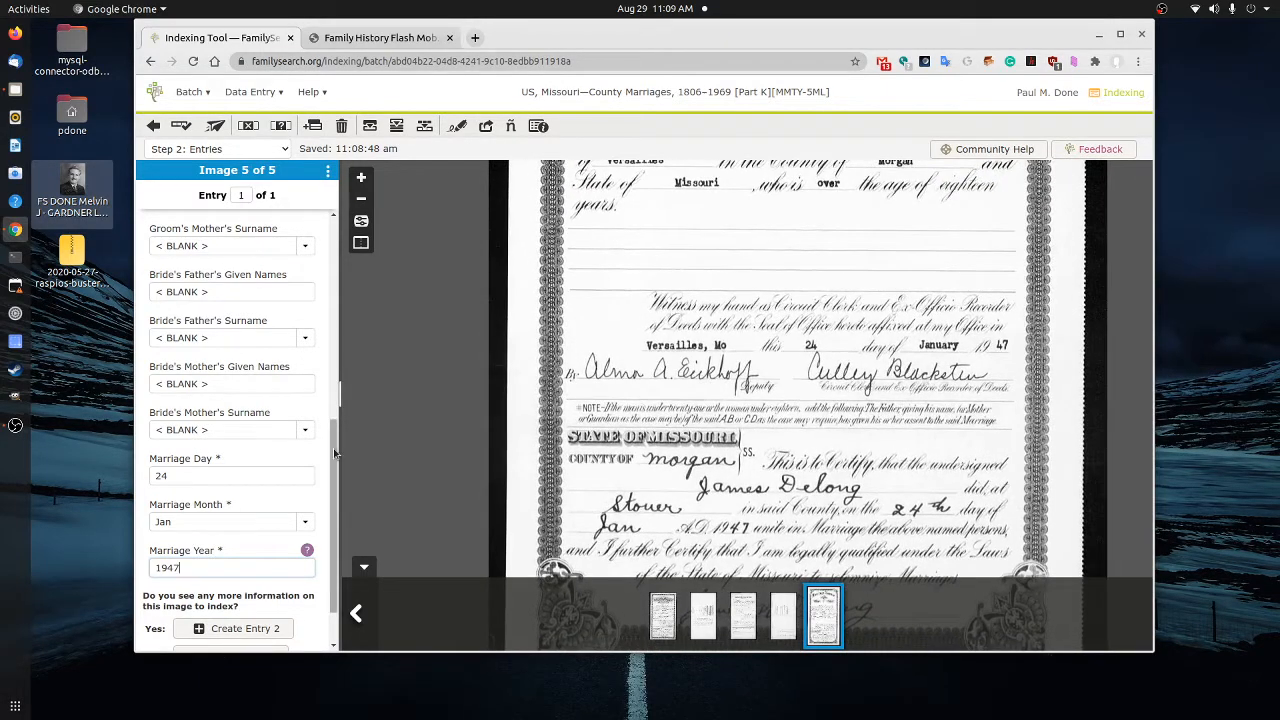
pyautogui.scroll(-3)
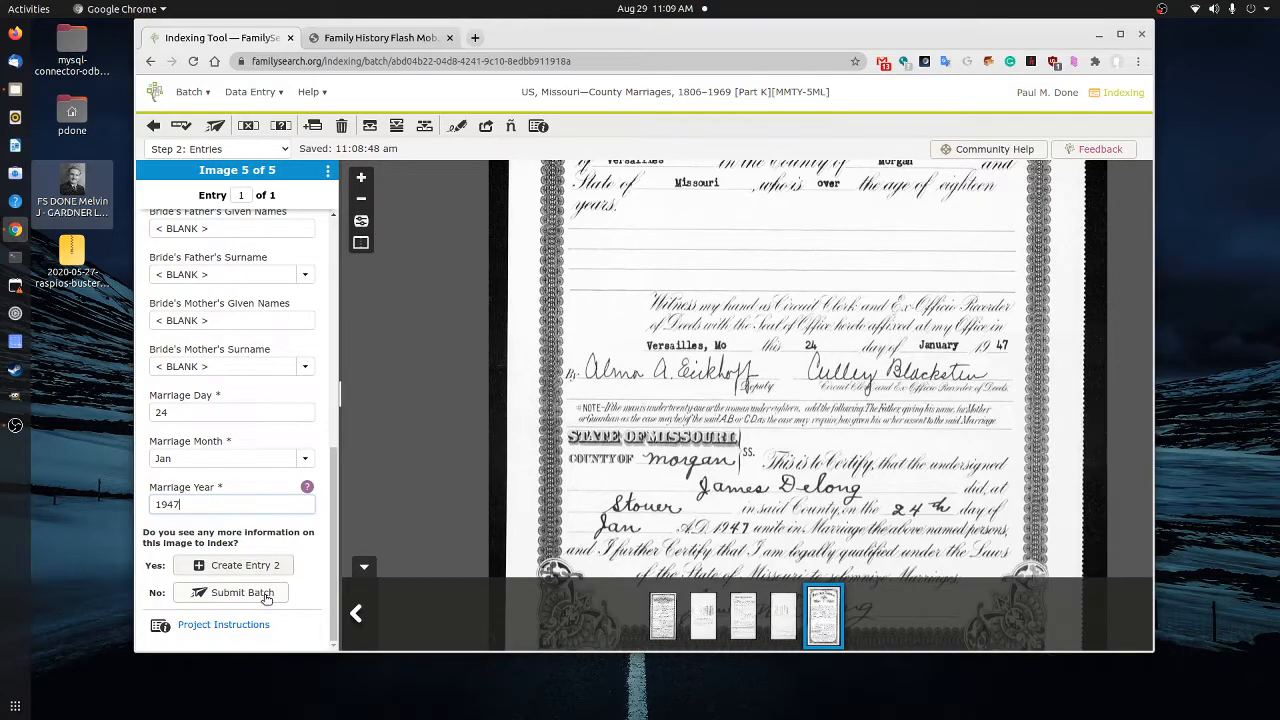
# Submit the batch and confirm it in the Quality Check dialog reporting no issues
pyautogui.click(240, 592)
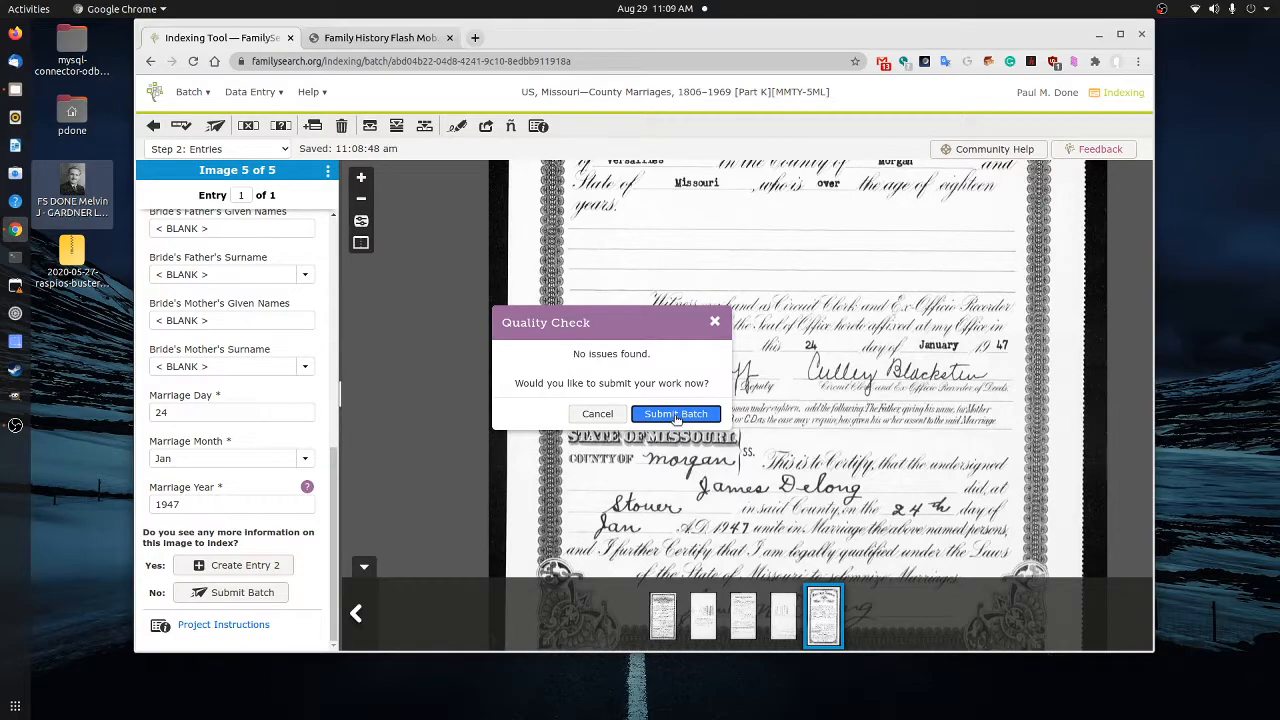
pyautogui.click(676, 412)
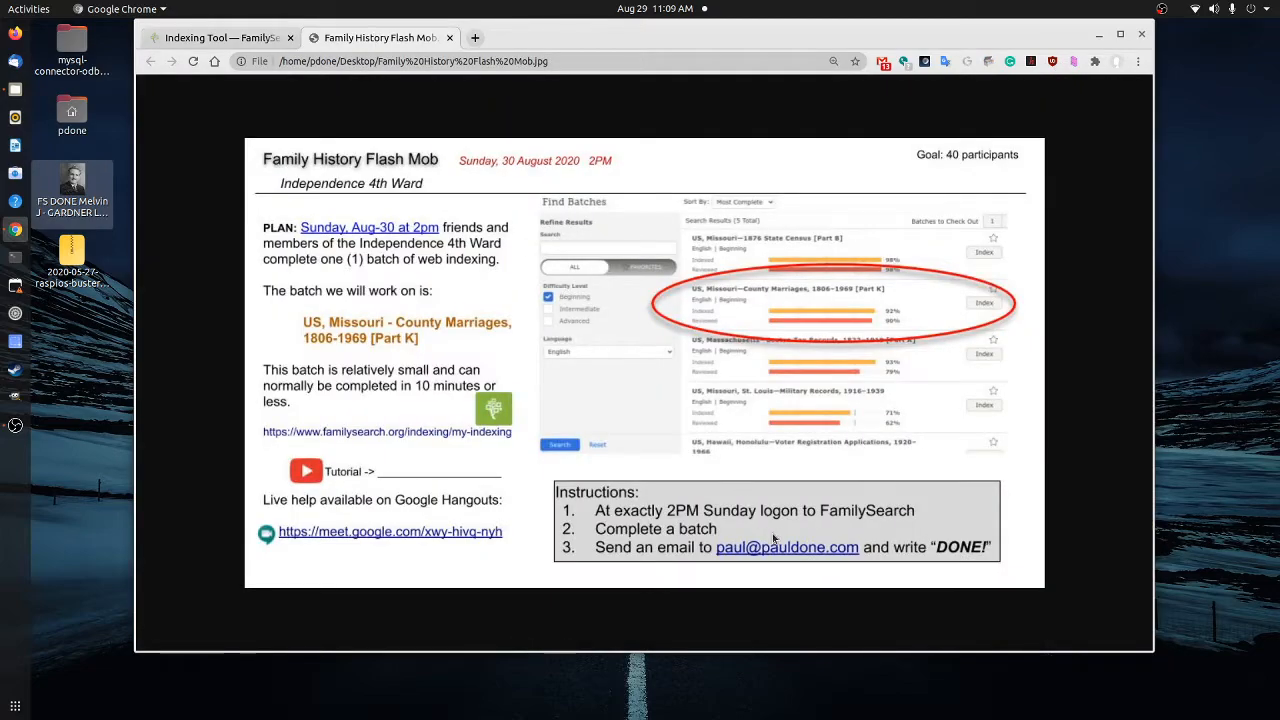
pyautogui.moveTo(948, 562)
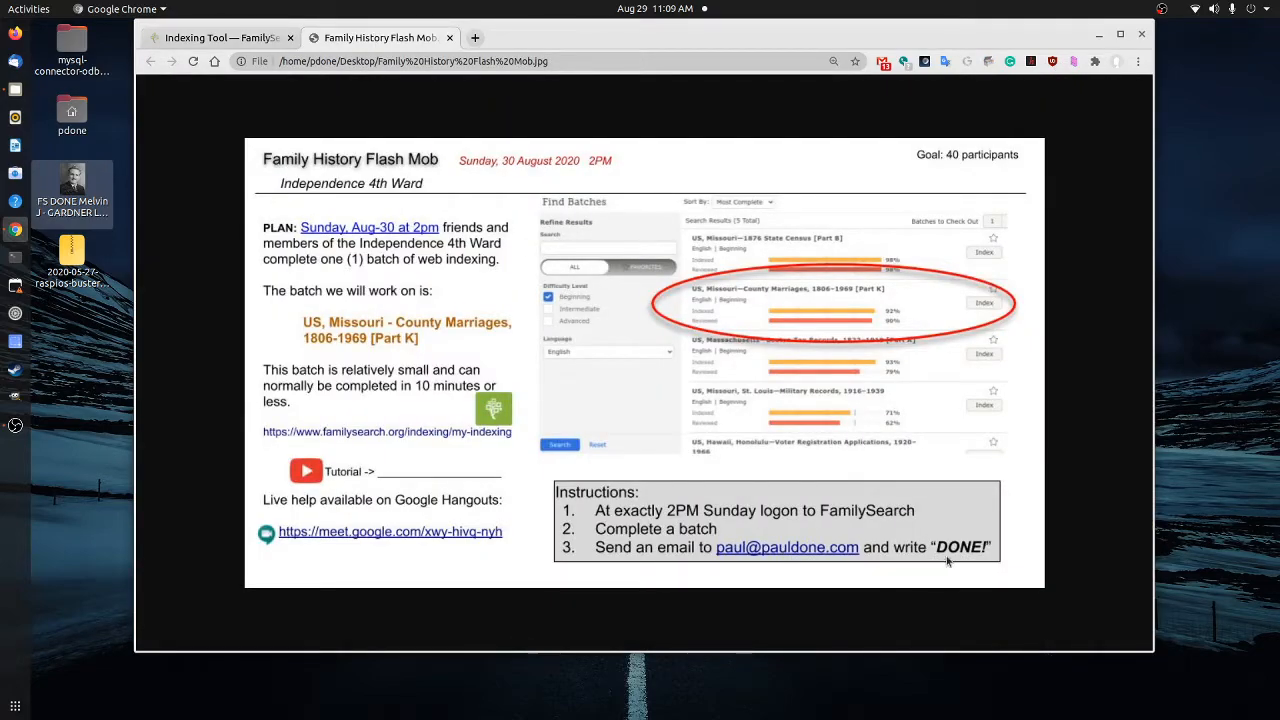